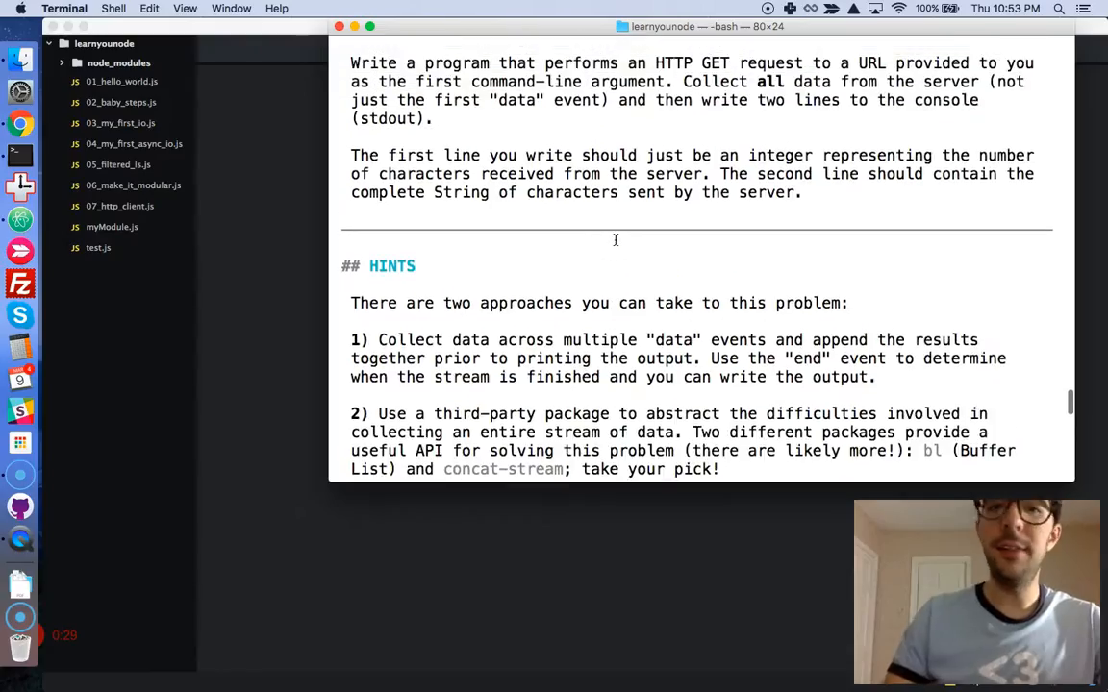
# Step: Delete the node_modules folder from the learnyounode project and move it to the trash
pyautogui.scroll(3)
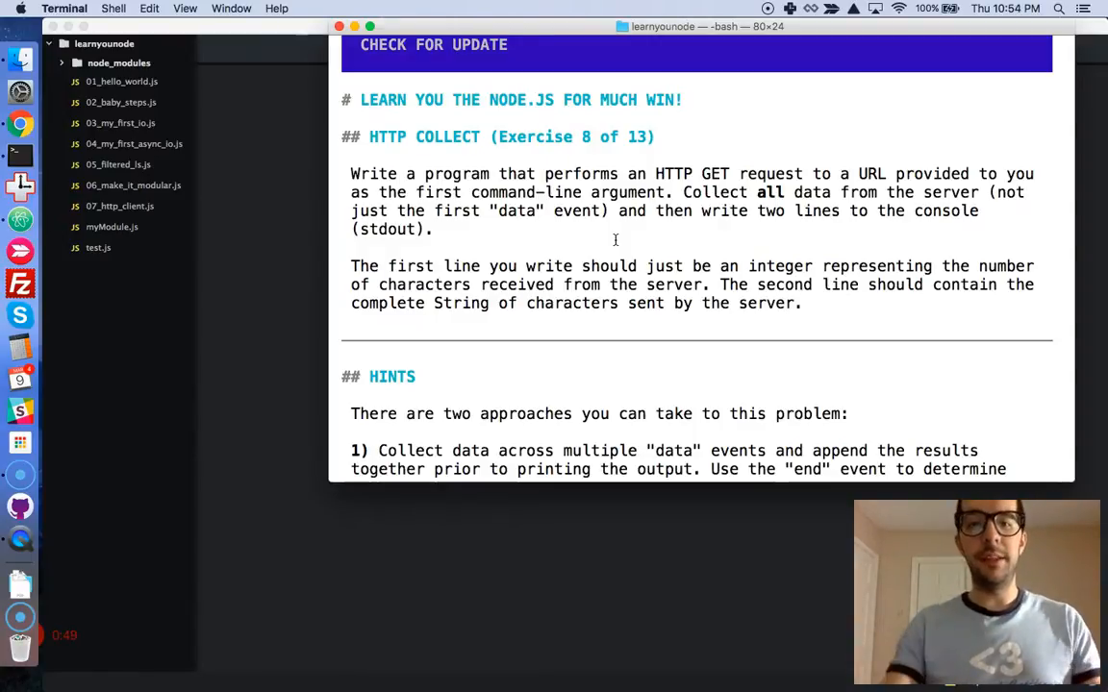
pyautogui.scroll(-3)
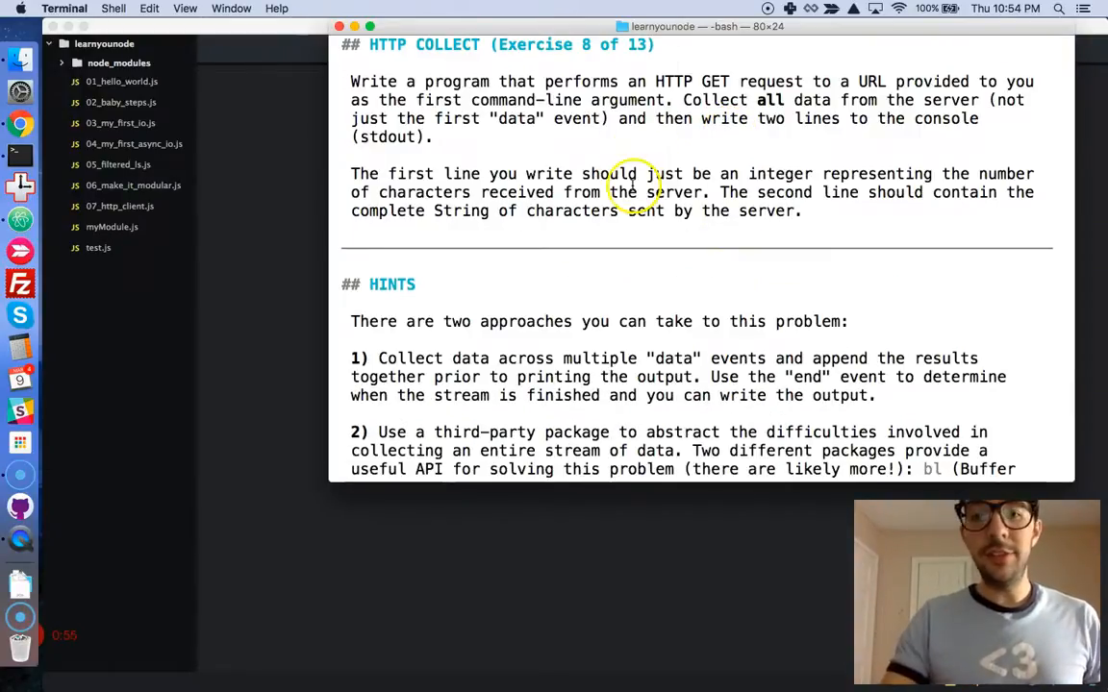
pyautogui.scroll(-3)
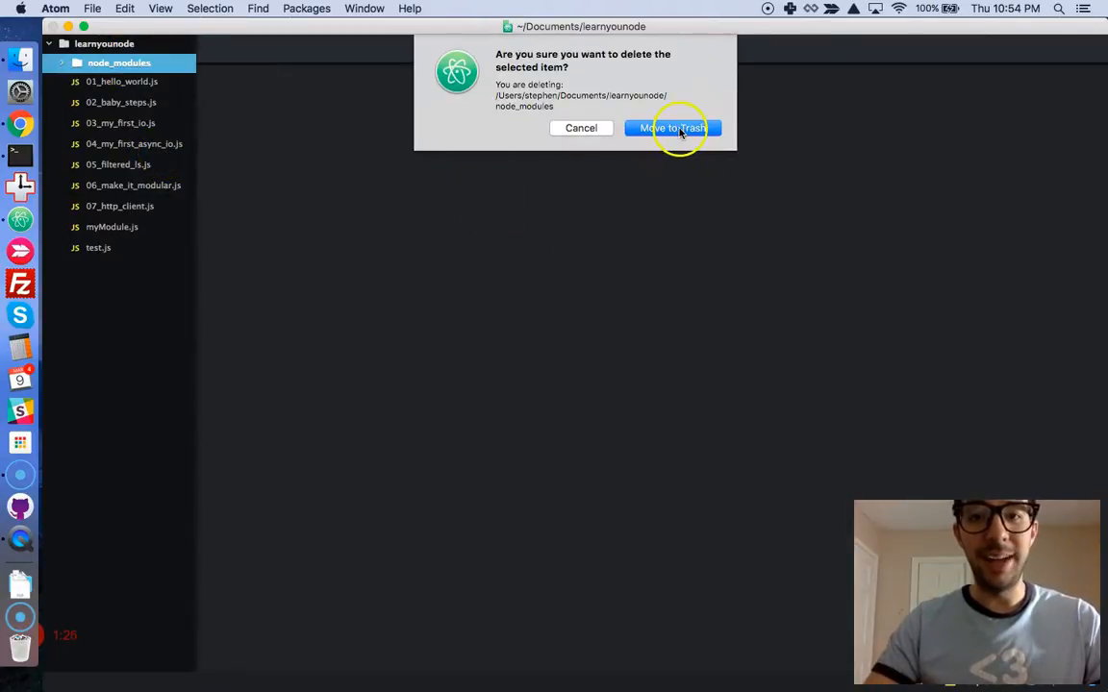
pyautogui.click(671, 128)
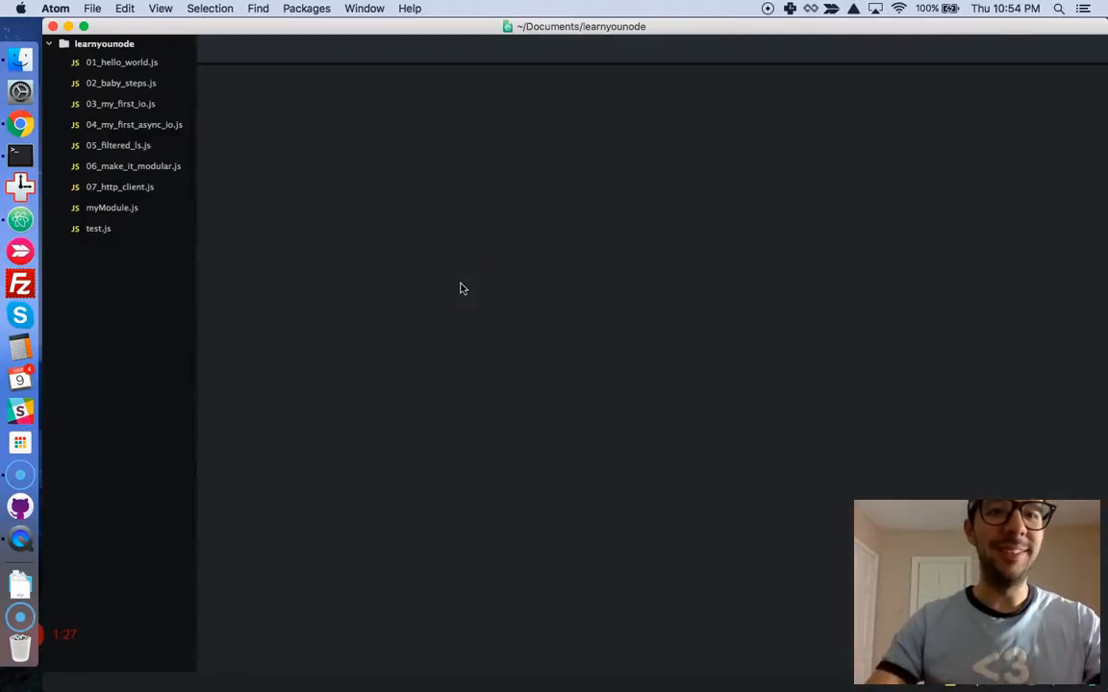
# Step: Create a new project file named 08_http_collect.js
pyautogui.rightClick(177, 287)
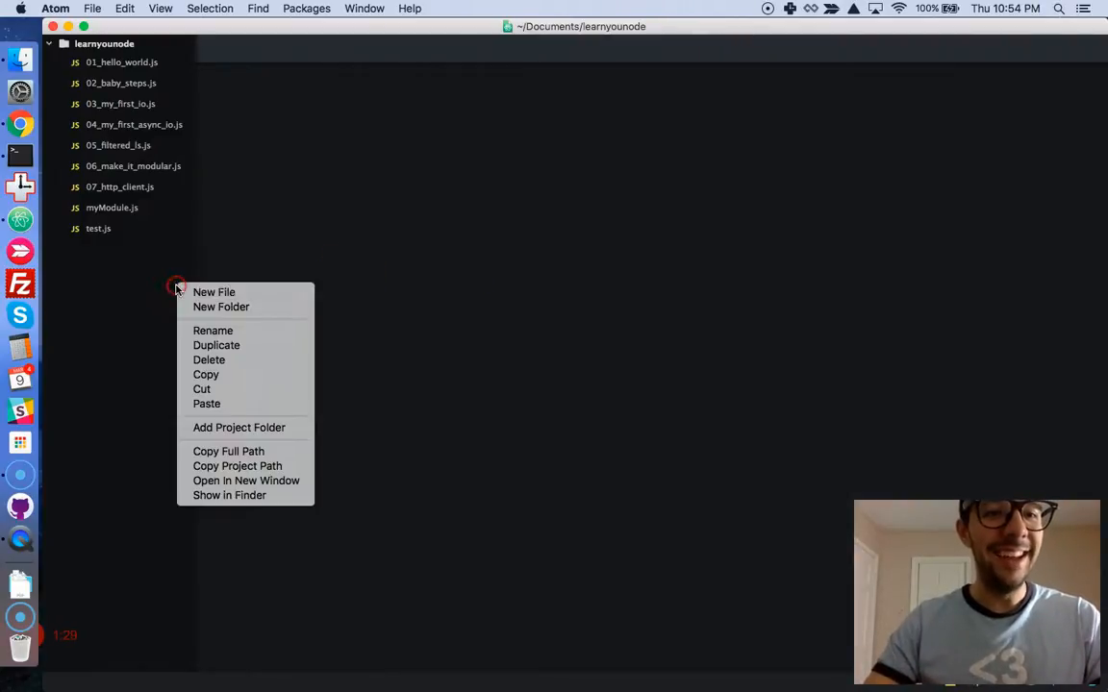
pyautogui.click(214, 292)
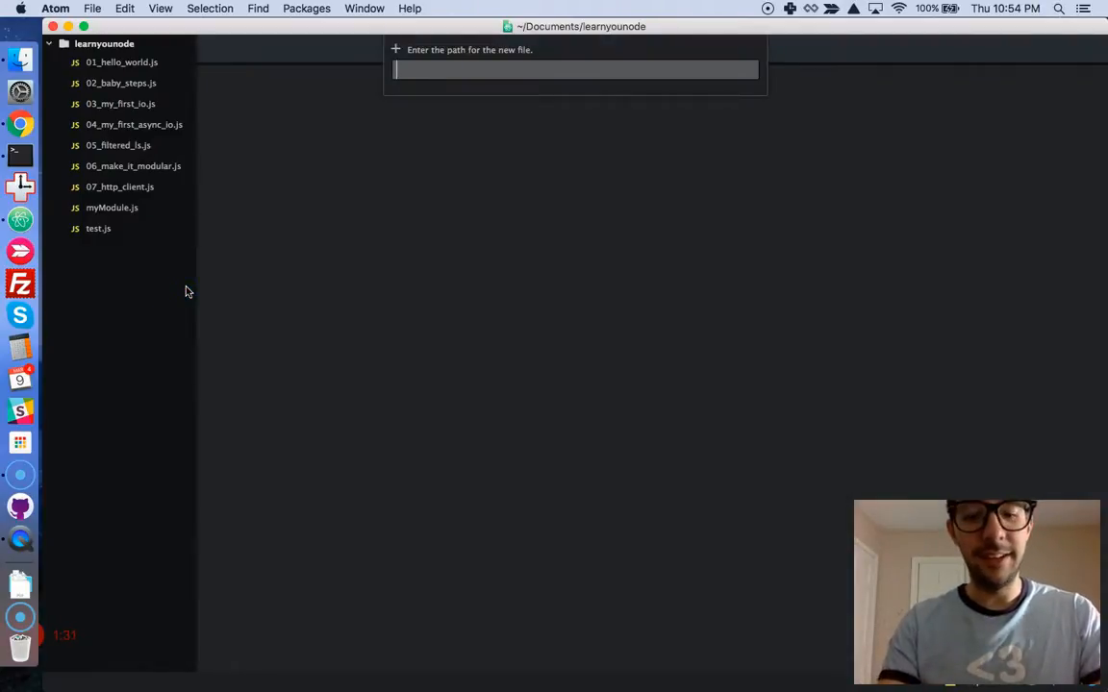
pyautogui.write('08_')
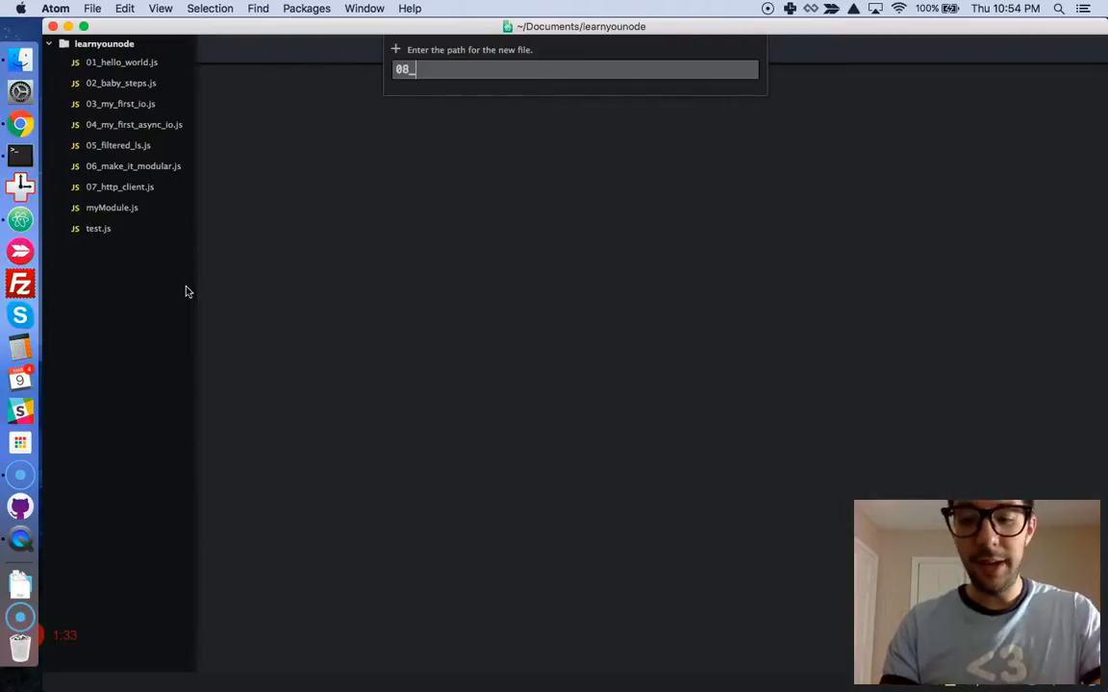
pyautogui.write('http_c')
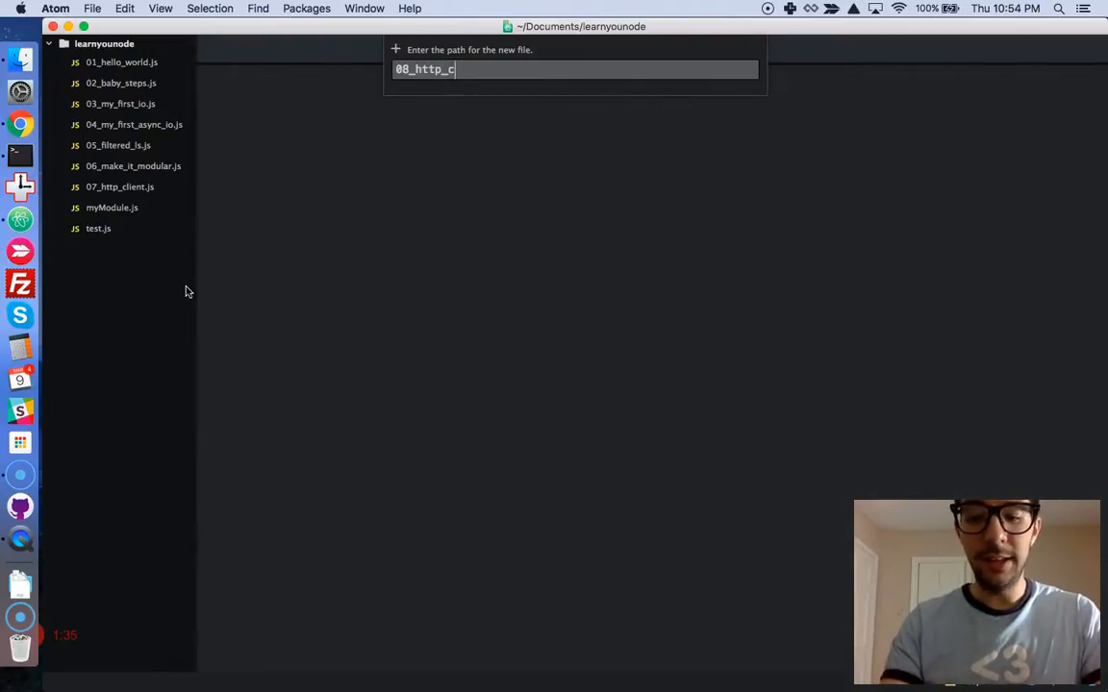
pyautogui.write('ollec')
pyautogui.write("const http = require('htt")
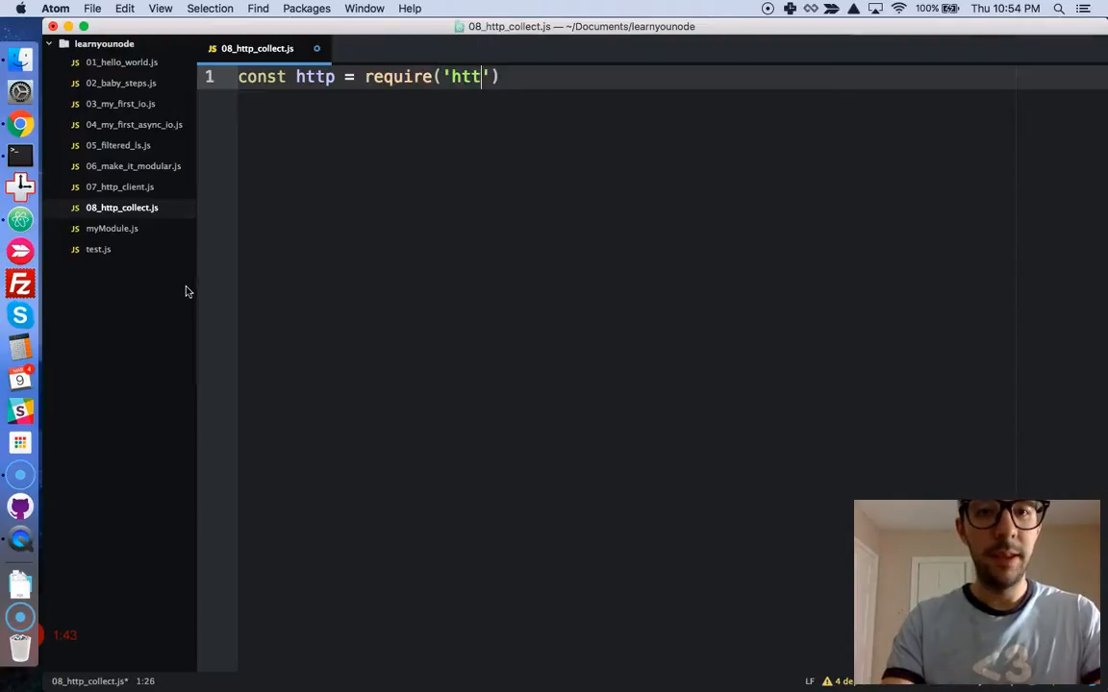
# Step: Finish the http require, store process.argv[2] as url, and open http.get(url, response => {
pyautogui.write('p");')
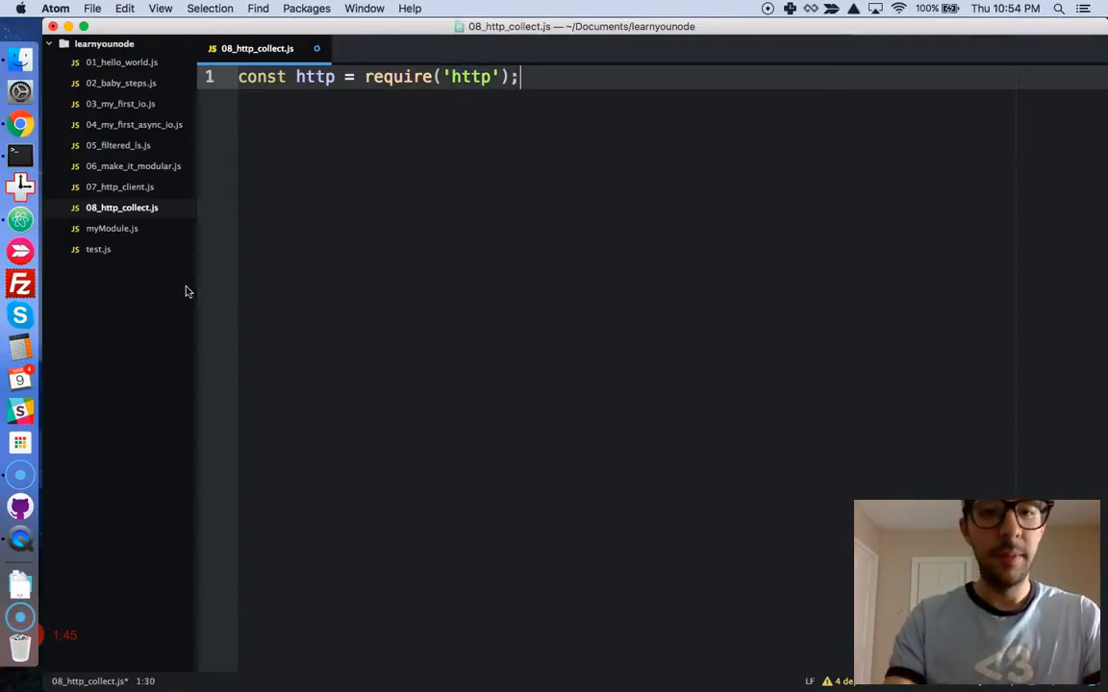
pyautogui.press('enter')
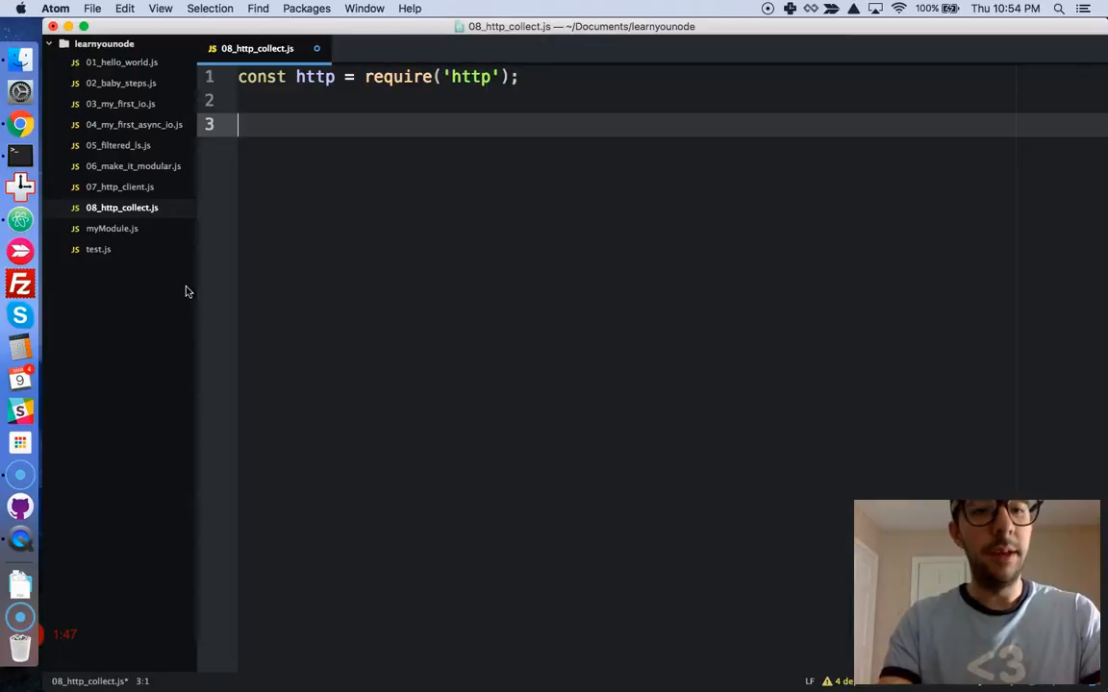
pyautogui.write('const url = process.')
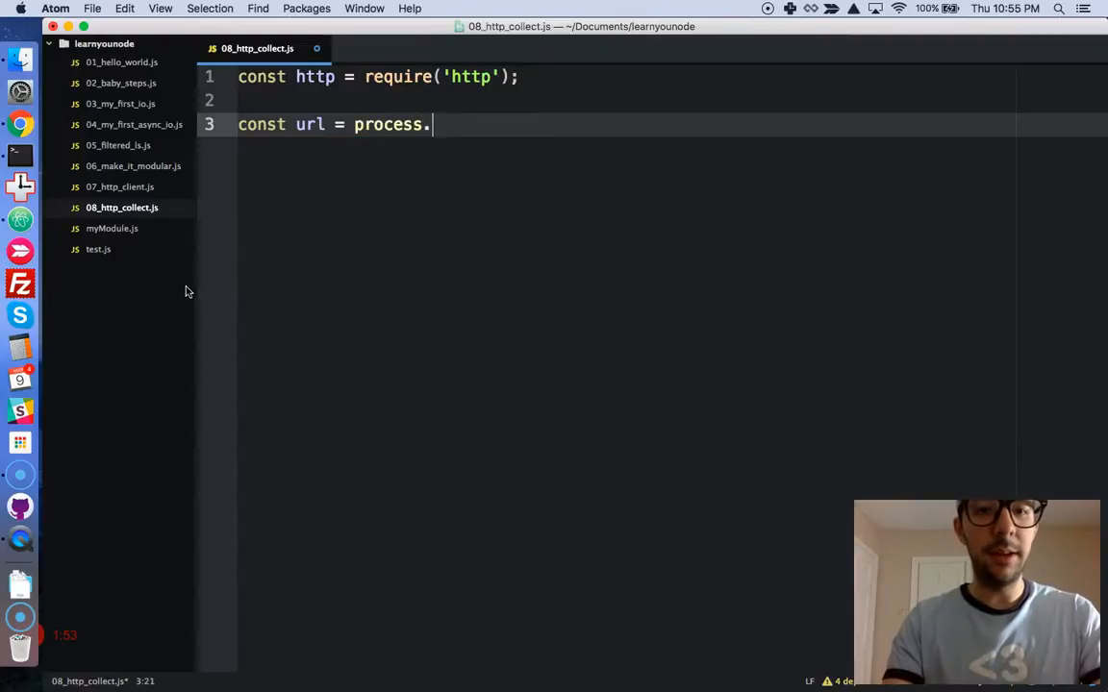
pyautogui.write('argv[]')
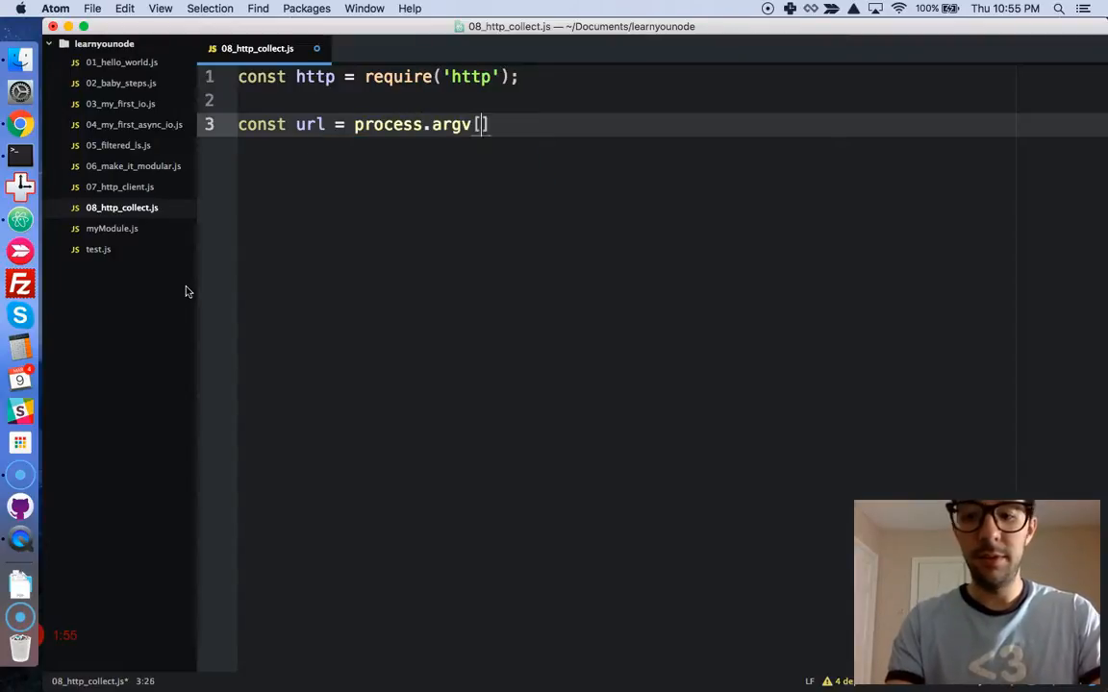
pyautogui.write('2];')
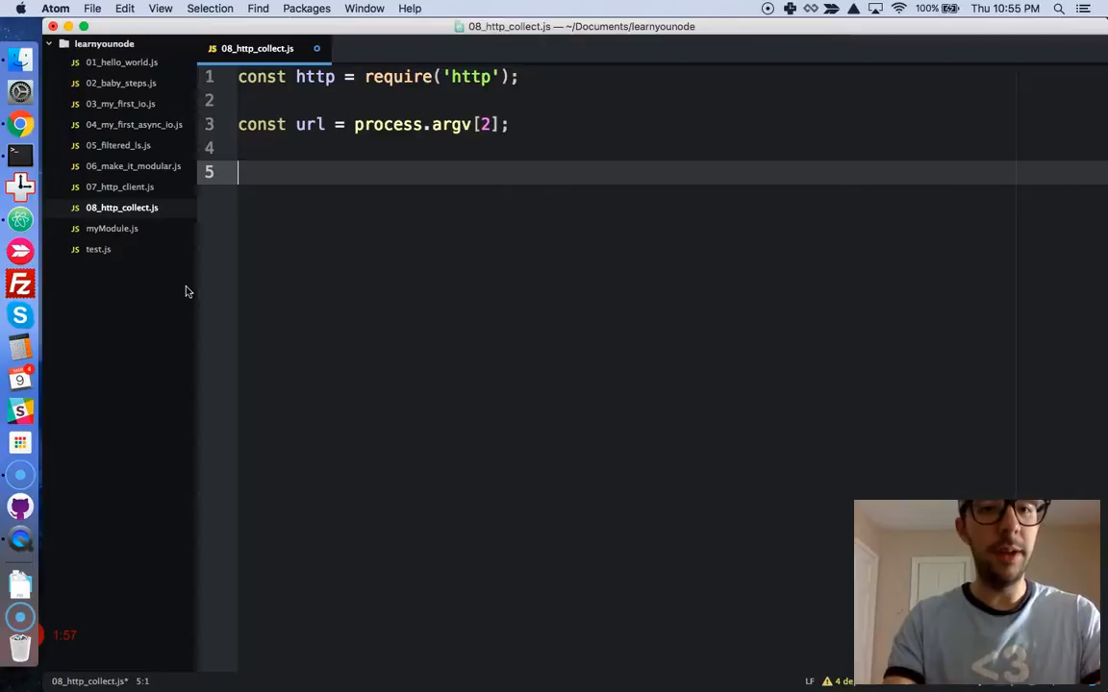
pyautogui.write('http.get(url,')
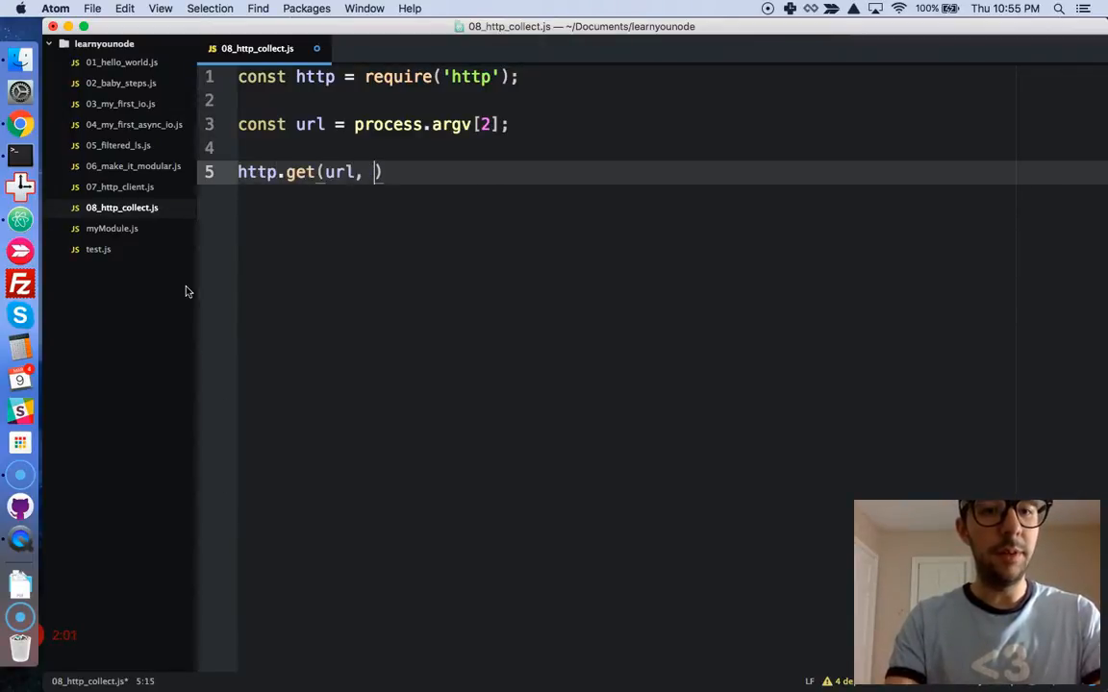
pyautogui.write('response')
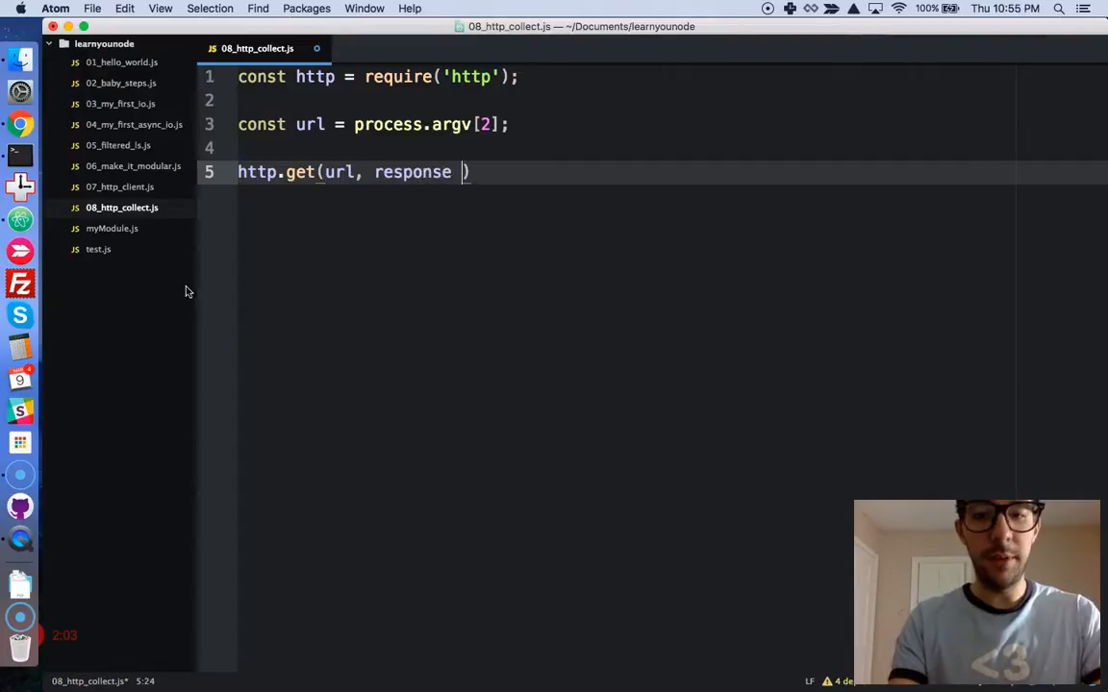
pyautogui.write('=>')
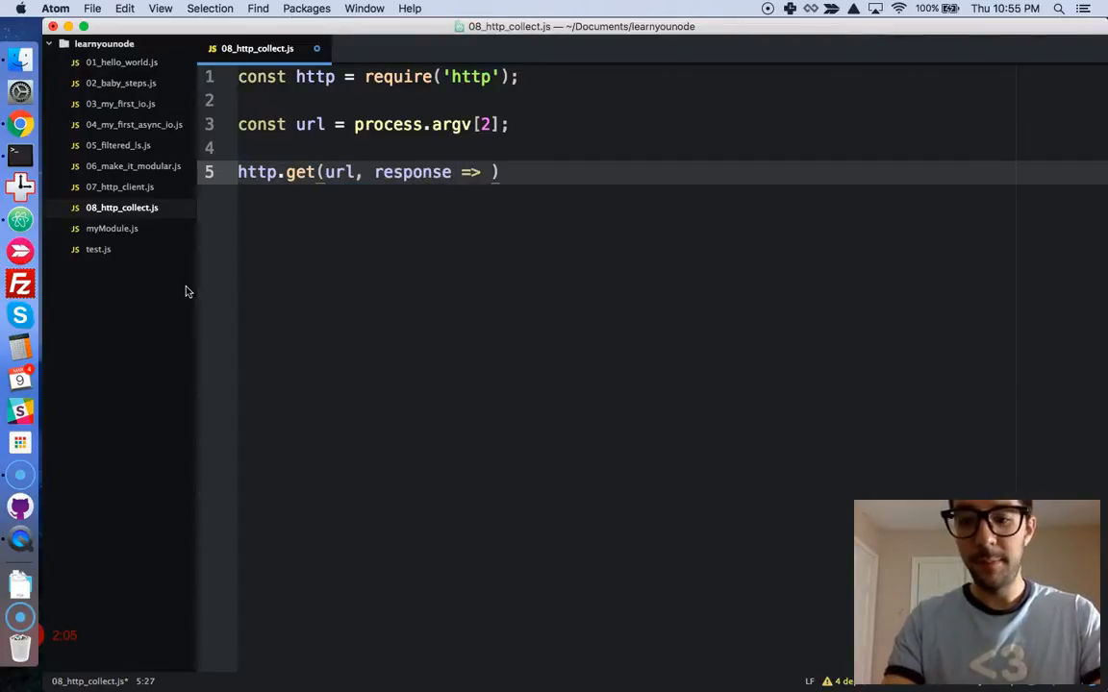
pyautogui.write('{')
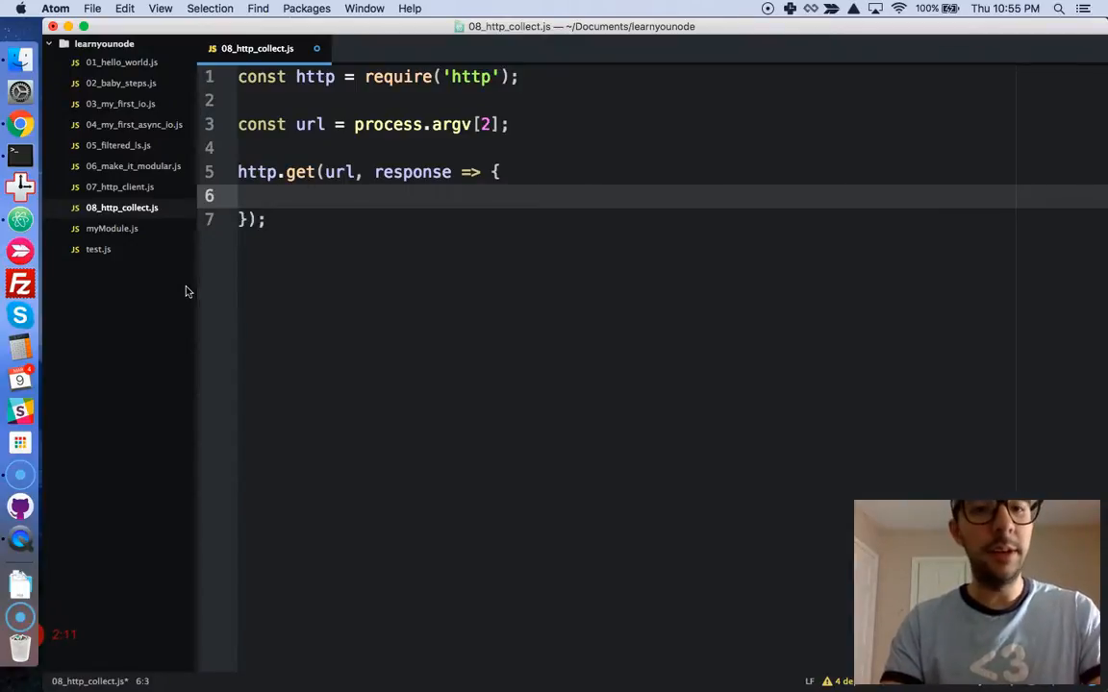
# Step: Add a response.on('error') handler that logs err with console.error
pyautogui.write('response.on')
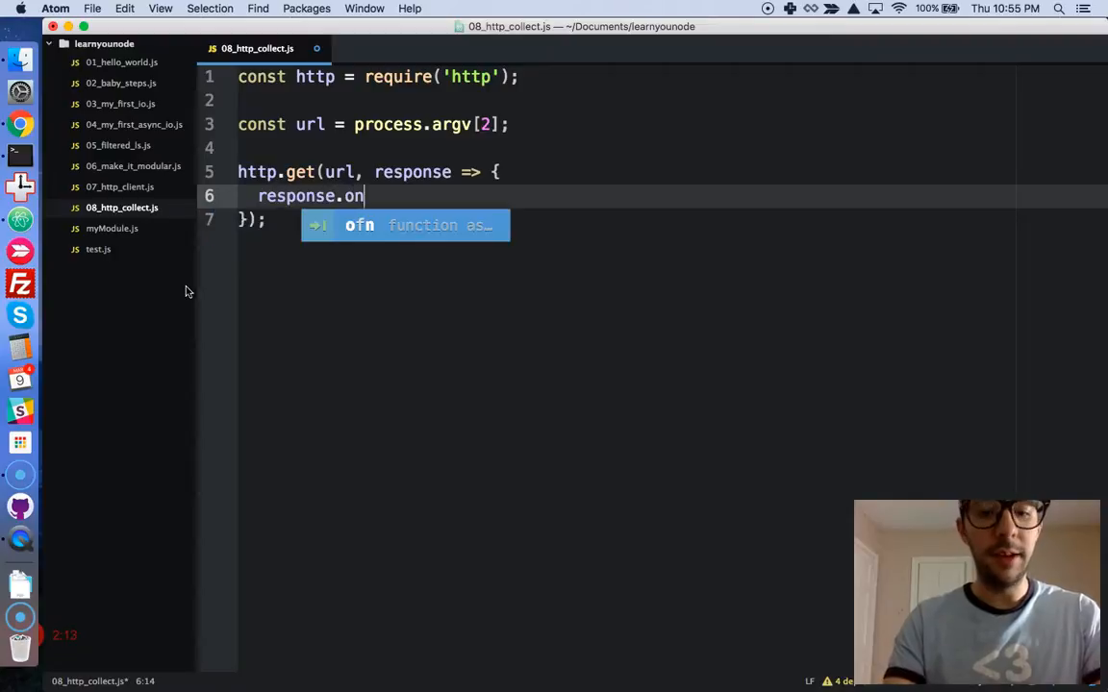
pyautogui.write("('err')")
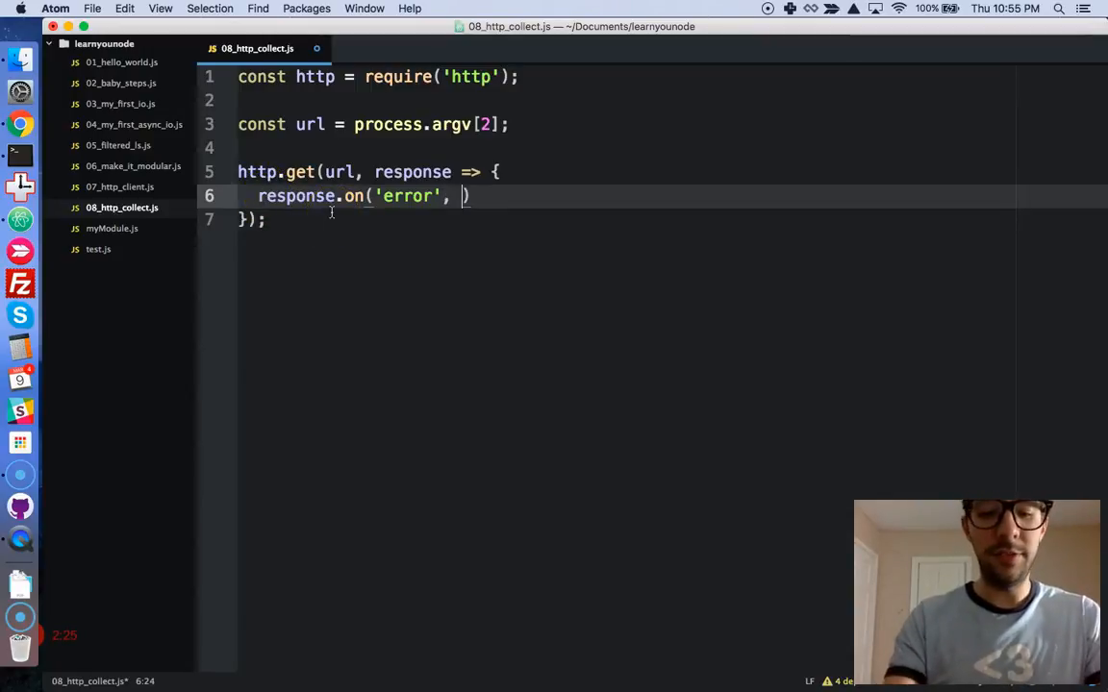
pyautogui.write('(err) => {})')
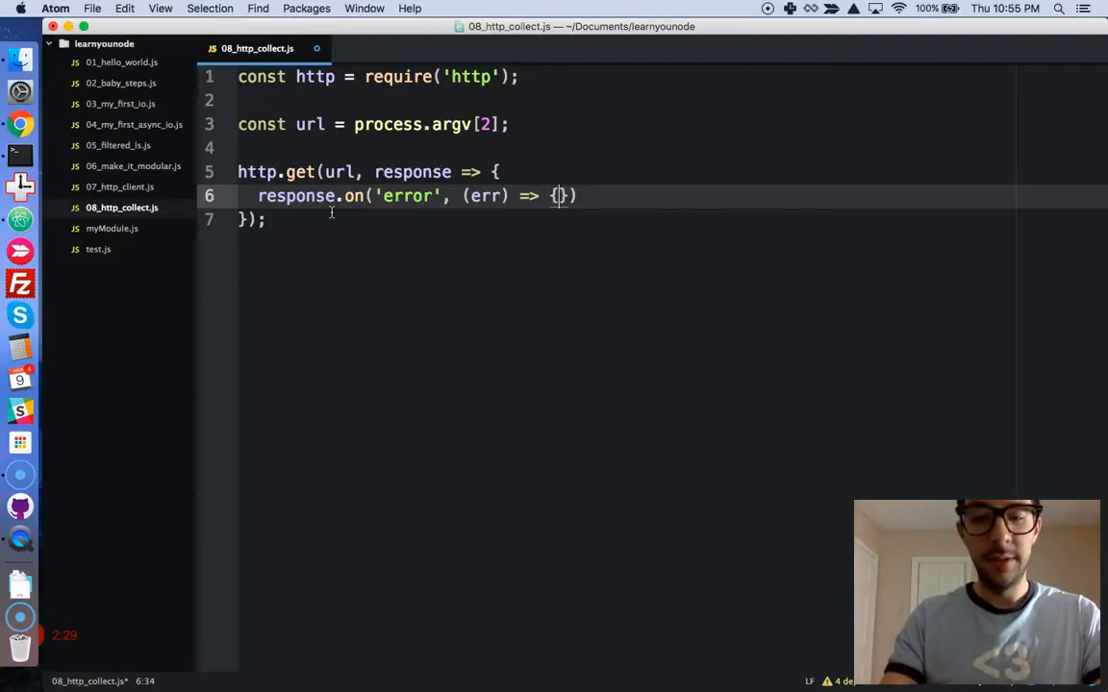
pyautogui.press('enter')
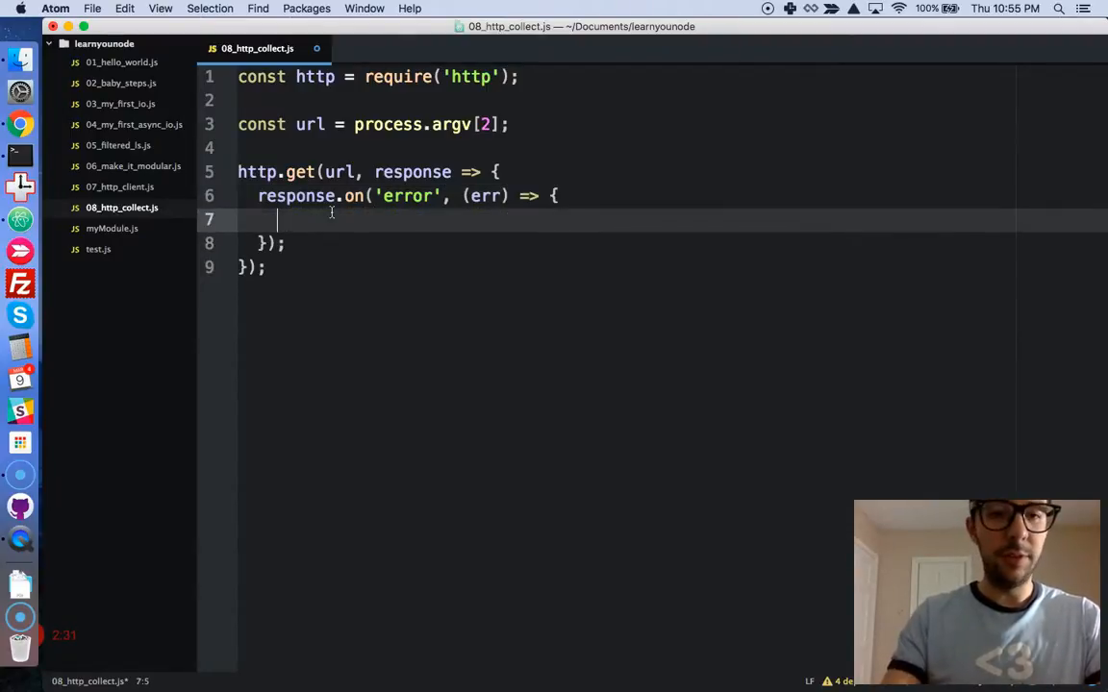
pyautogui.write('console.error(')
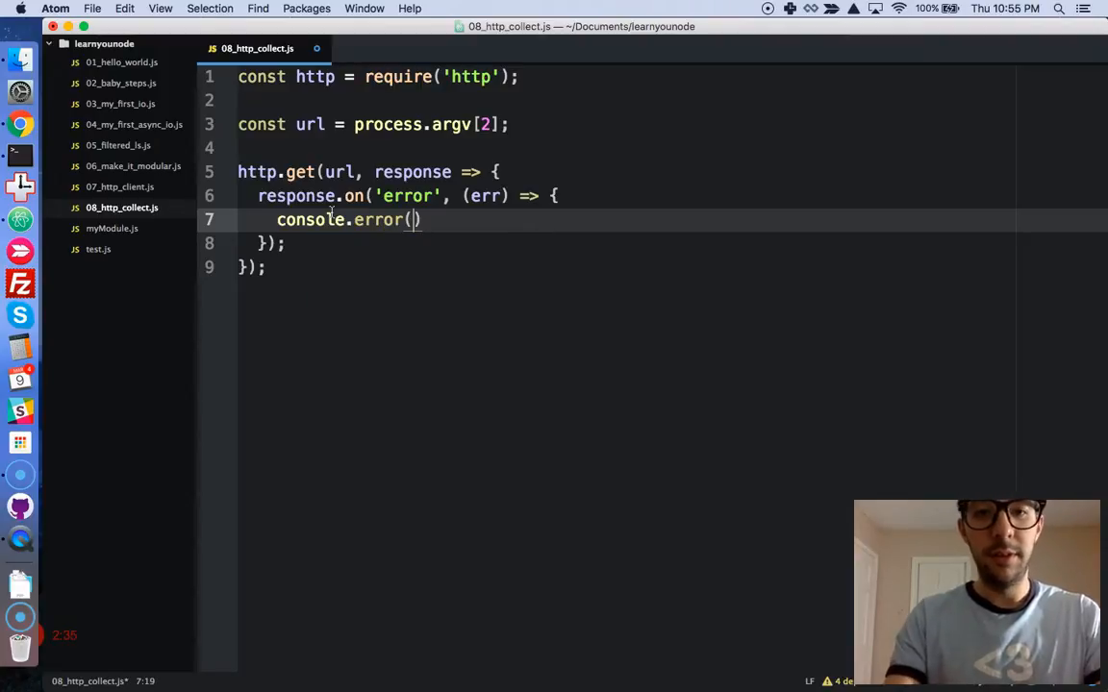
pyautogui.write('err')
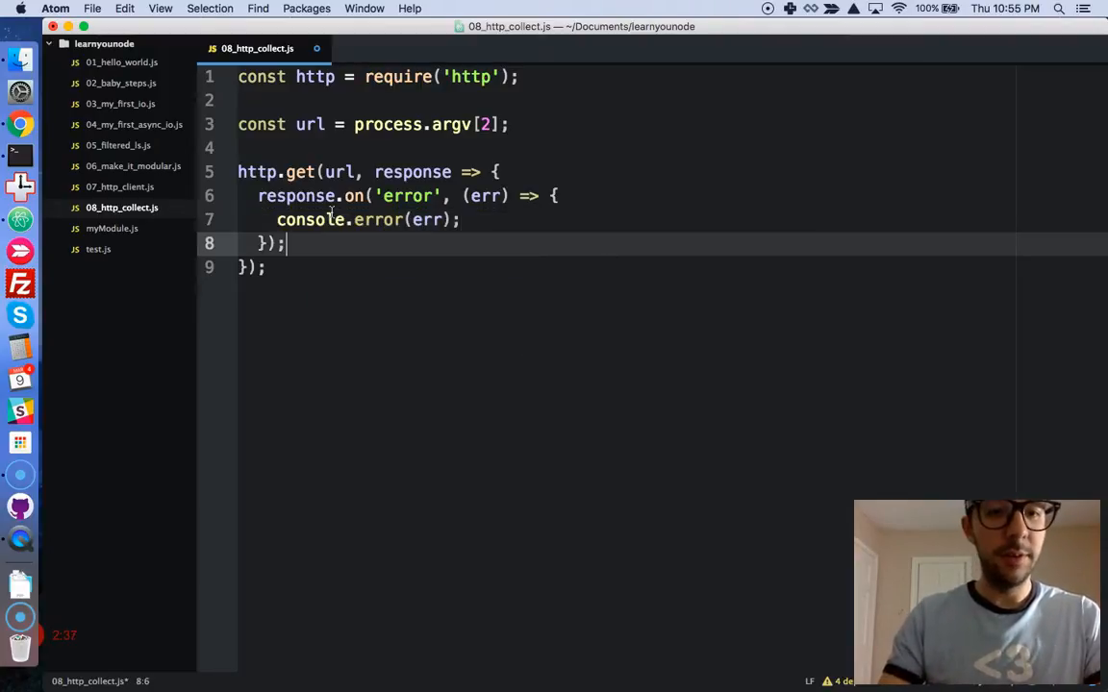
pyautogui.press('enter')
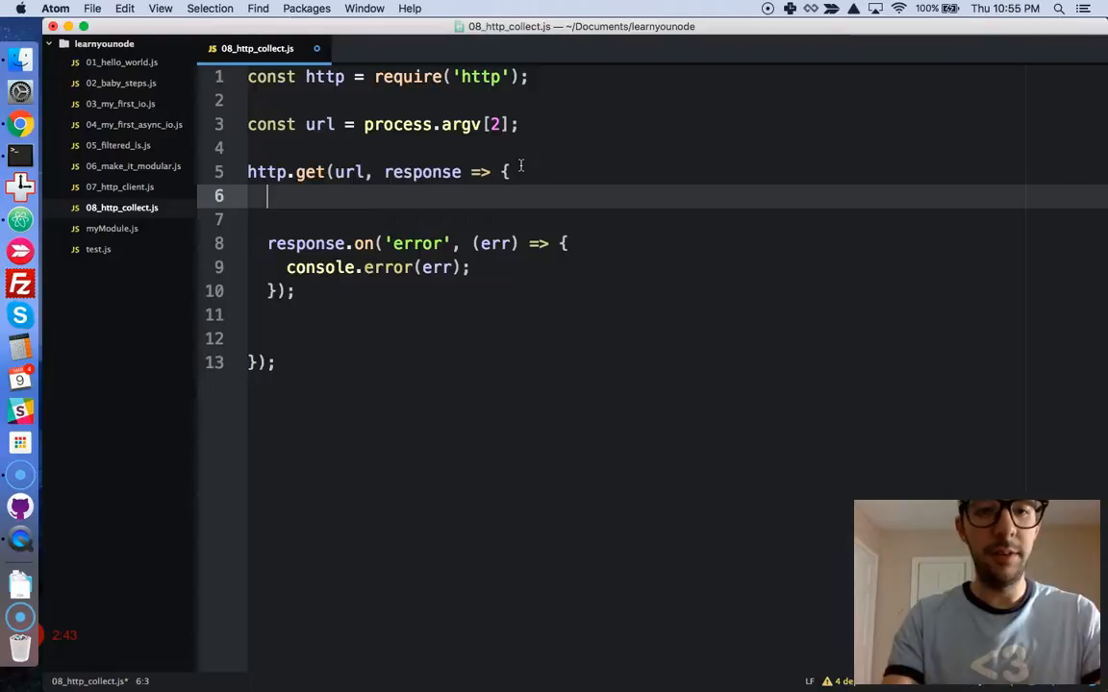
# Step: Declare let result = "" and call response.setEncoding('utf8') at the callback's top
pyautogui.write('let result')
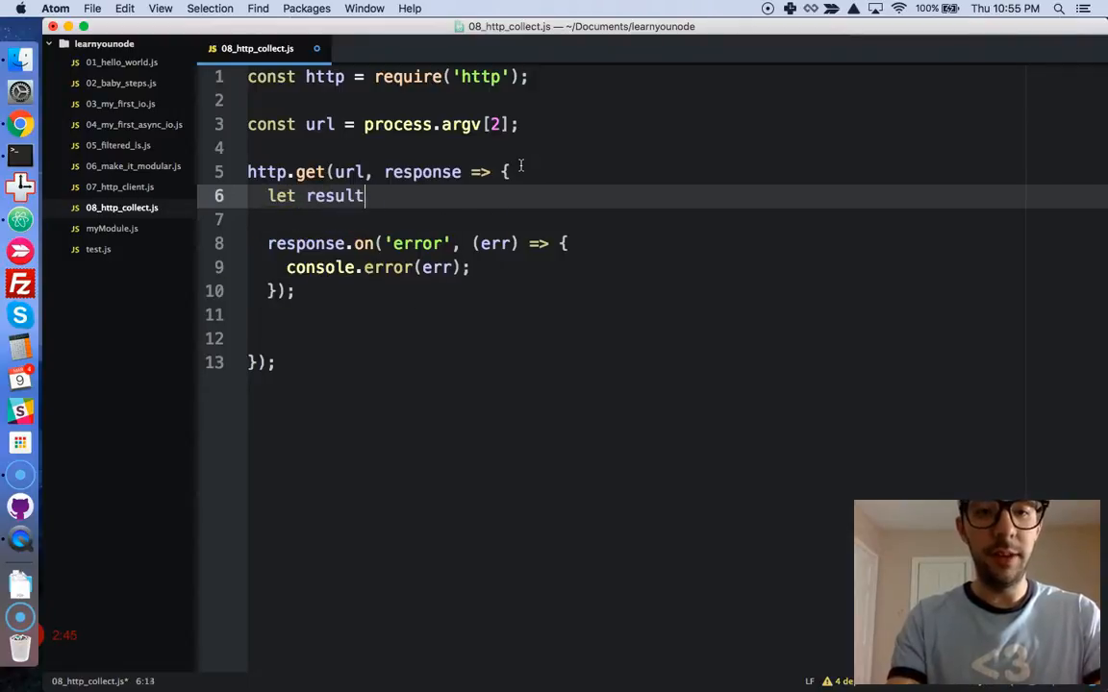
pyautogui.write('=')
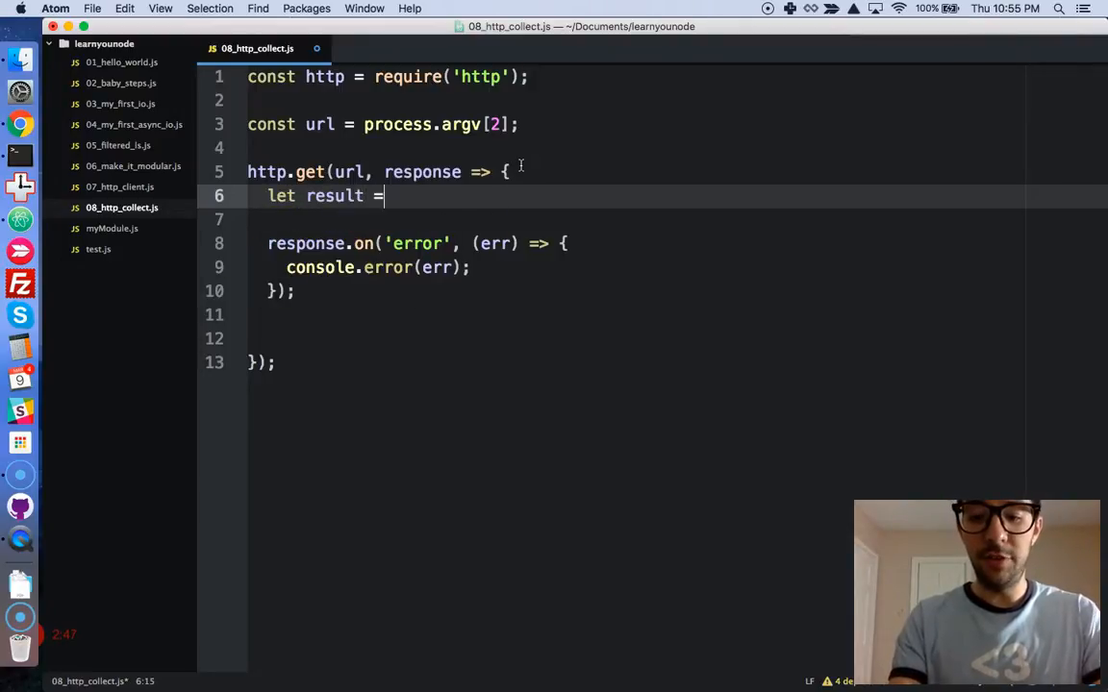
pyautogui.write('"";')
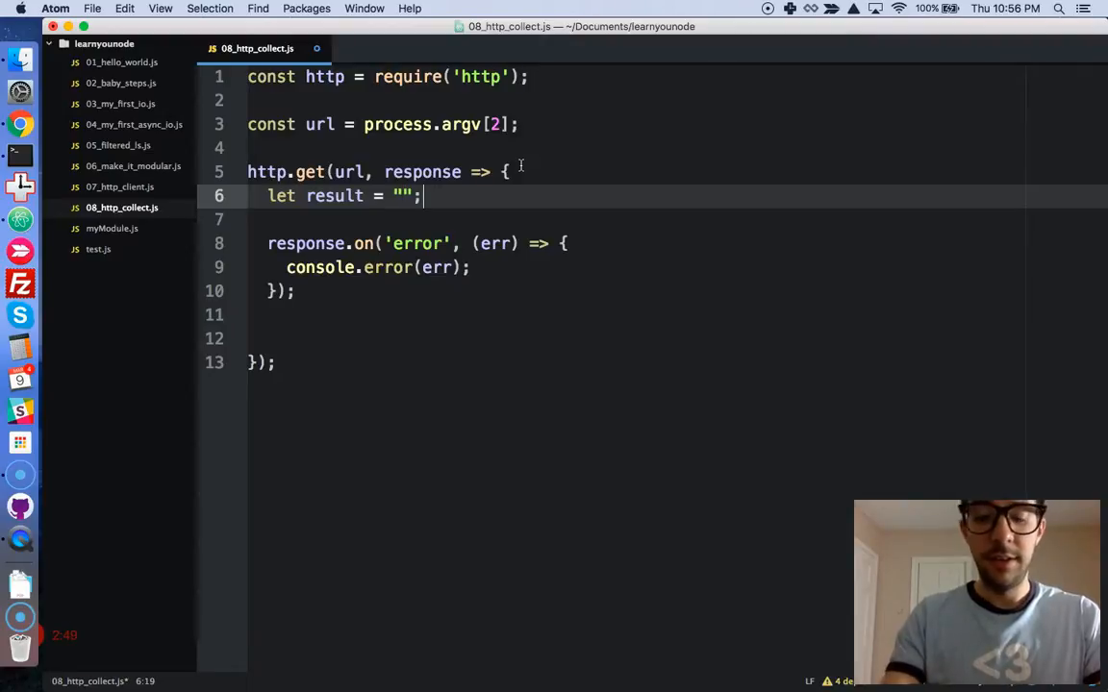
pyautogui.click(336, 315)
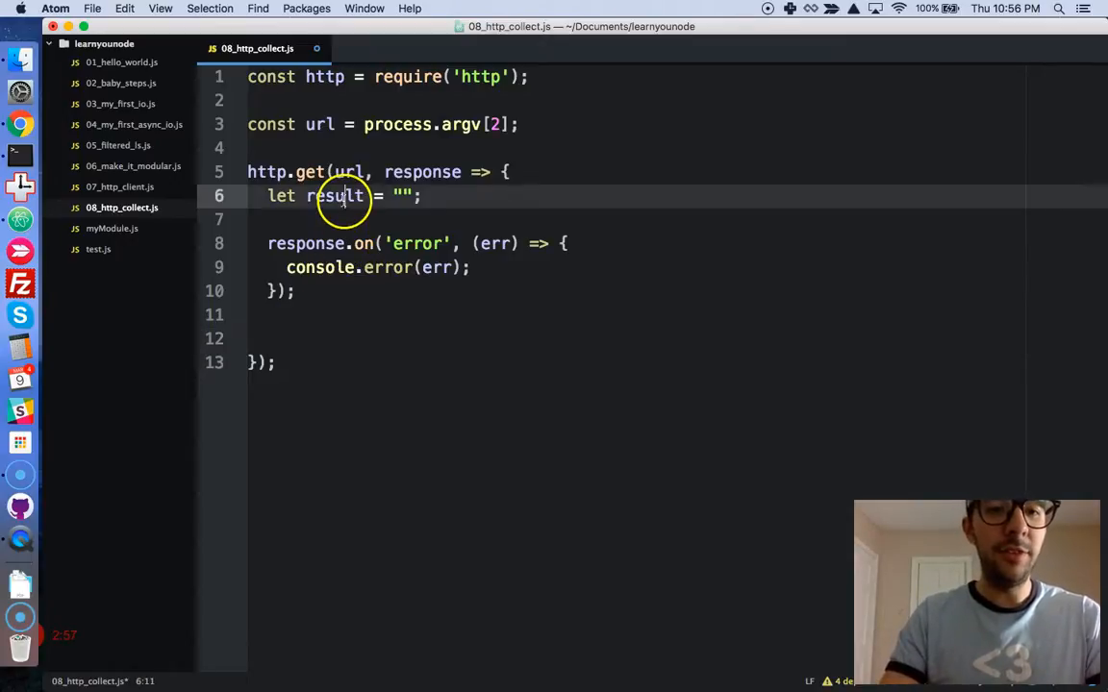
pyautogui.moveTo(461, 203)
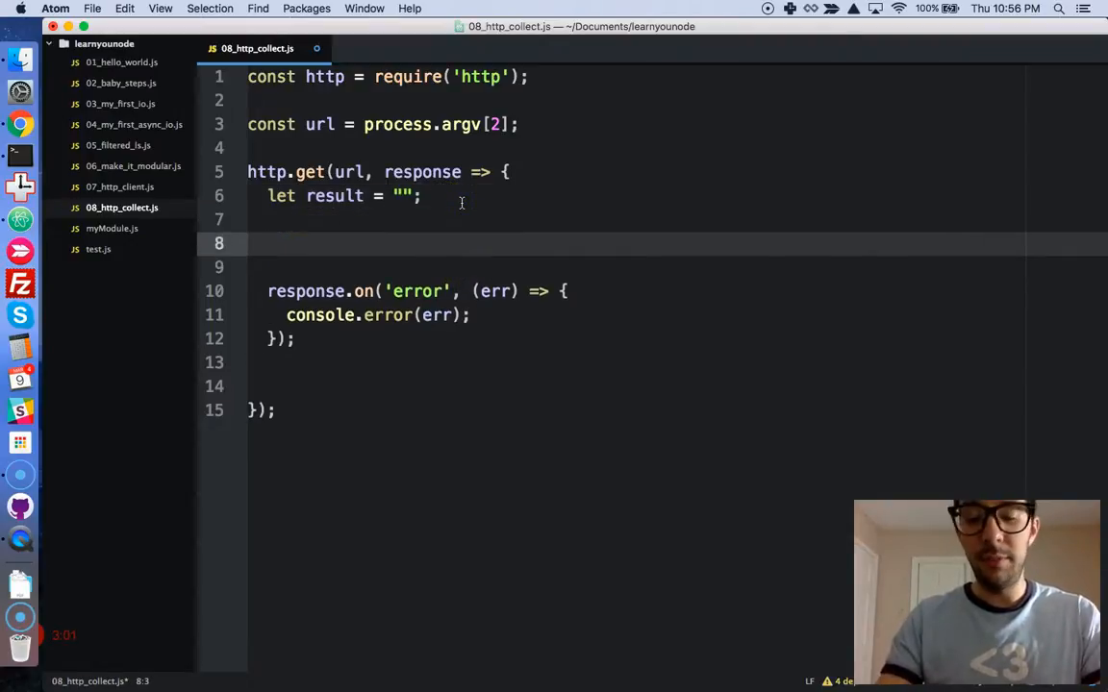
pyautogui.write('re')
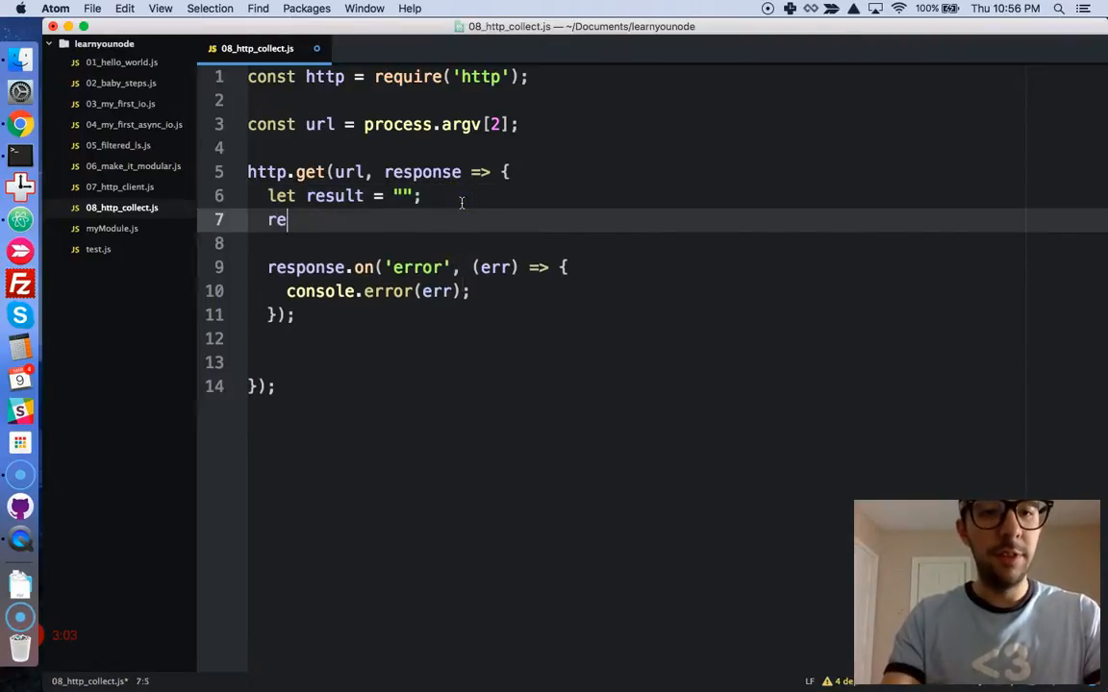
pyautogui.write('sponse.set')
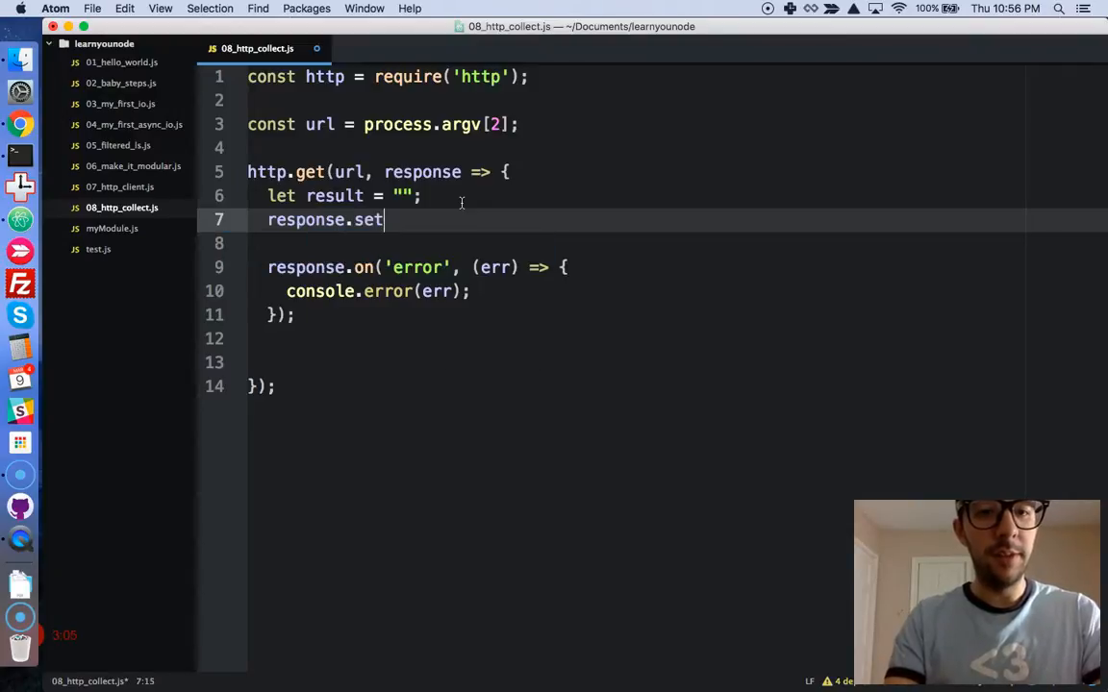
pyautogui.write("Encoding('')")
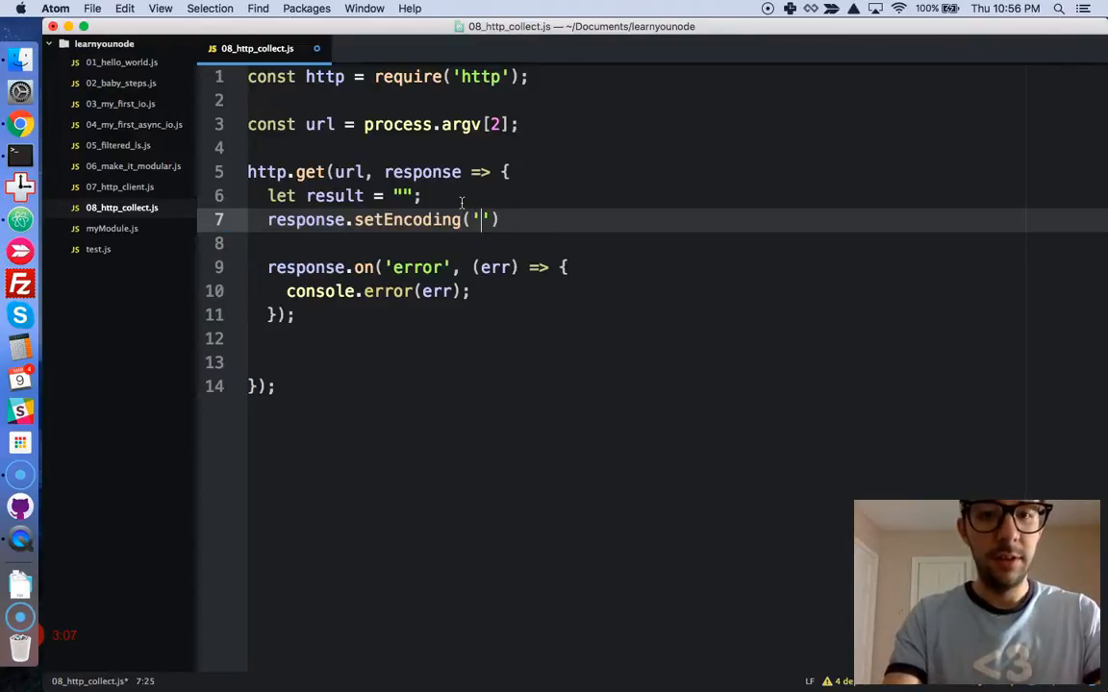
pyautogui.write('utf')
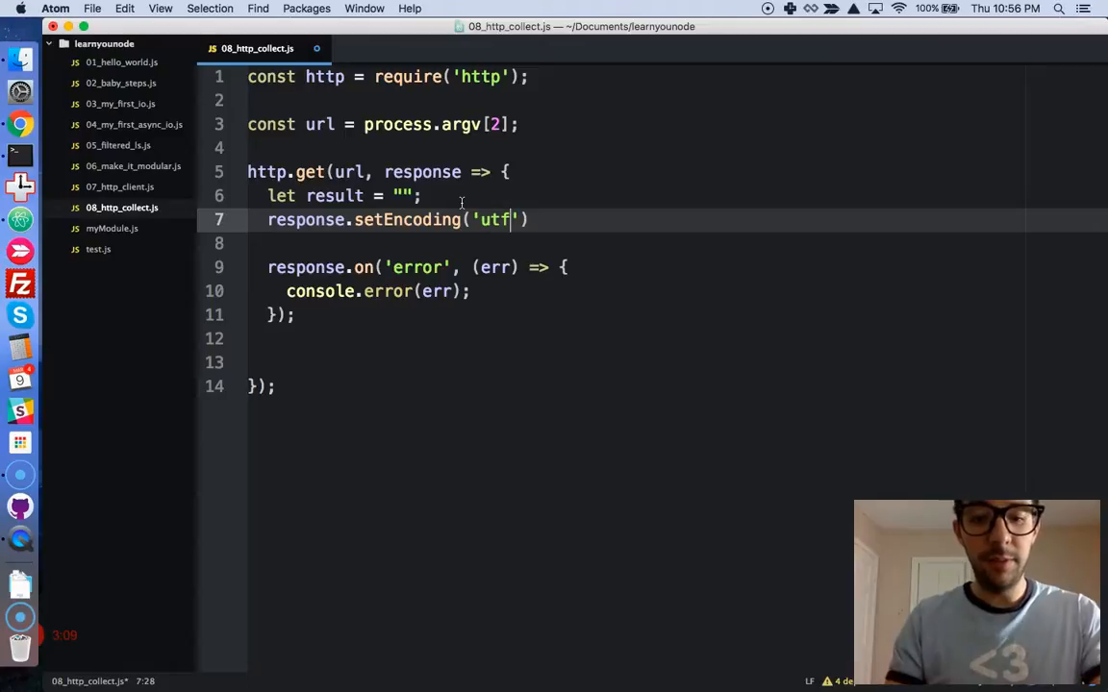
pyautogui.write('8);')
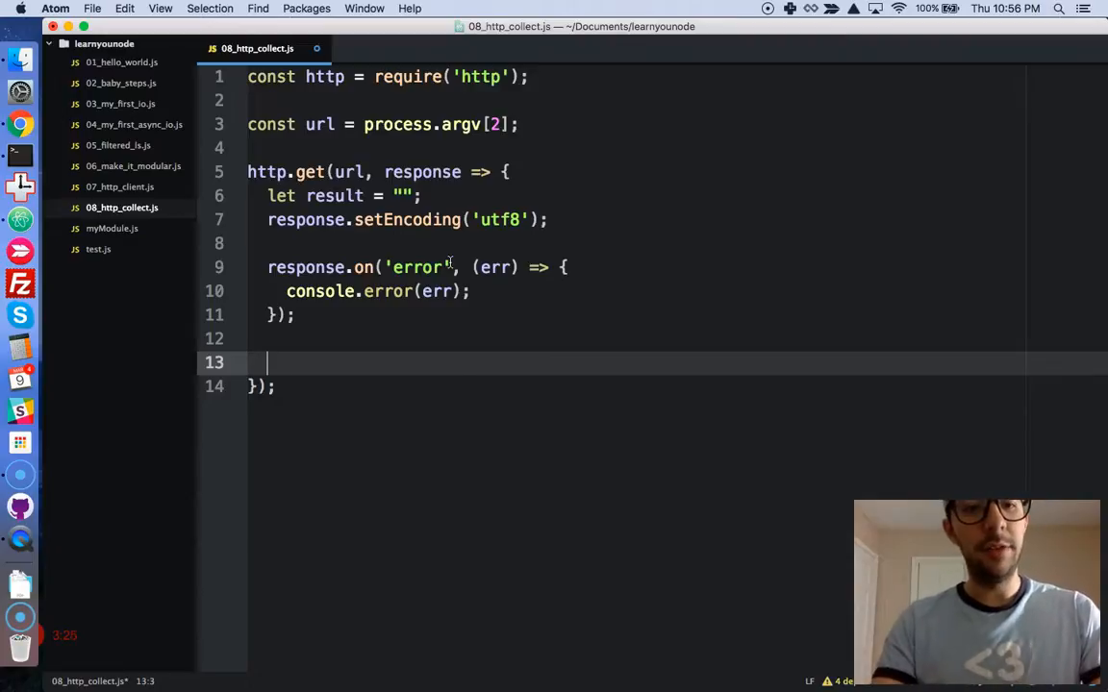
# Step: Add a response.on('data') handler that appends each chunk with result += data
pyautogui.write('response.on')
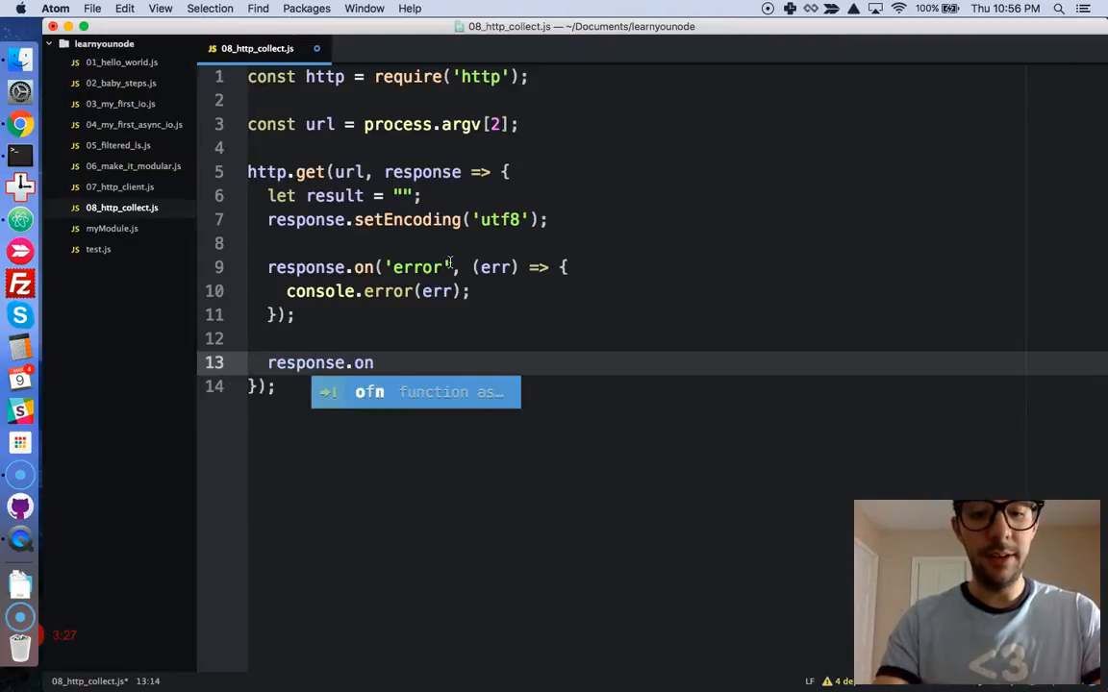
pyautogui.write("('data',)")
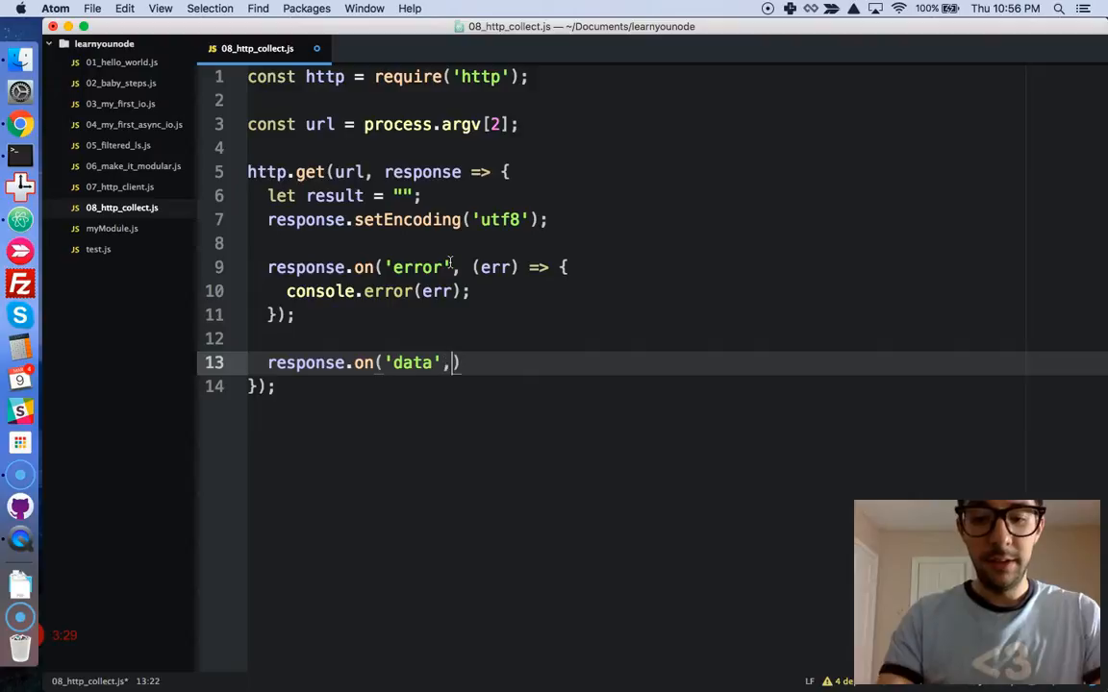
pyautogui.write('(data)')
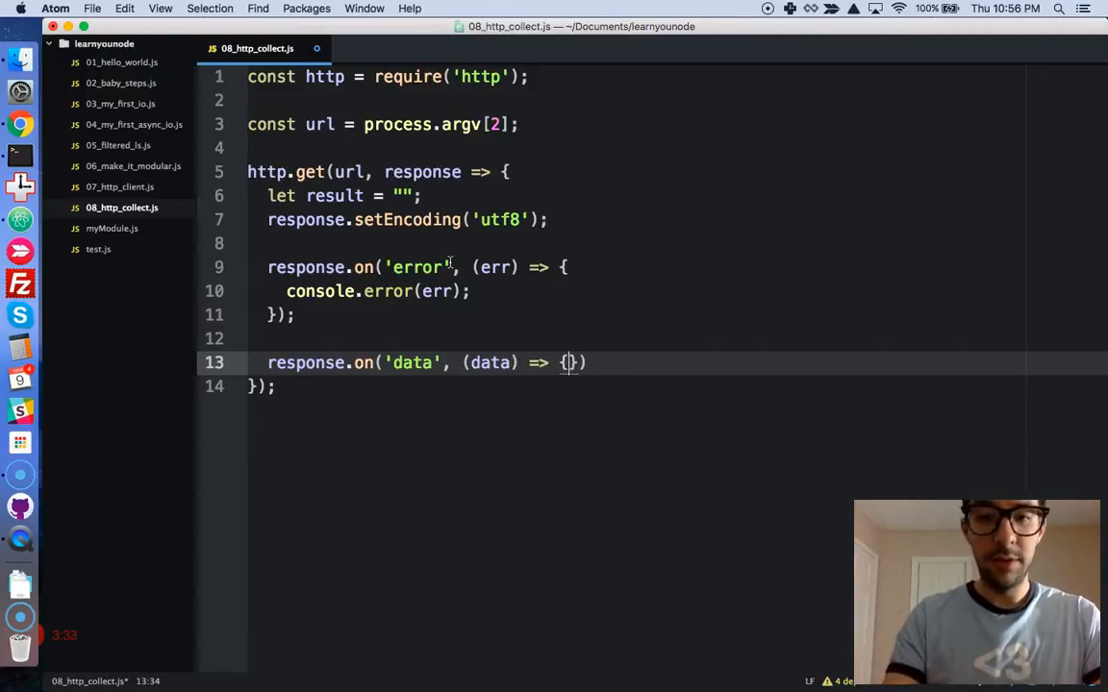
pyautogui.press('enter')
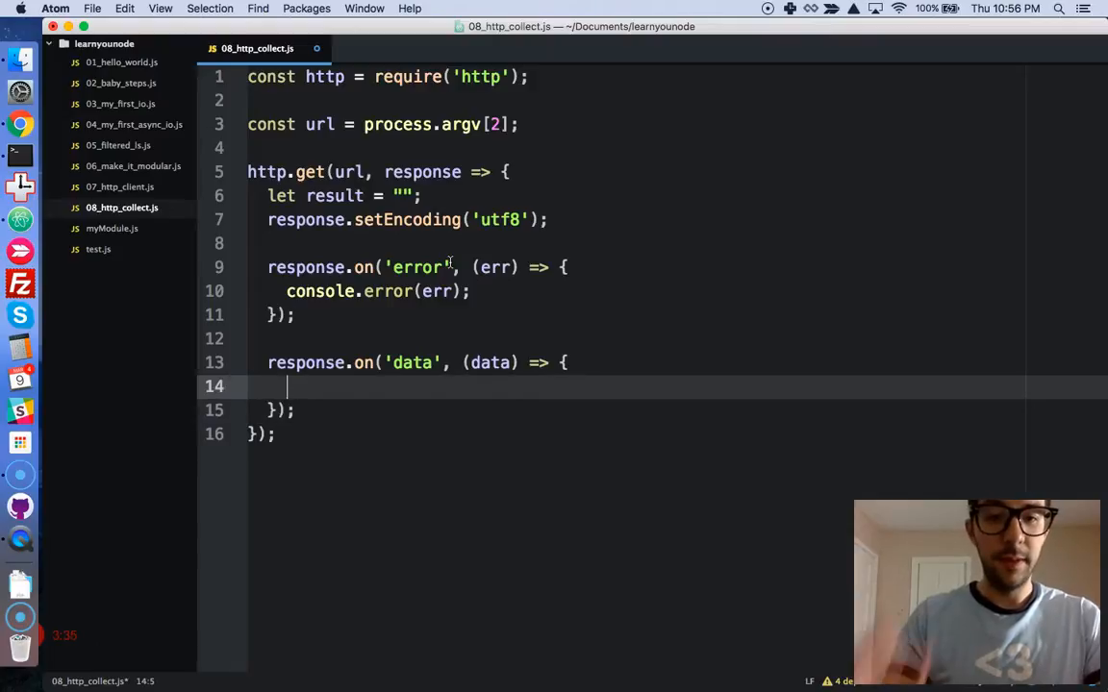
pyautogui.write('result += data;')
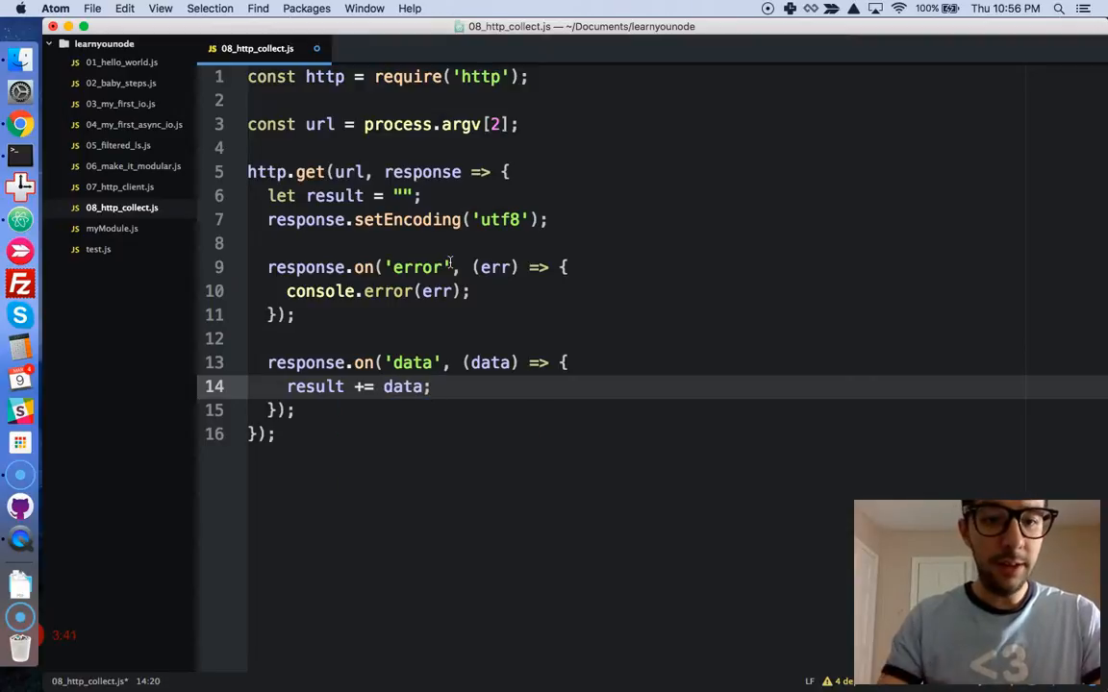
pyautogui.write('response.')
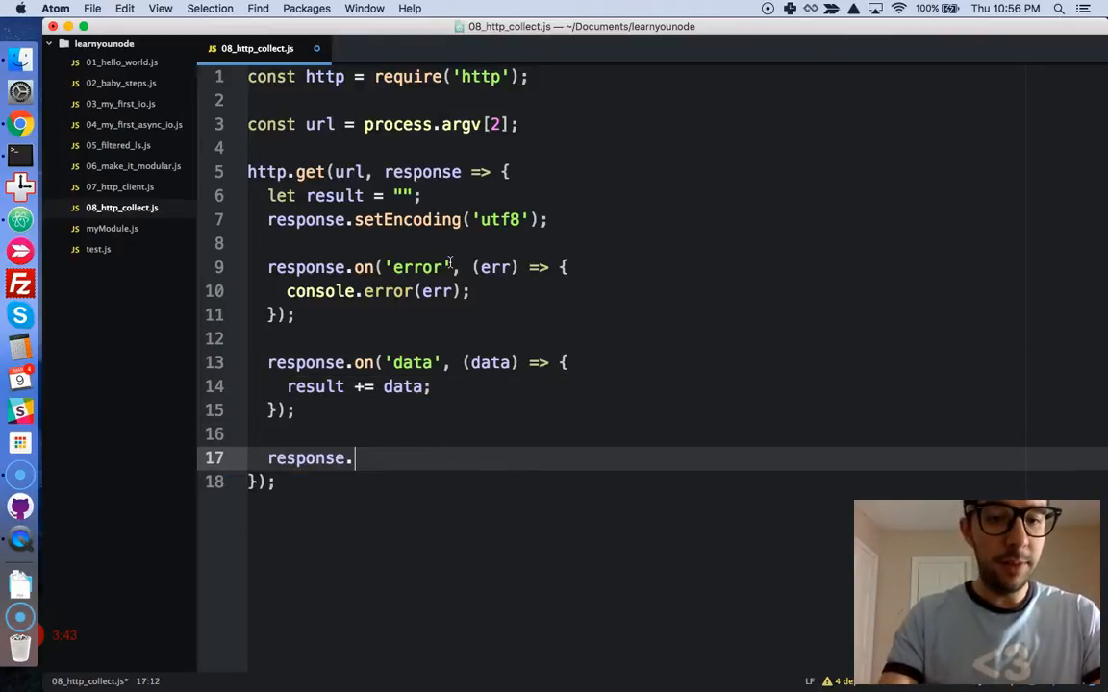
# Step: Add a response.on('end') handler logging result.length and then result
pyautogui.write("on('end',")
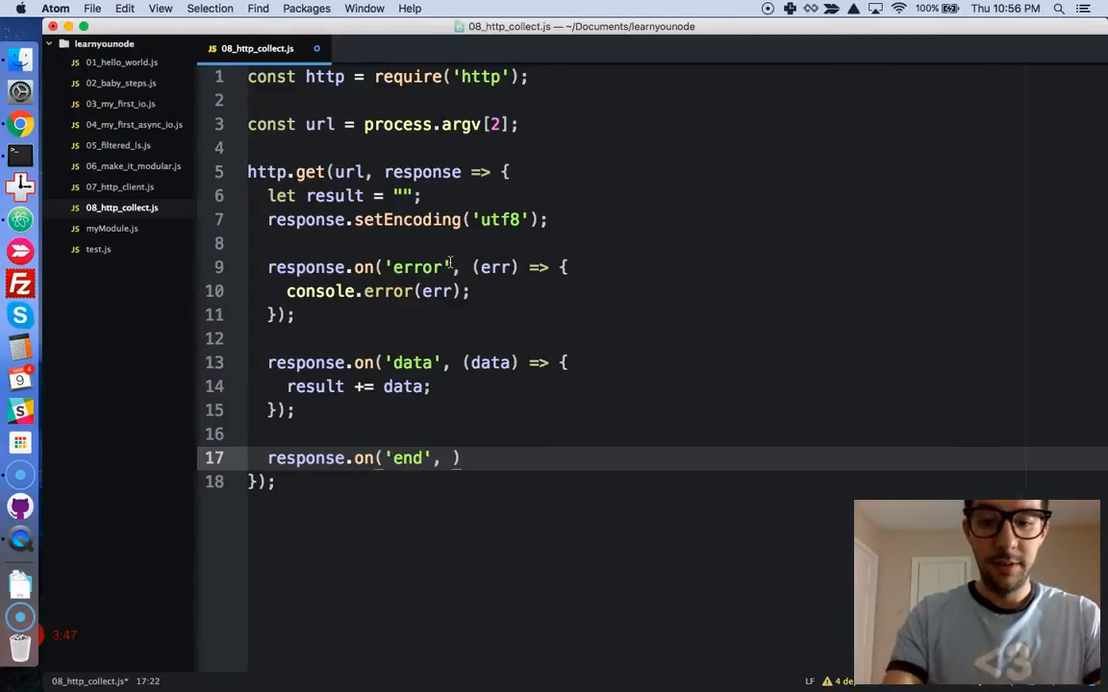
pyautogui.write('() =>')
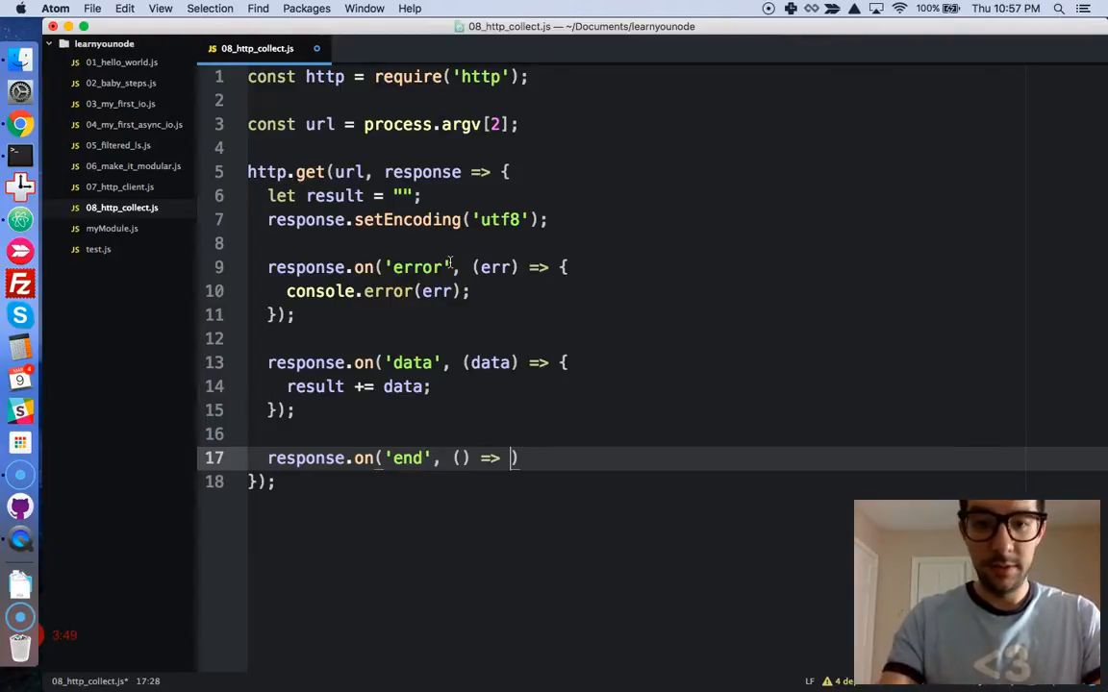
pyautogui.write('{')
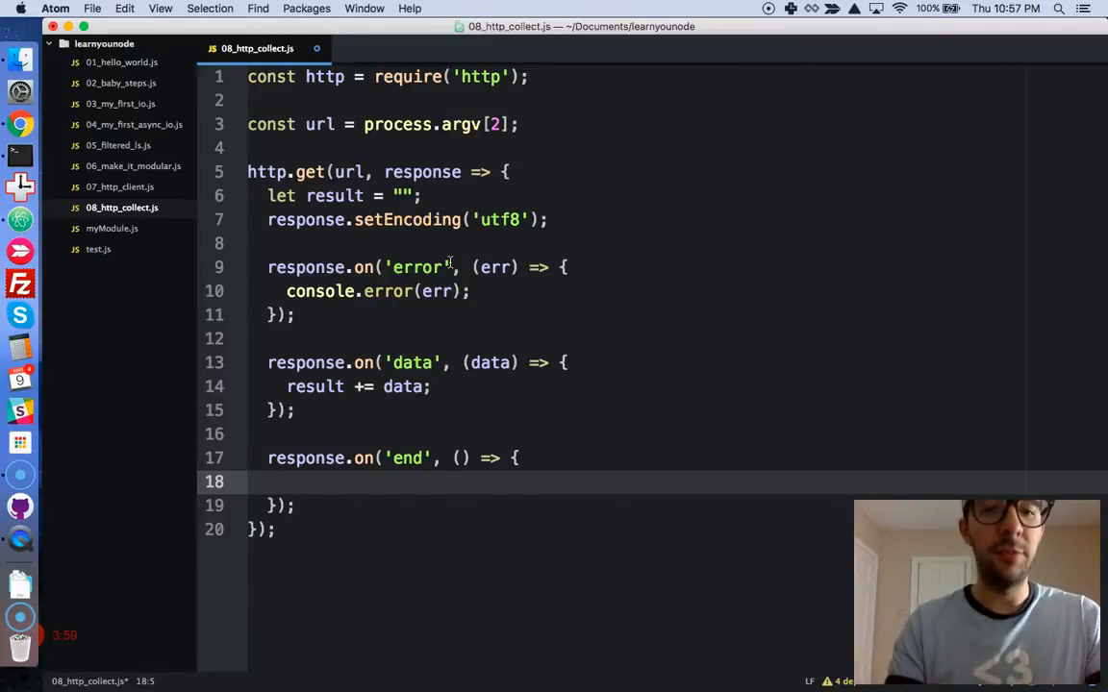
pyautogui.write('consoel.l')
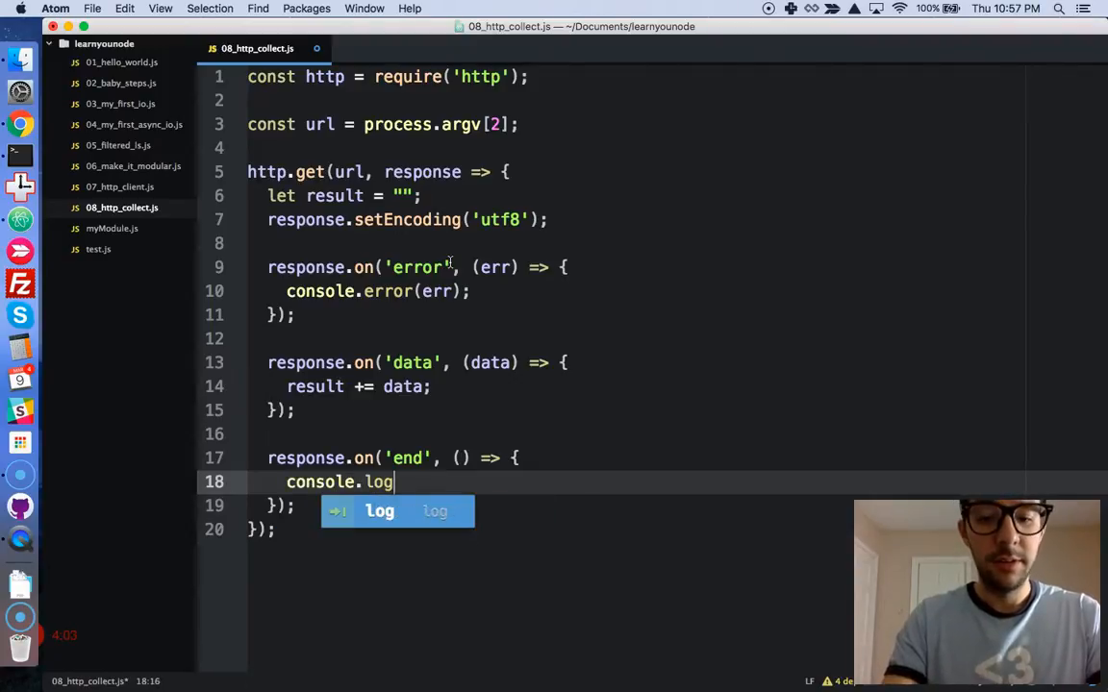
pyautogui.write('(result.length)')
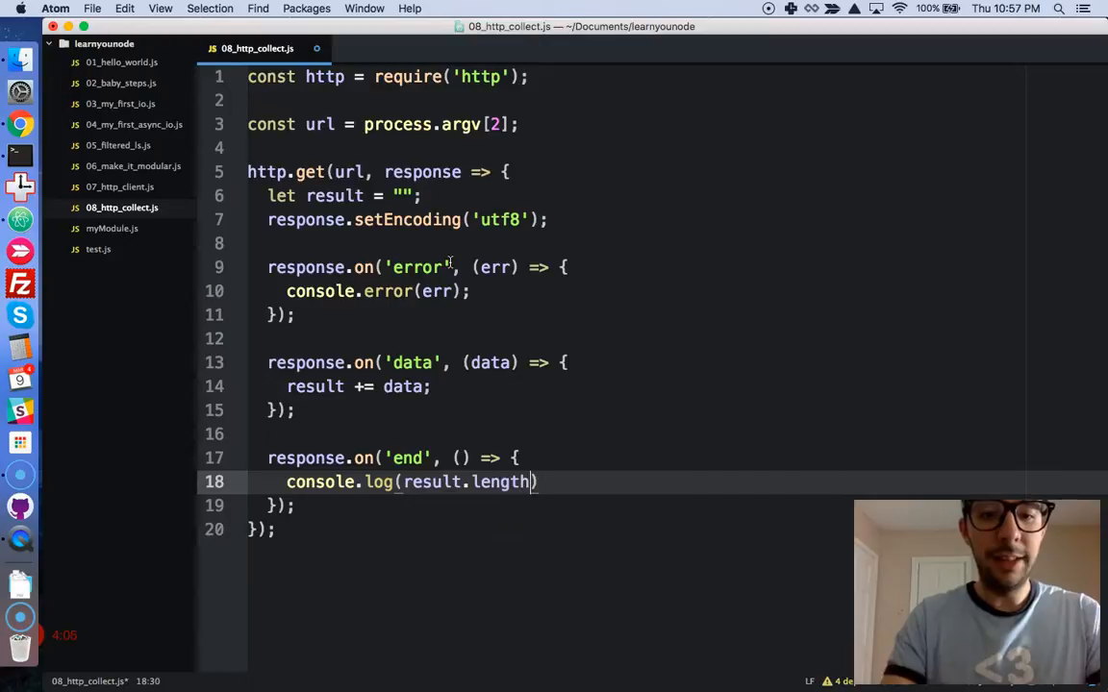
pyautogui.write('cns')
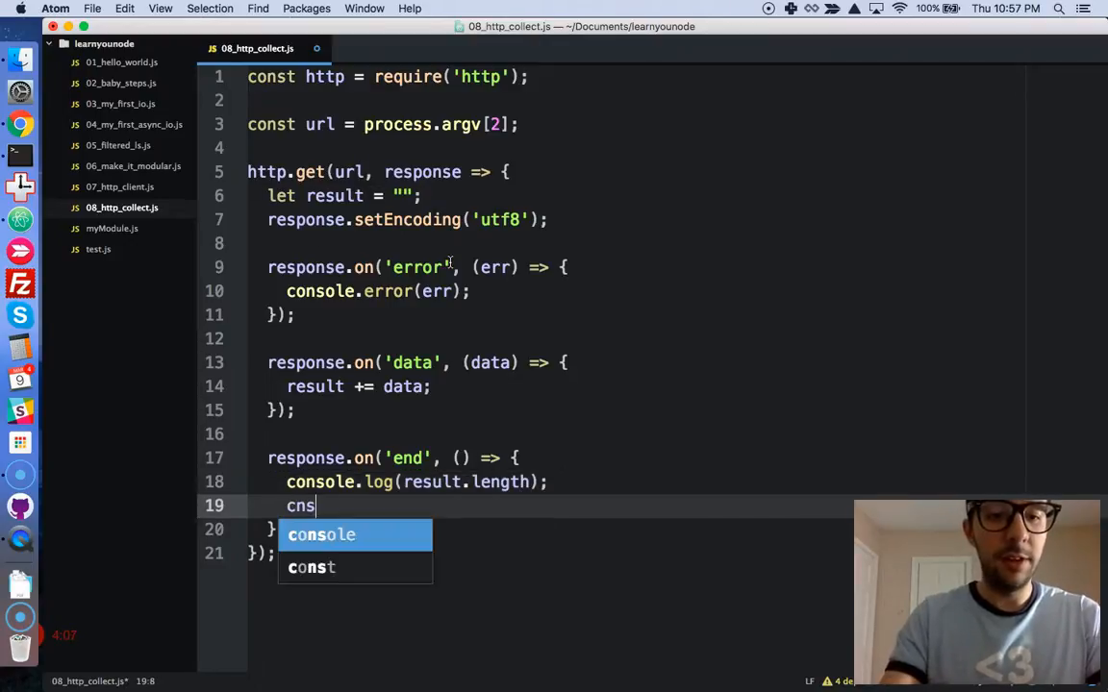
pyautogui.write('onsole.log')
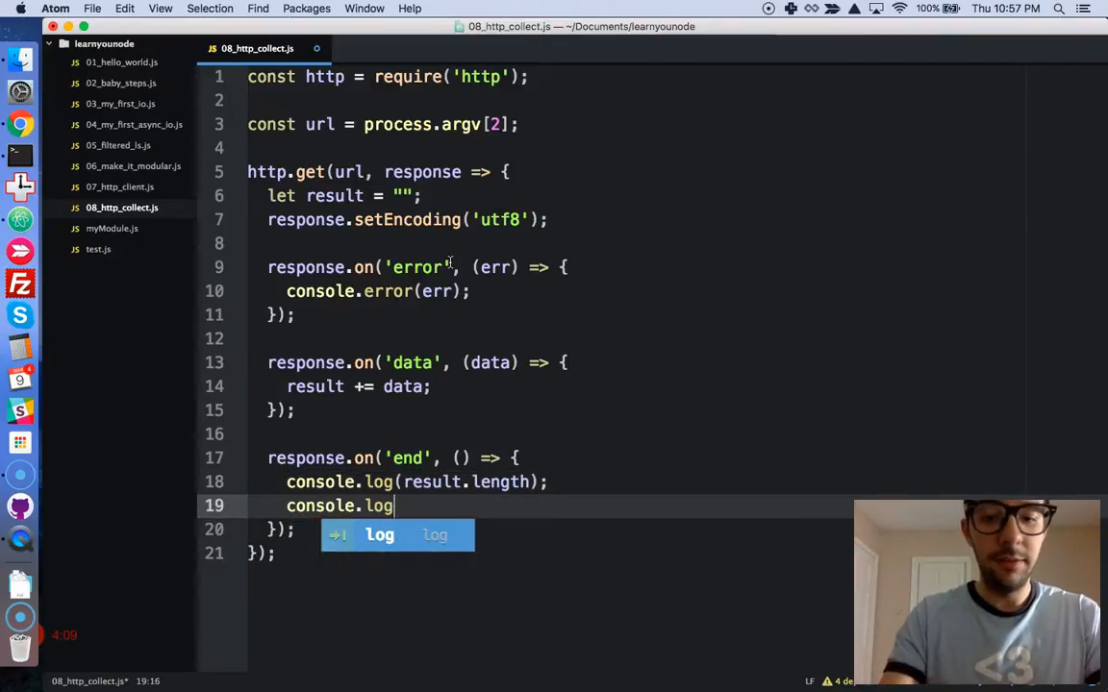
pyautogui.write('(result);')
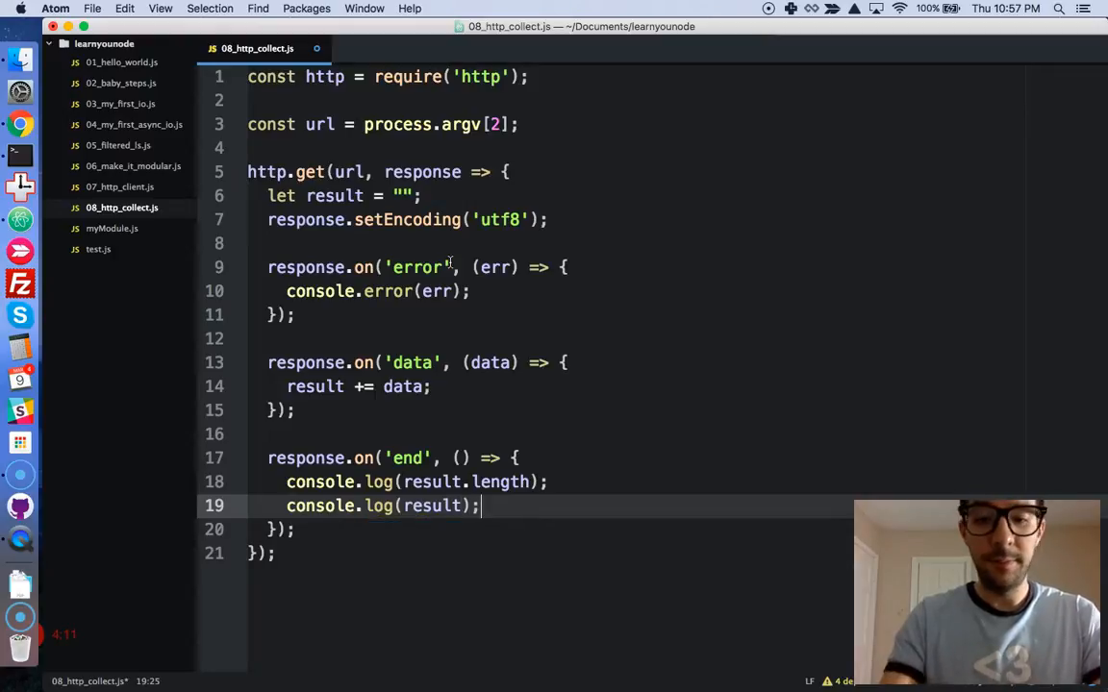
pyautogui.press('cmd+tab')
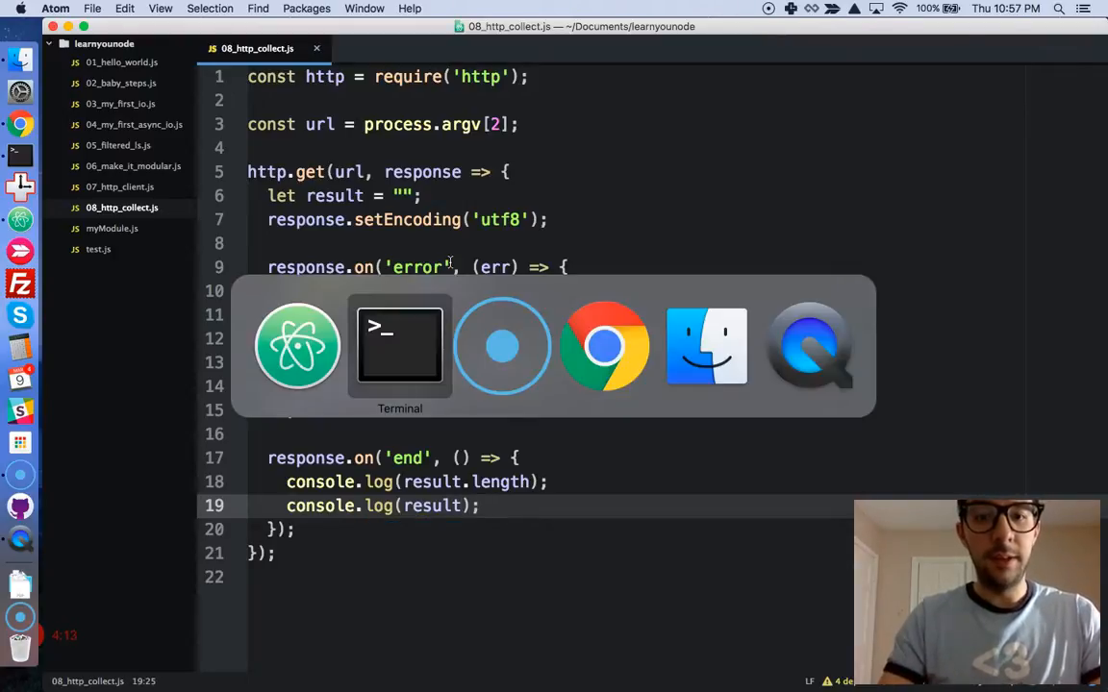
# Step: Run learnyounode verify 08_http_collect.js in Terminal
pyautogui.click(399, 346)
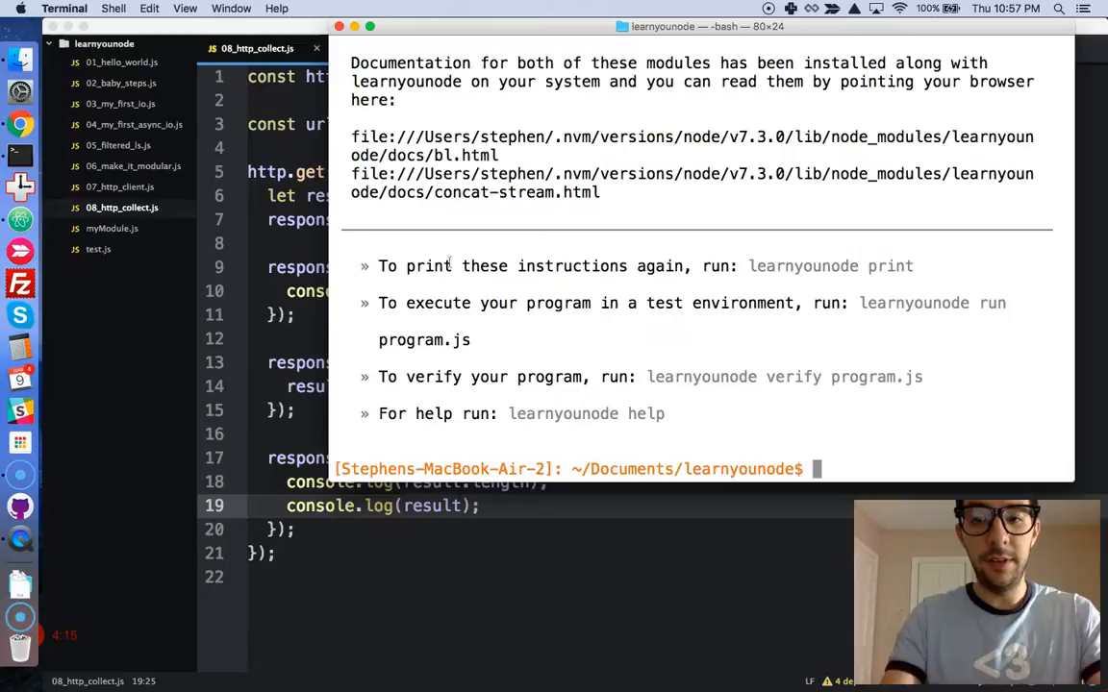
pyautogui.write('learnyouno')
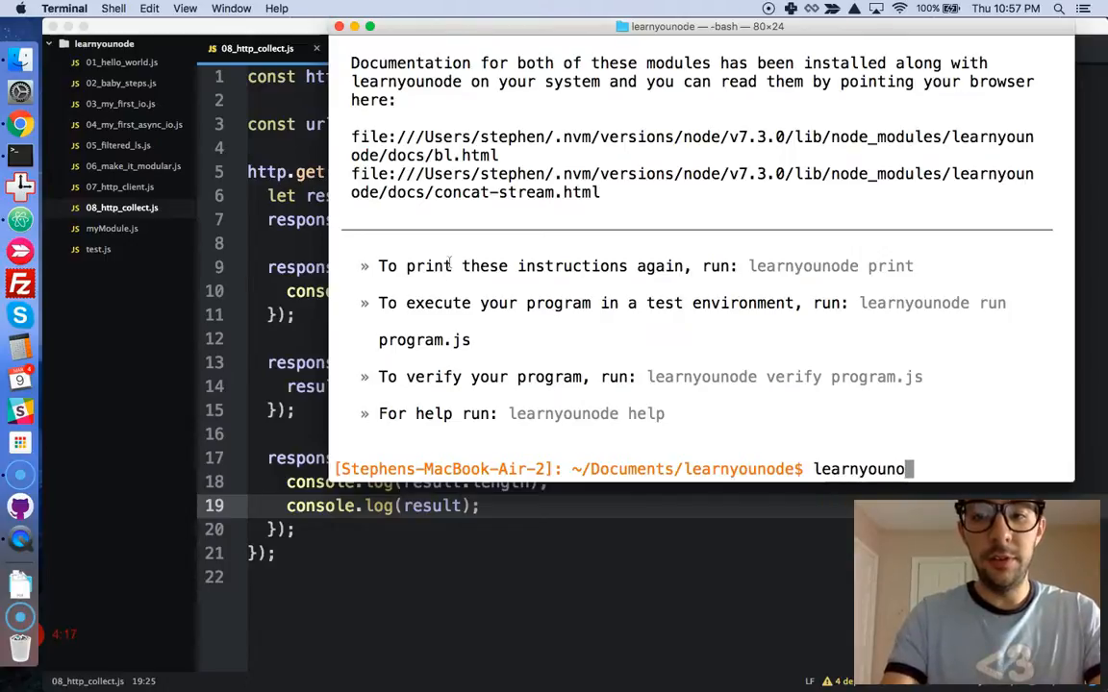
pyautogui.write('verify')
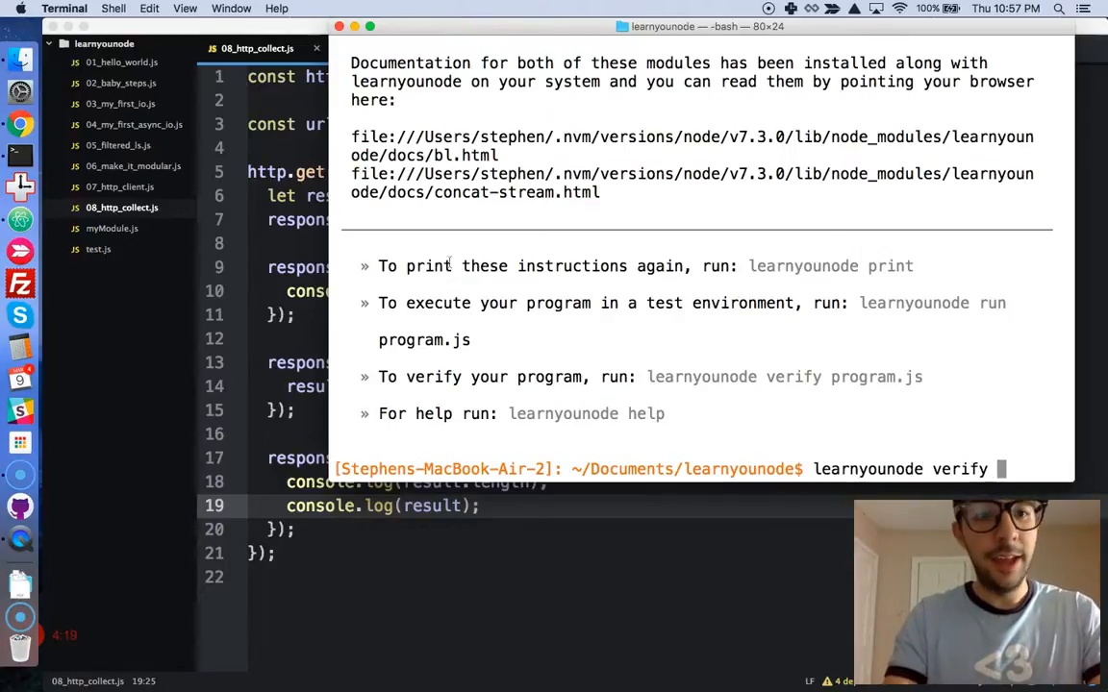
pyautogui.write('08_http_collect.js')
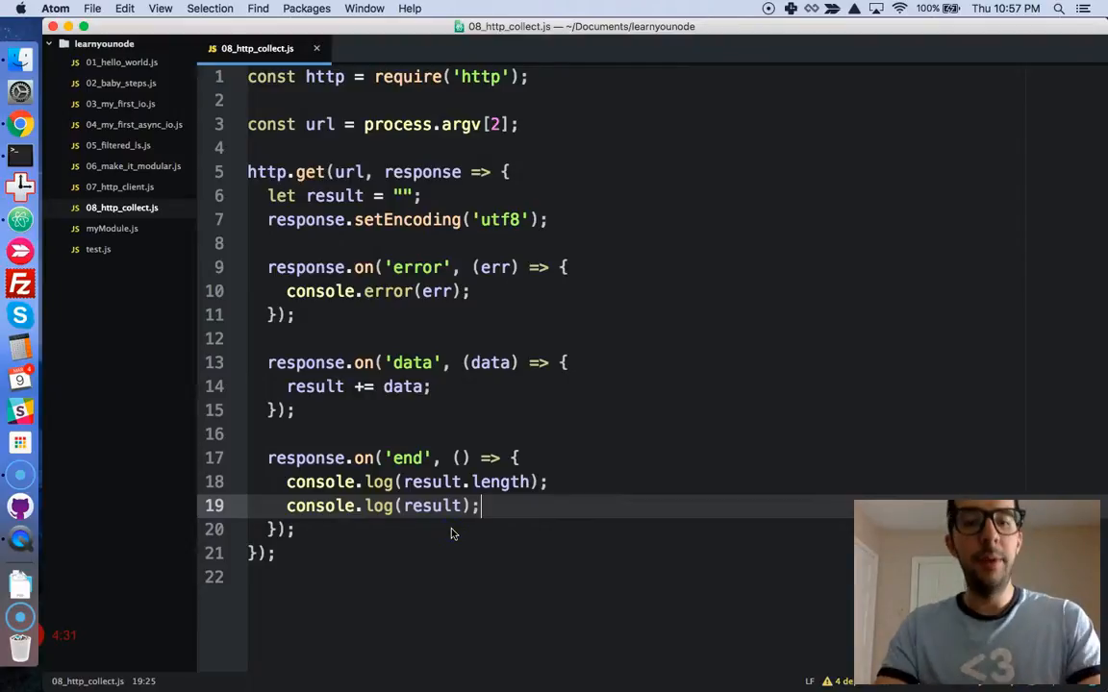
pyautogui.click(375, 267)
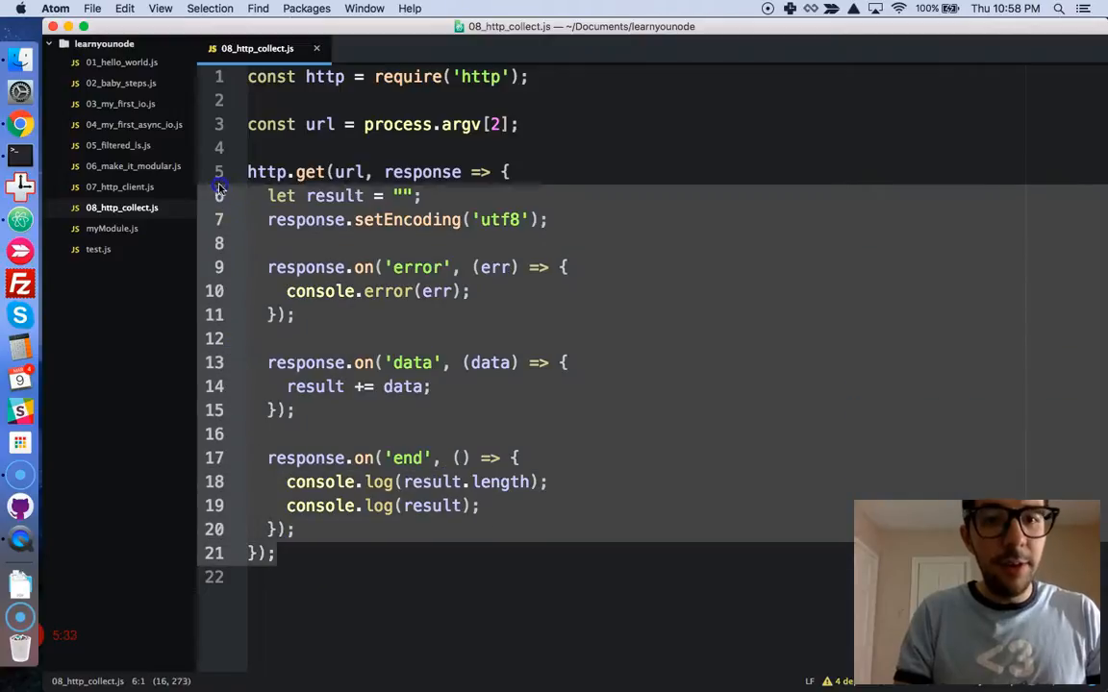
# Step: Comment out the old http.get block and retype the const http = require('http') line
pyautogui.press('cmd+/')
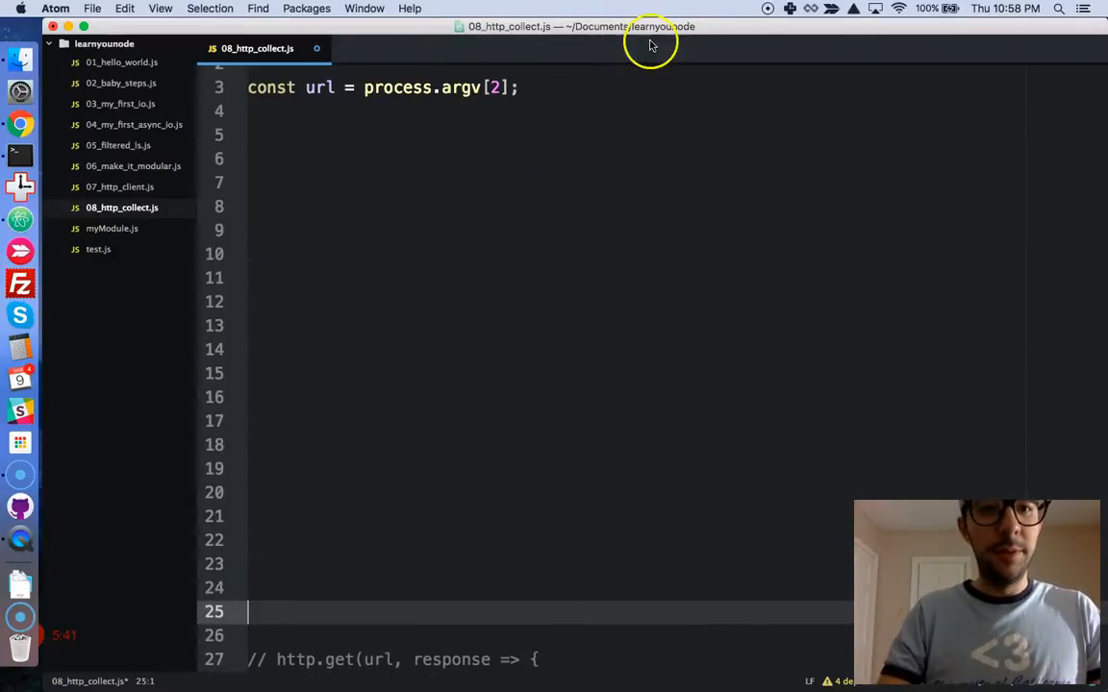
pyautogui.write("const http = require('http');")
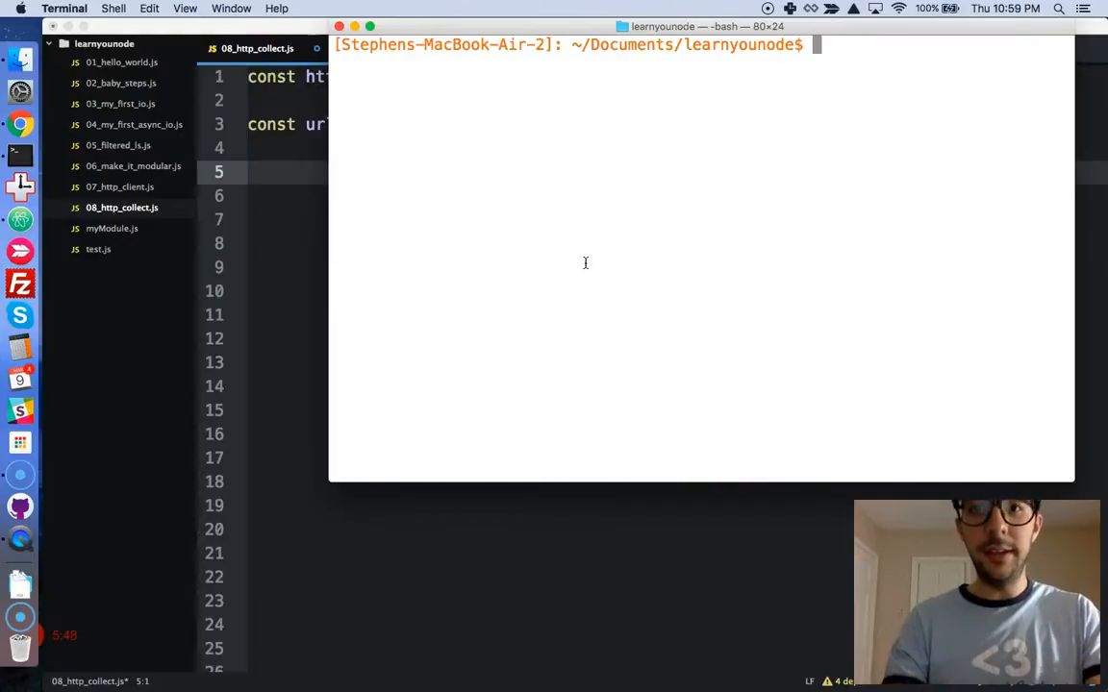
# Step: Install the bl package with npm install bl in the learnyounode folder
pyautogui.write('npm in')
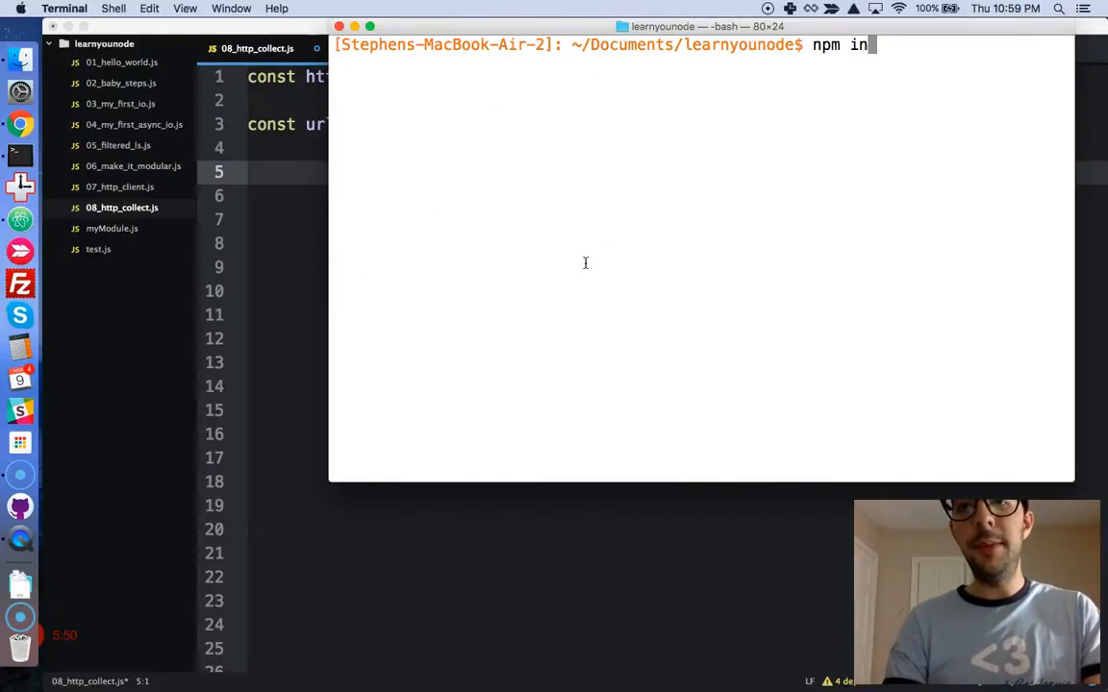
pyautogui.write('stall')
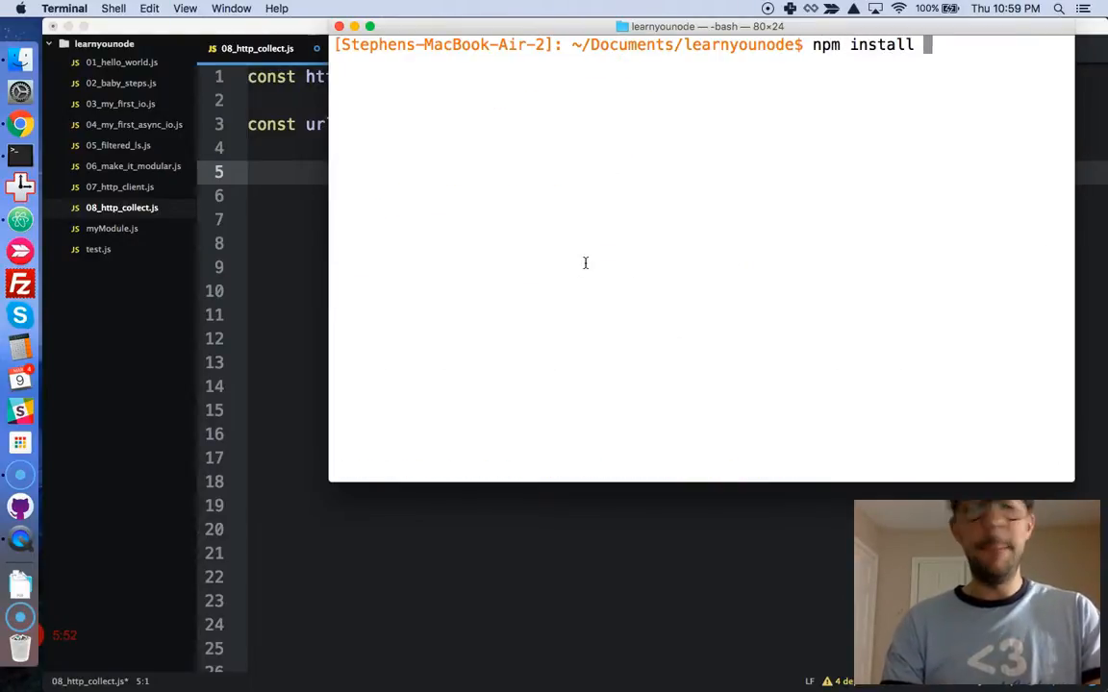
pyautogui.write('bl')
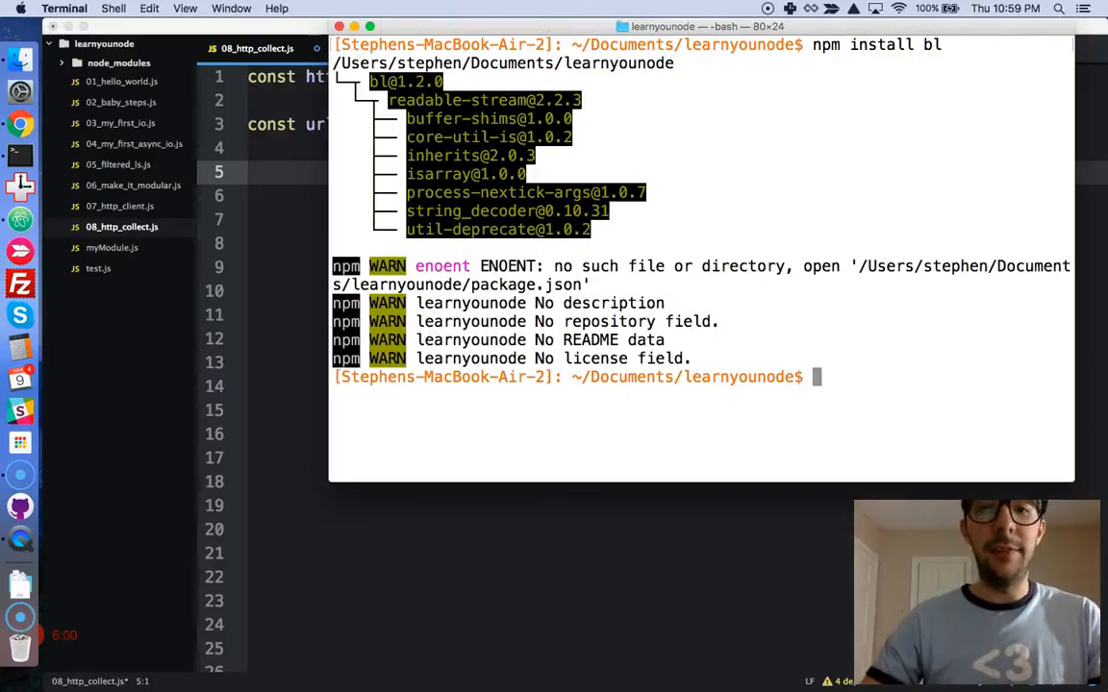
pyautogui.doubleClick(526, 285)
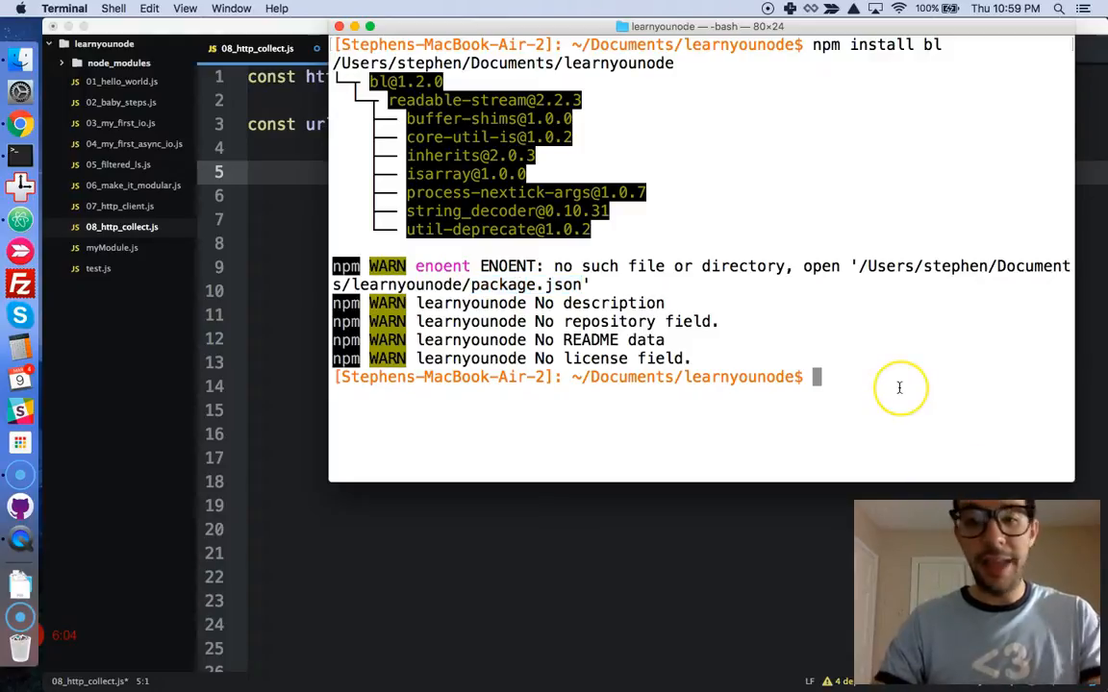
pyautogui.press('cmd+tab')
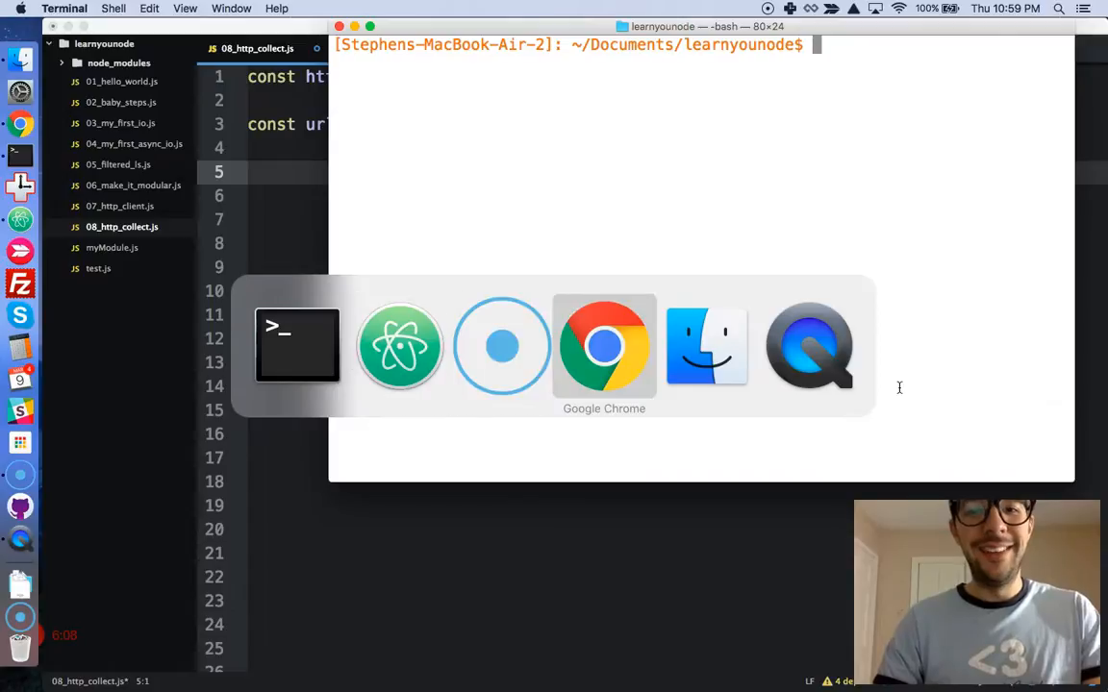
# Step: Open npmjs.com in a new Chrome tab
pyautogui.click(604, 346)
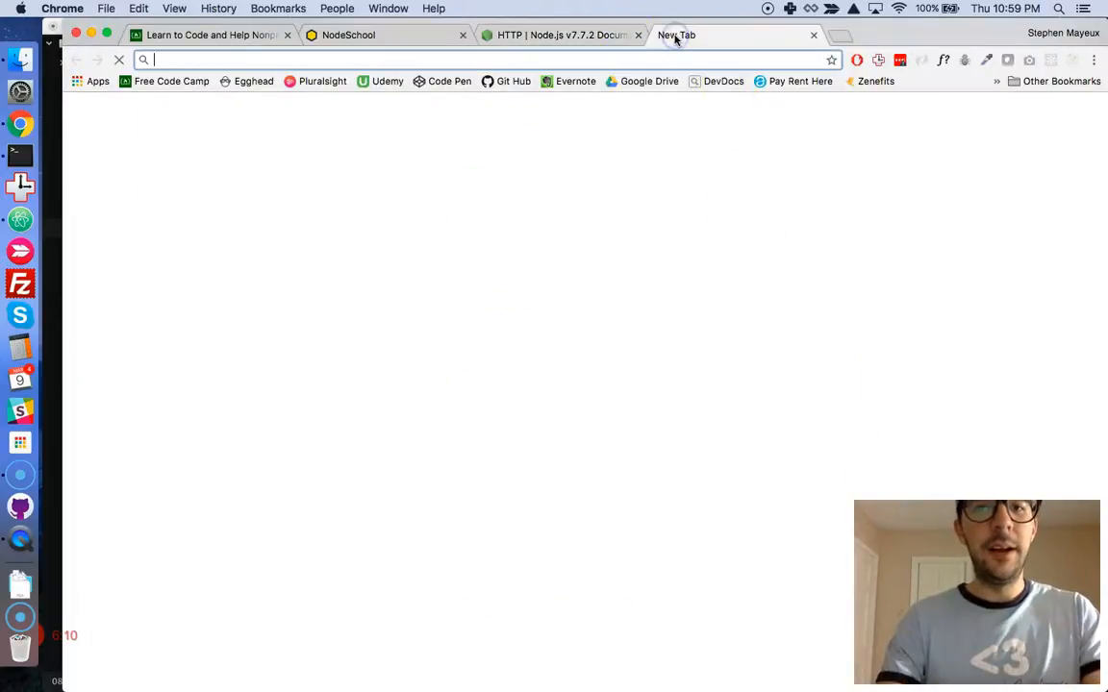
pyautogui.write('npmjs.com')
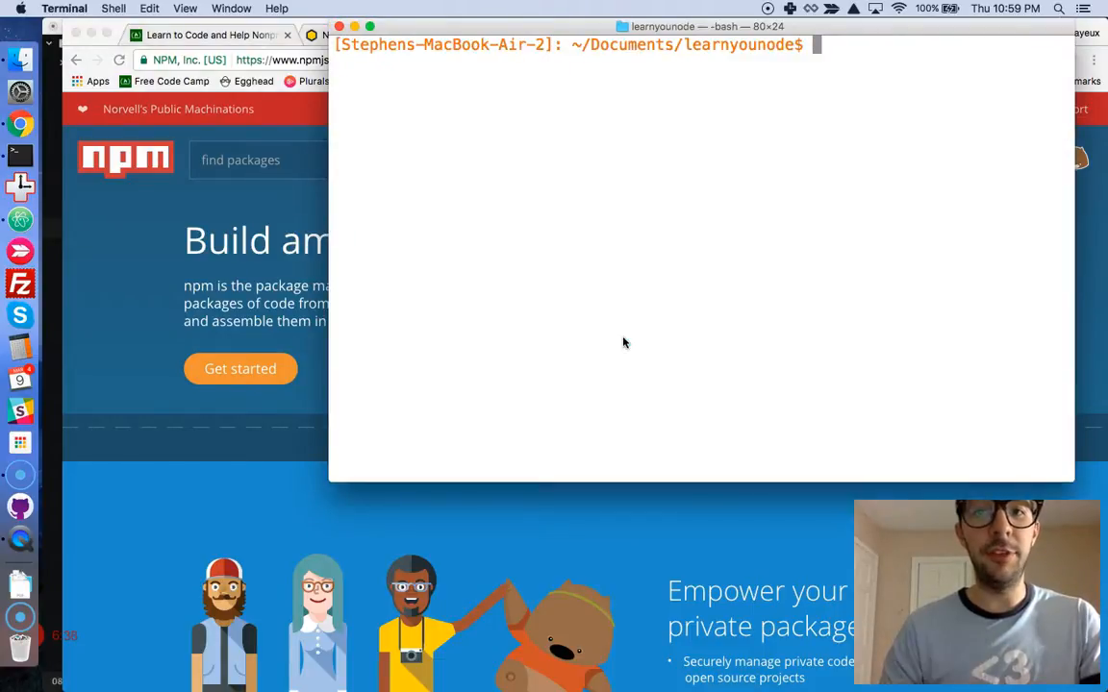
pyautogui.press('cmd+tab')
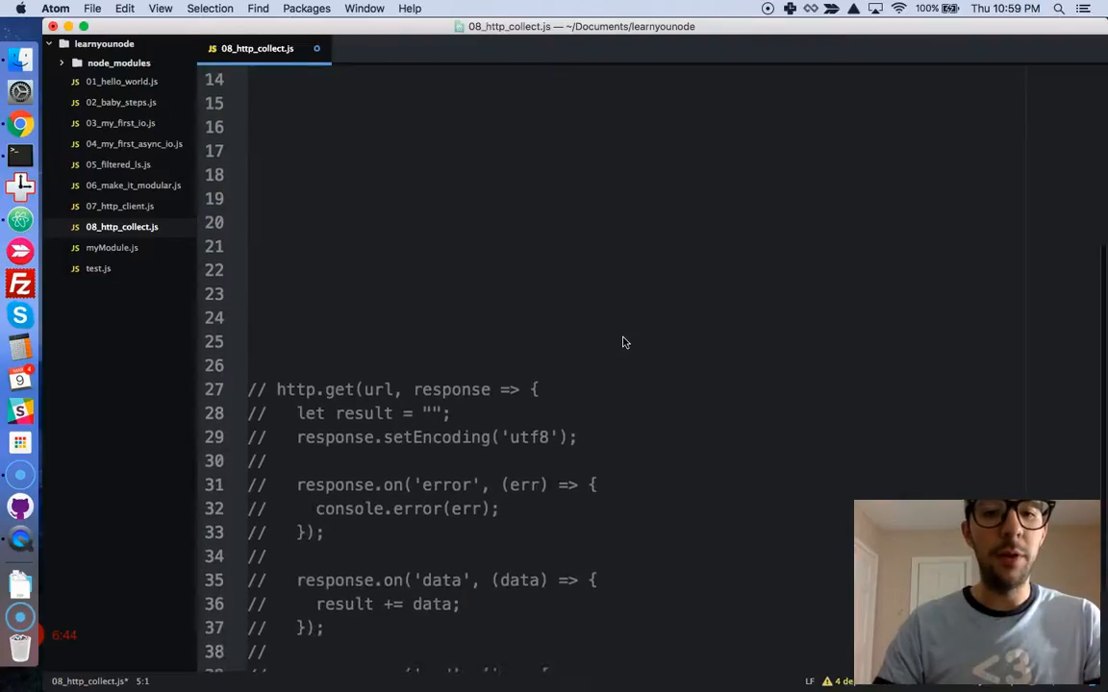
pyautogui.scroll(-3)
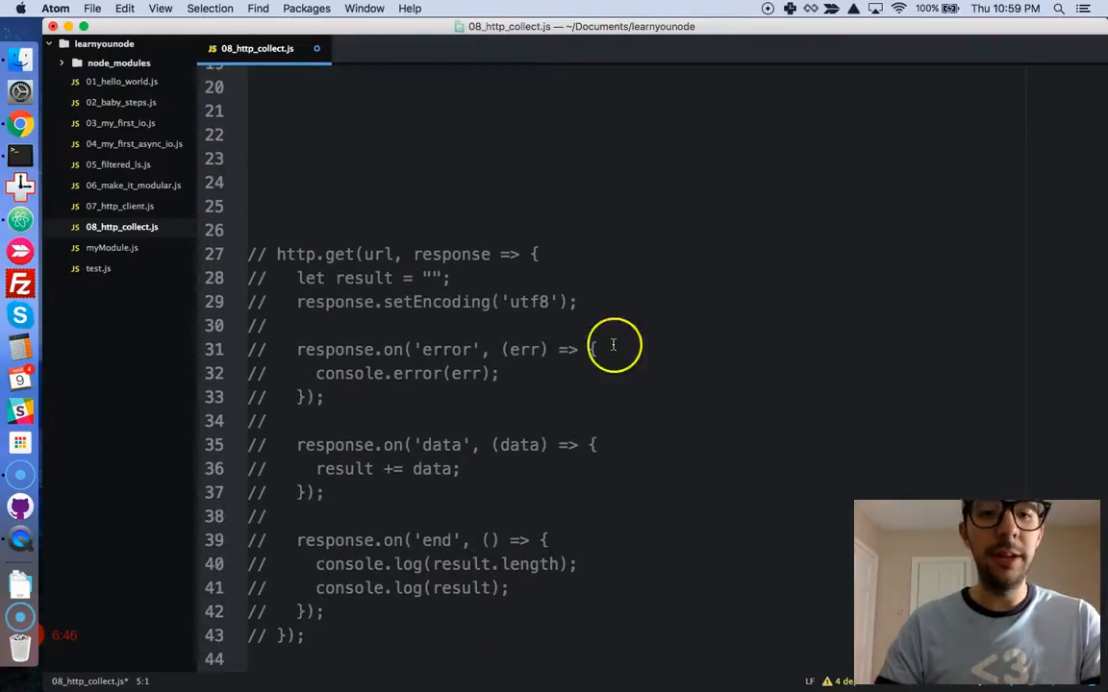
pyautogui.doubleClick(334, 444)
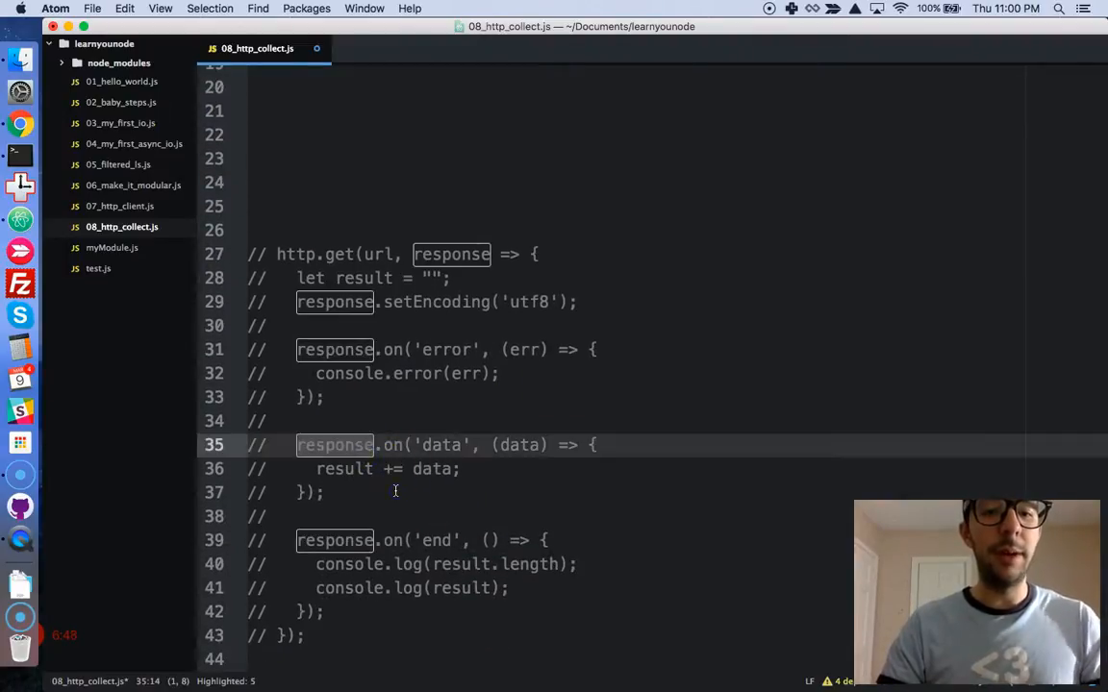
pyautogui.click(392, 517)
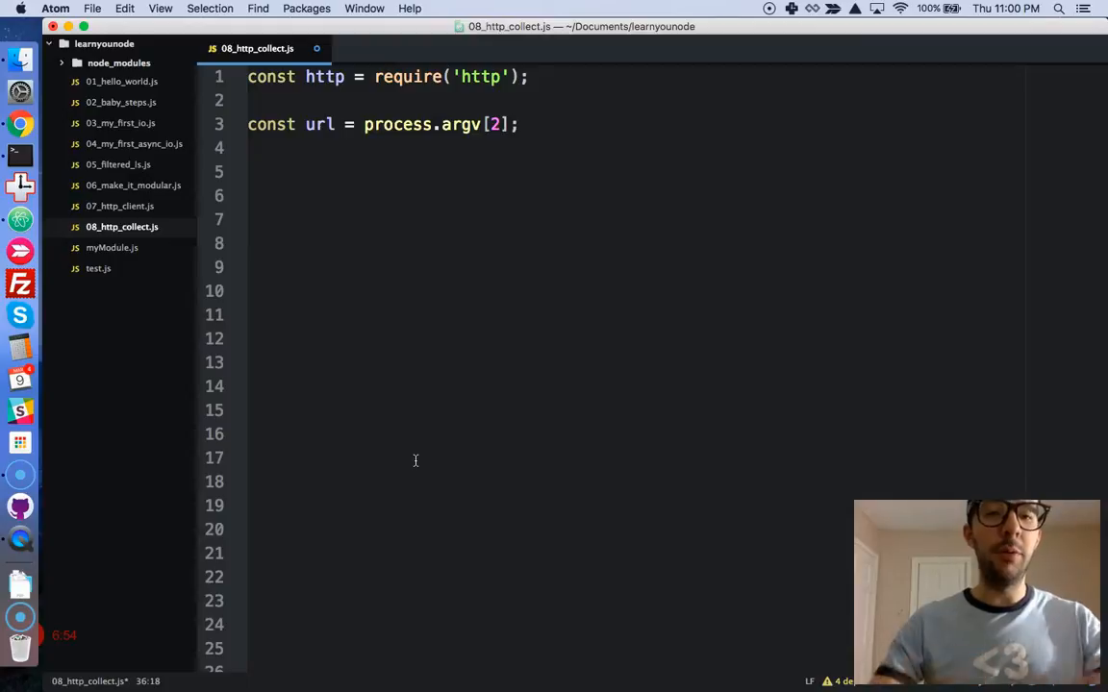
# Step: Add const bl = require('bl'); on line 2, directly below the http require
pyautogui.click(556, 86)
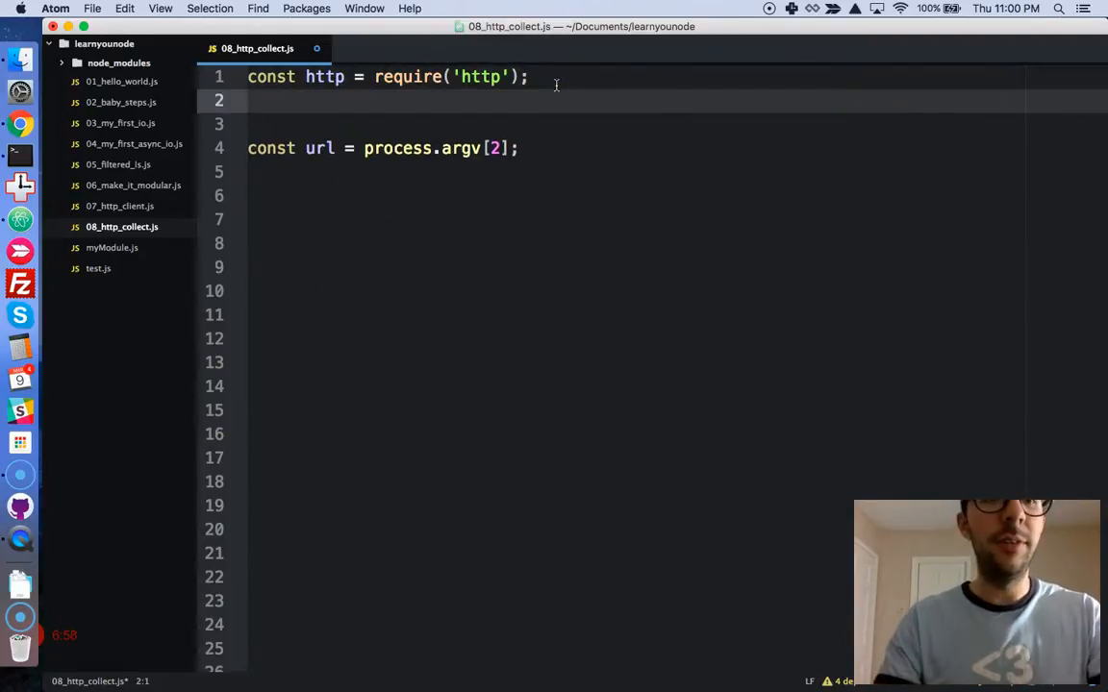
pyautogui.write('const bl = require')
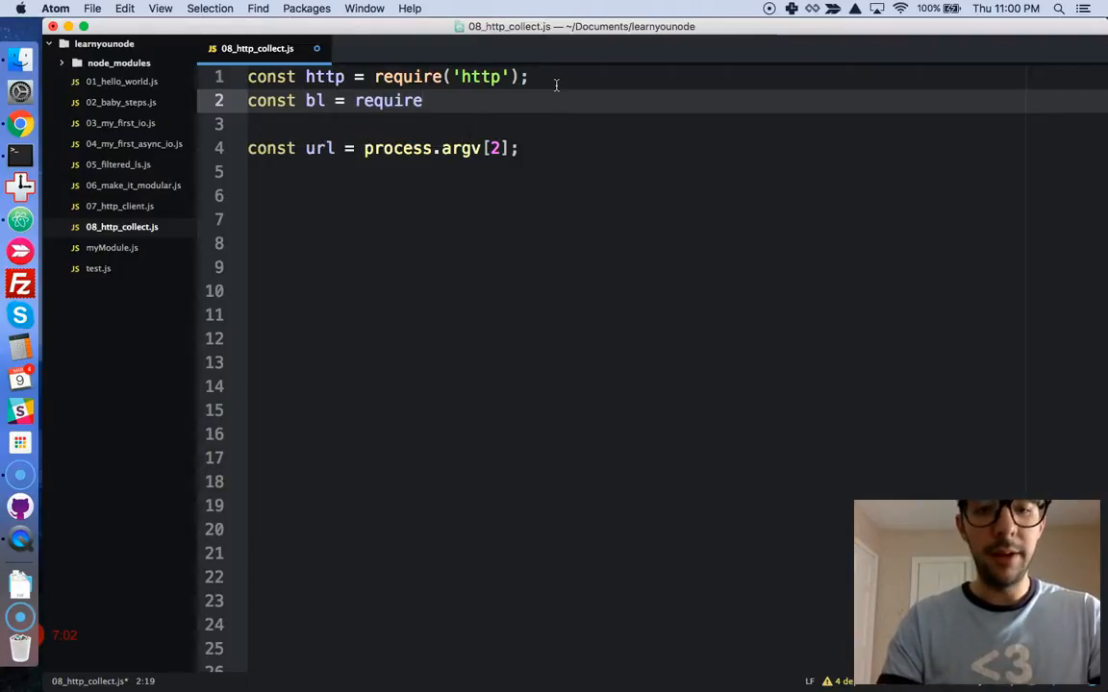
pyautogui.write("('bl');")
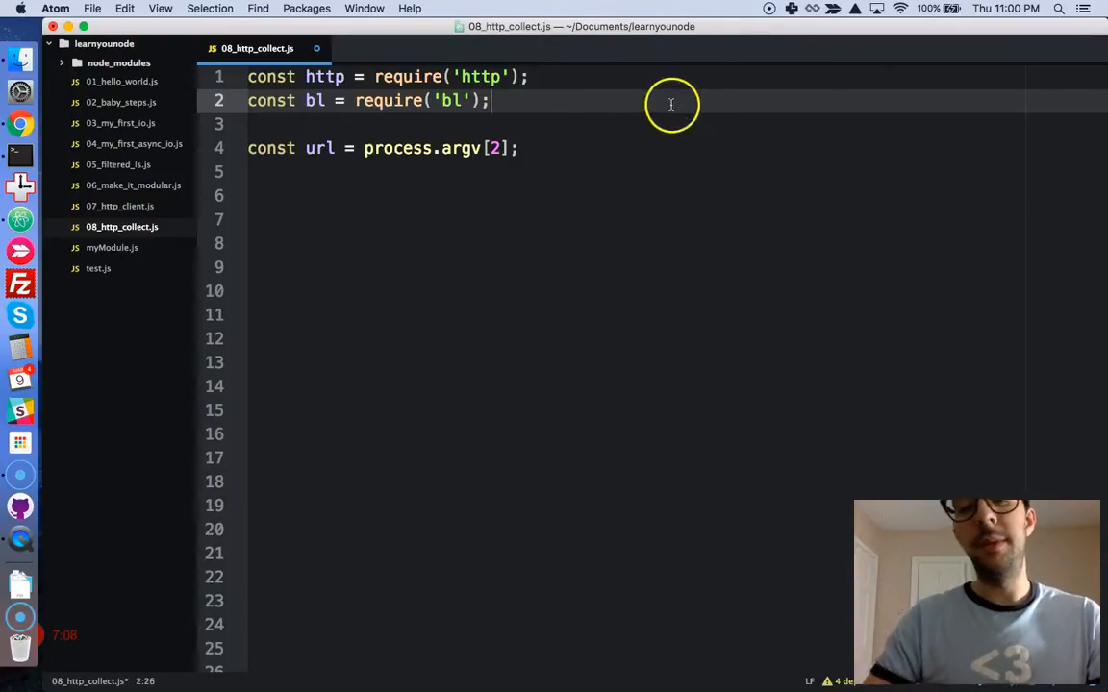
pyautogui.doubleClick(314, 100)
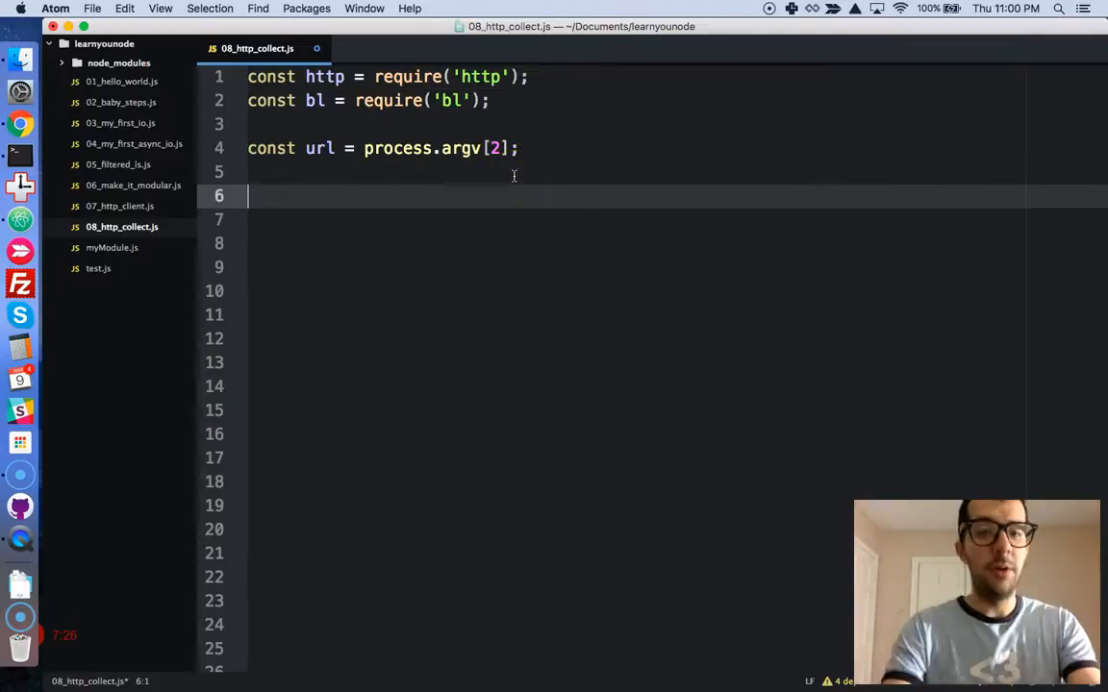
# Step: Write http.get(url, response) with response.pipe(bl((err, data) => { and an open body line
pyautogui.write('http.get')
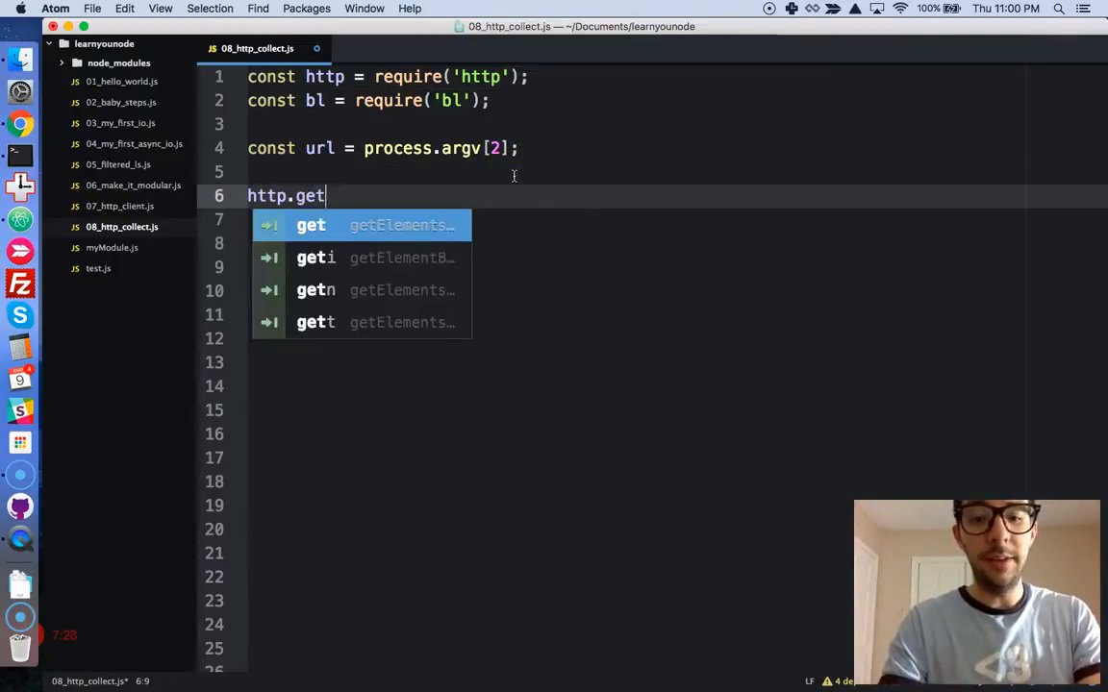
pyautogui.write('(url')
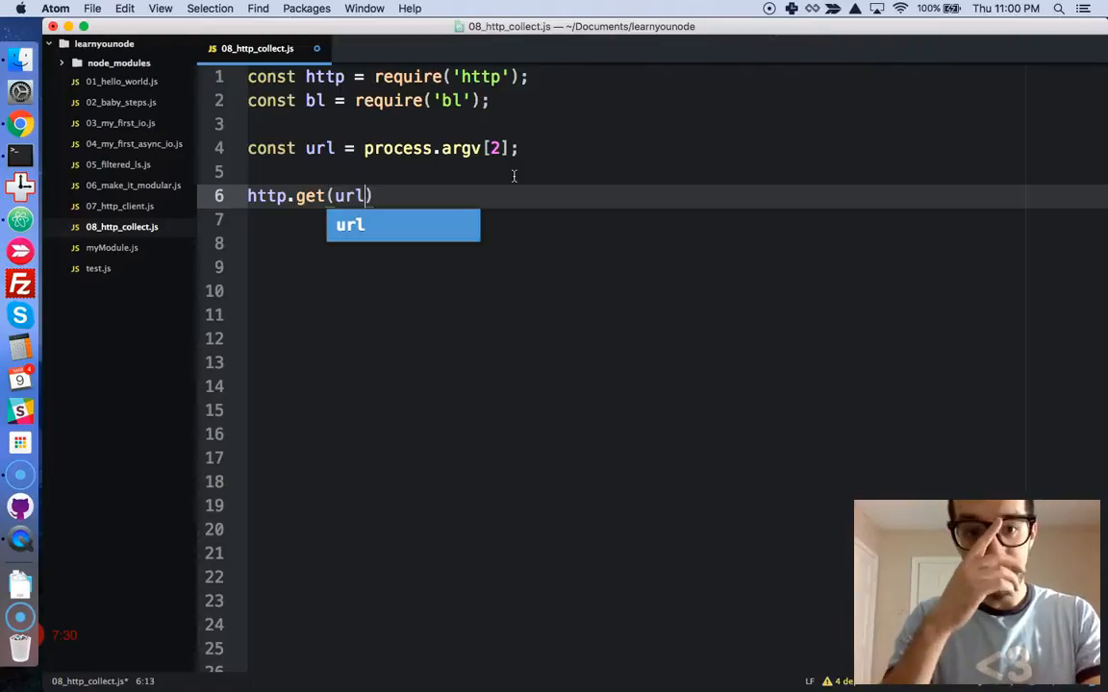
pyautogui.write(', response => {')
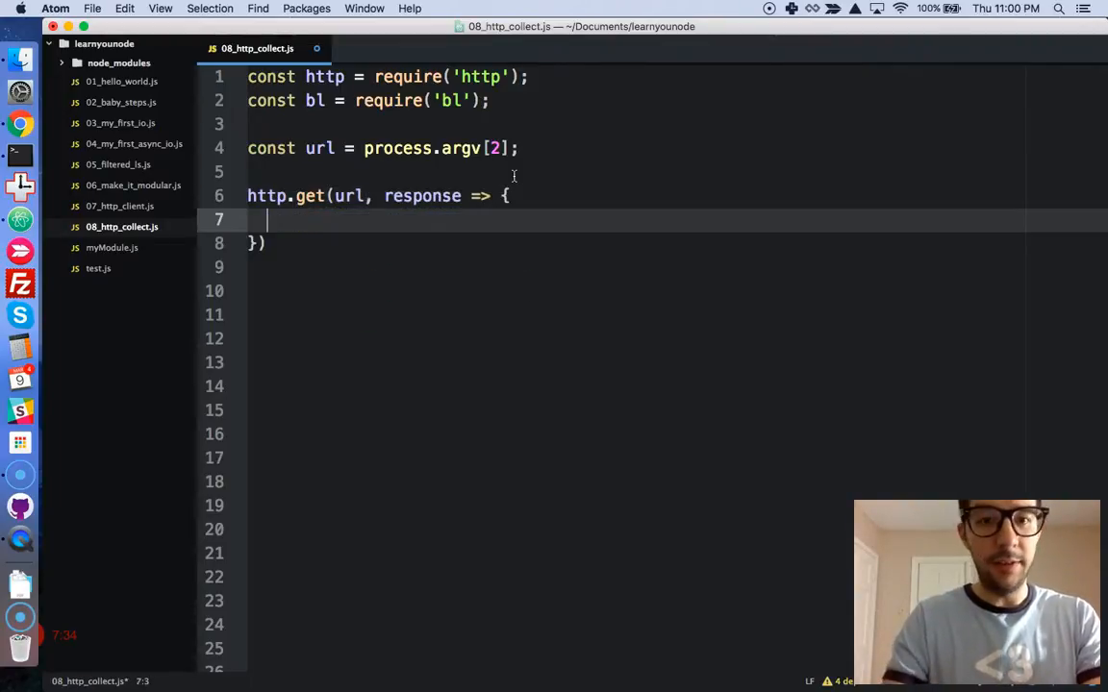
pyautogui.write(';')
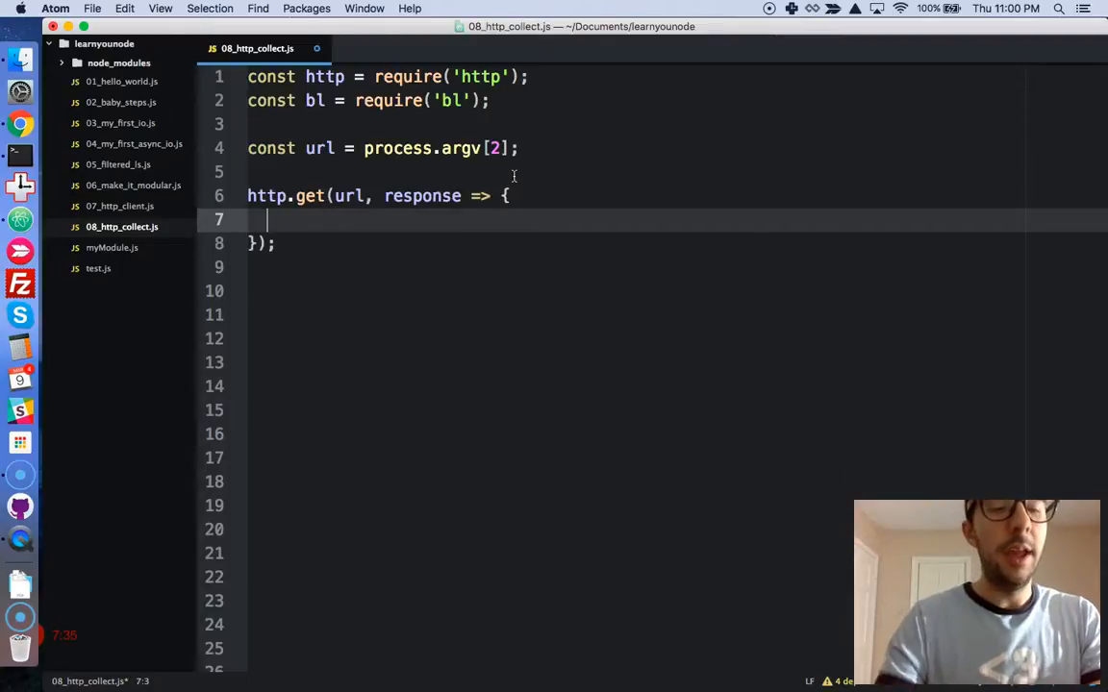
pyautogui.write('response.')
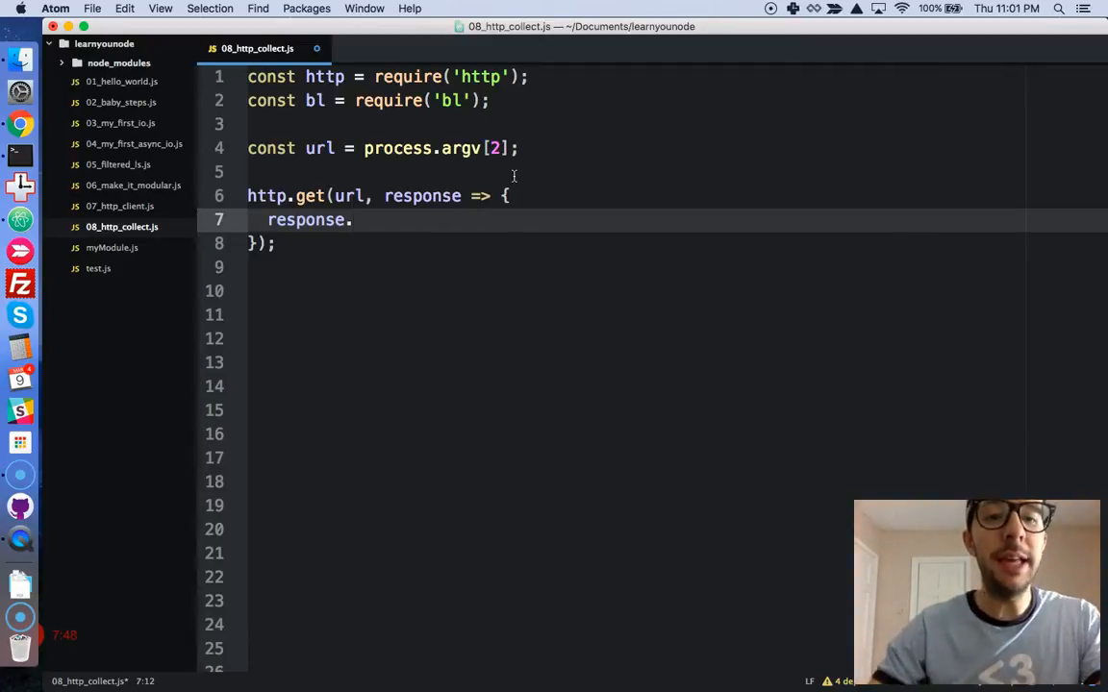
pyautogui.write('pipe')
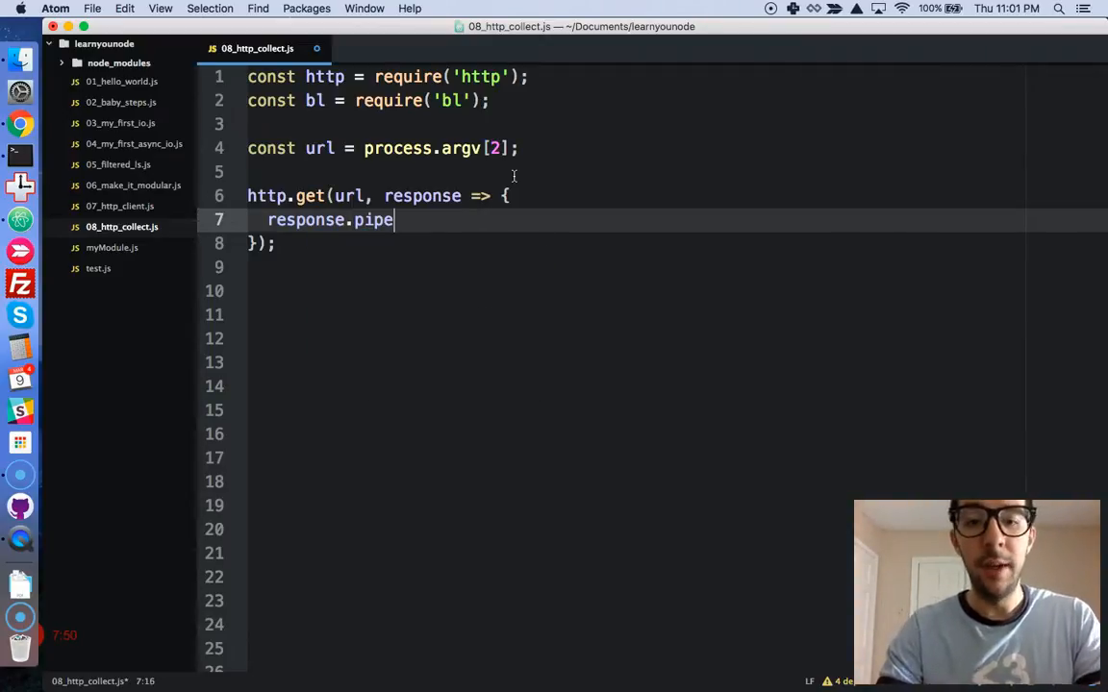
pyautogui.write('(b')
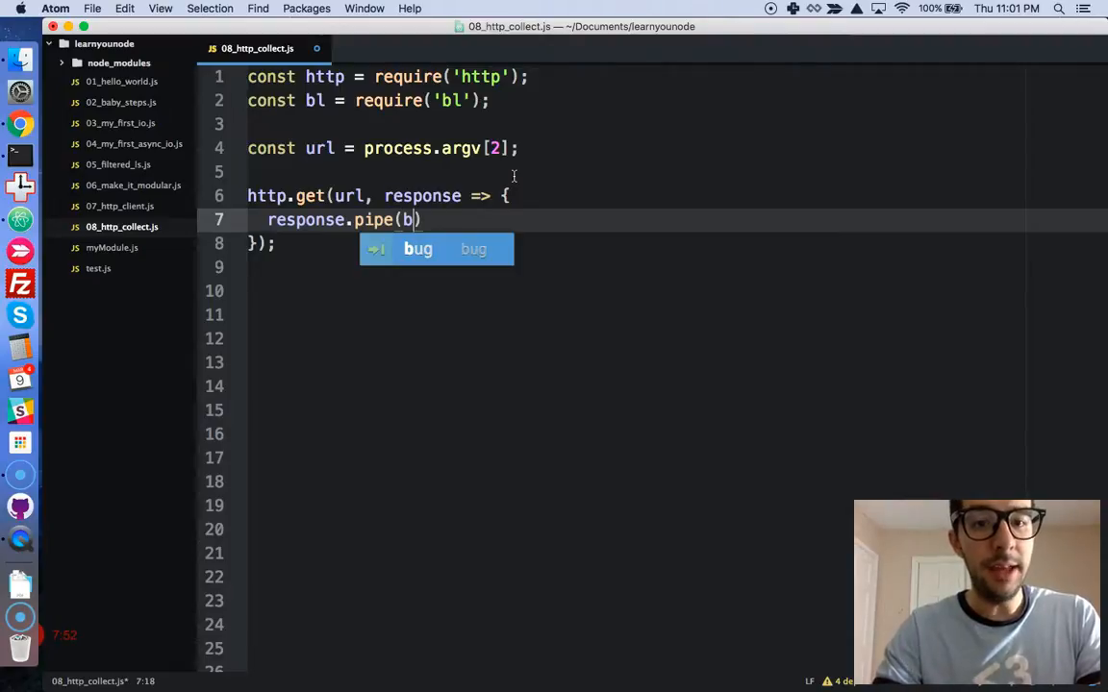
pyautogui.write('l()')
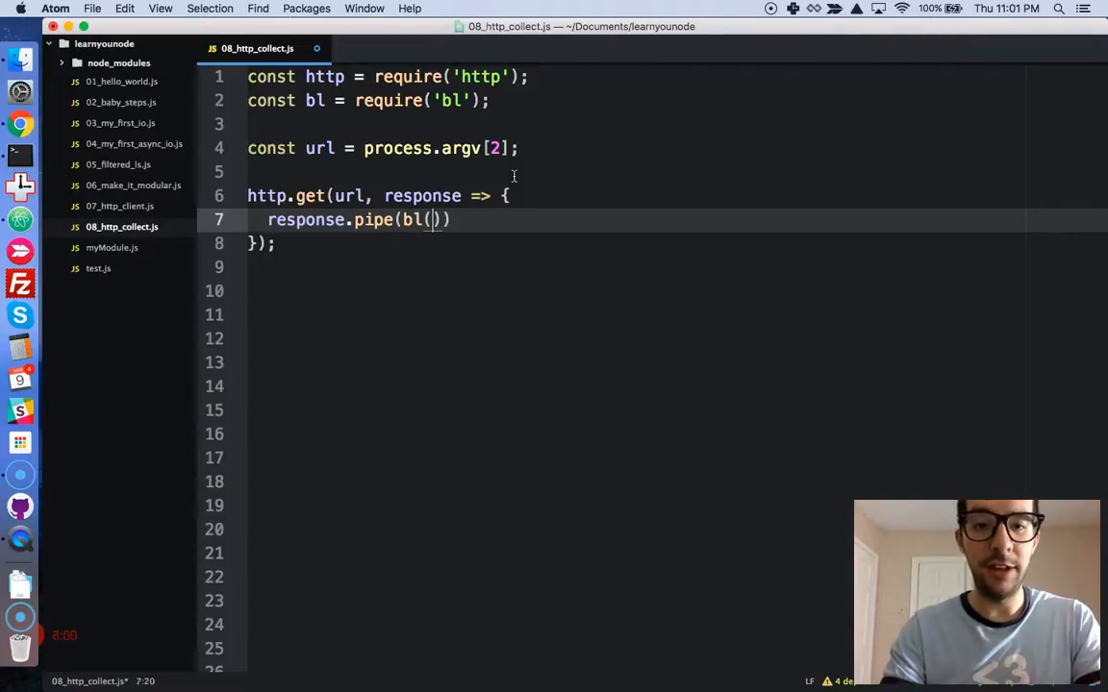
pyautogui.write('(err,')
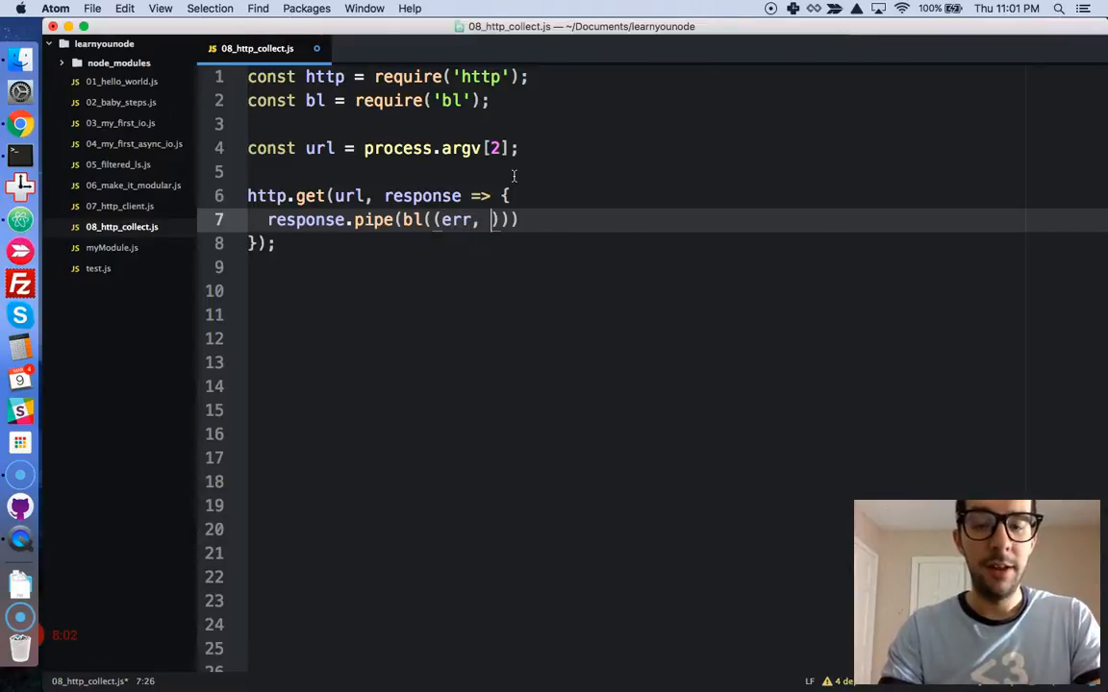
pyautogui.write('data')
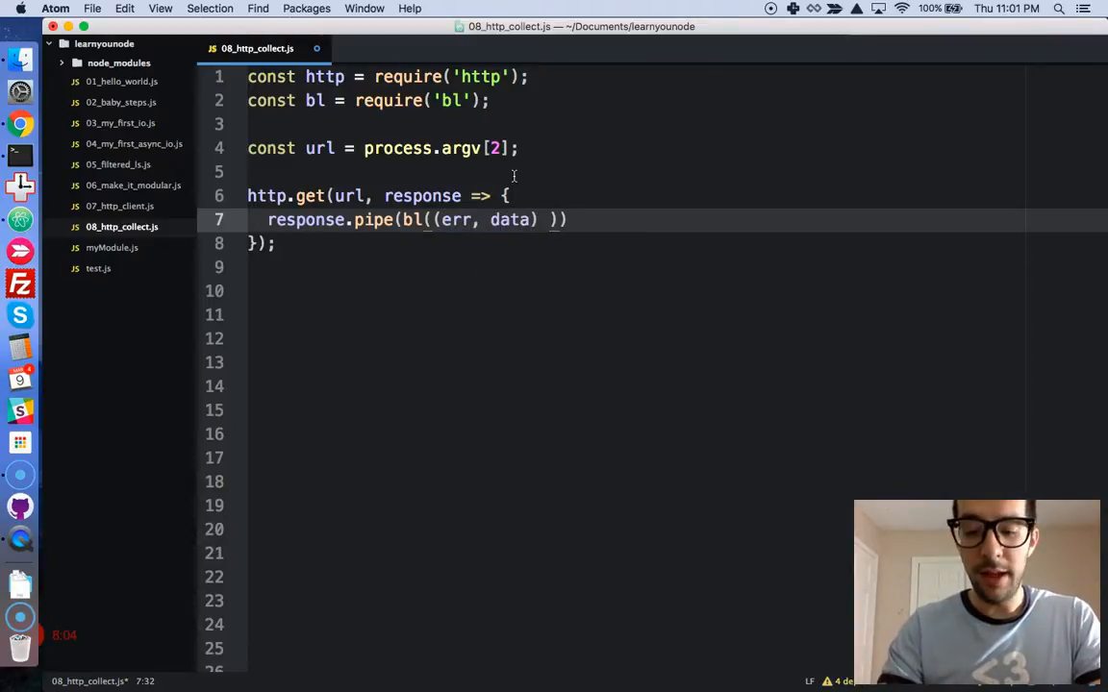
pyautogui.write('=> {')
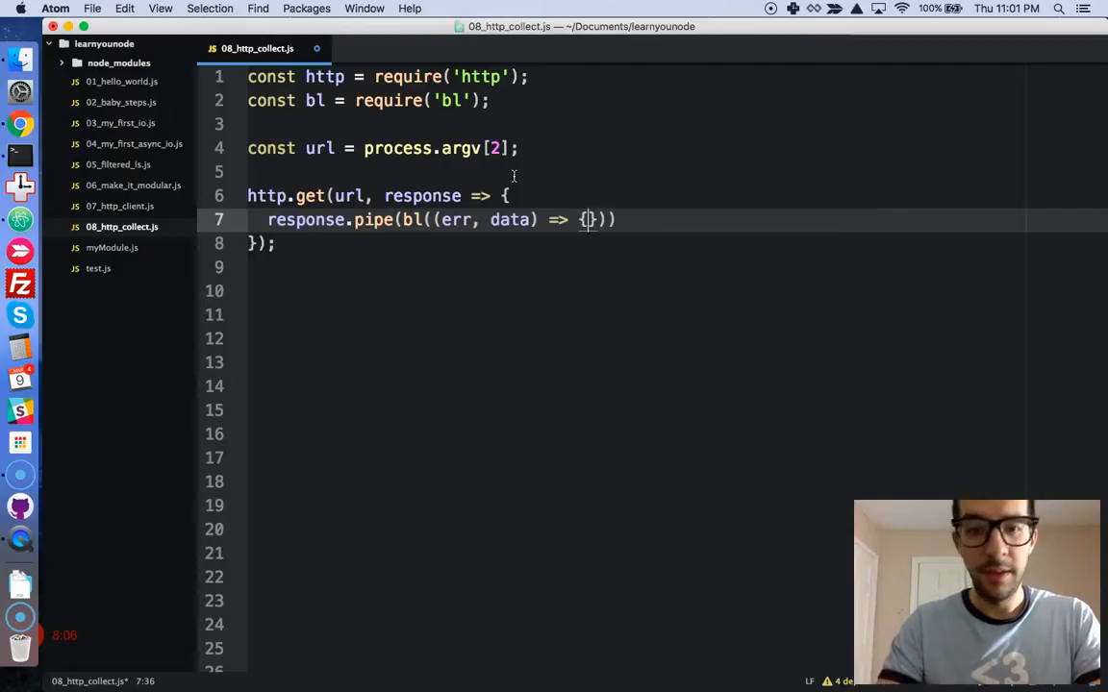
pyautogui.press('Enter')
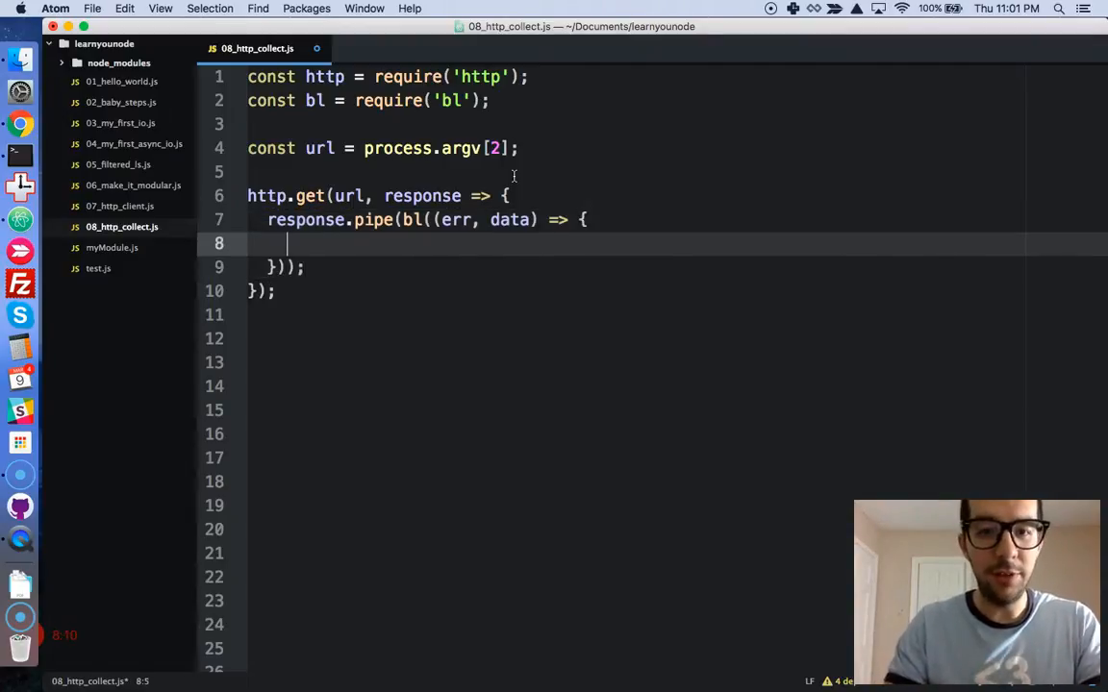
# Step: Make the bl callback return console.error(err) when an error occurs
pyautogui.write('if (e')
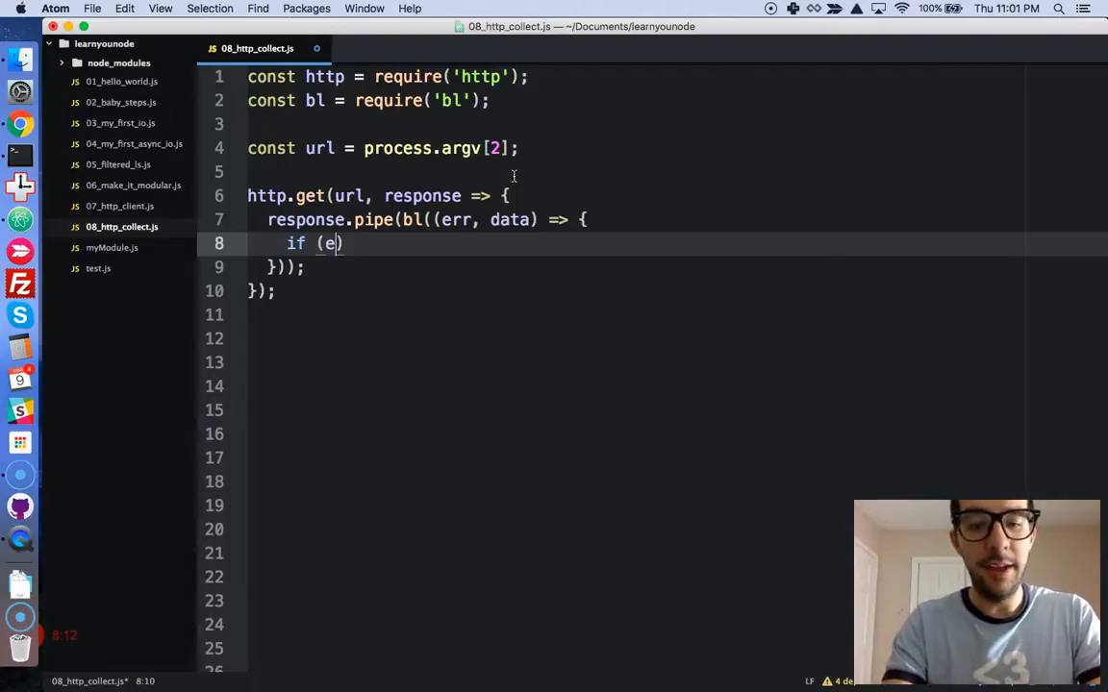
pyautogui.write('rr) return')
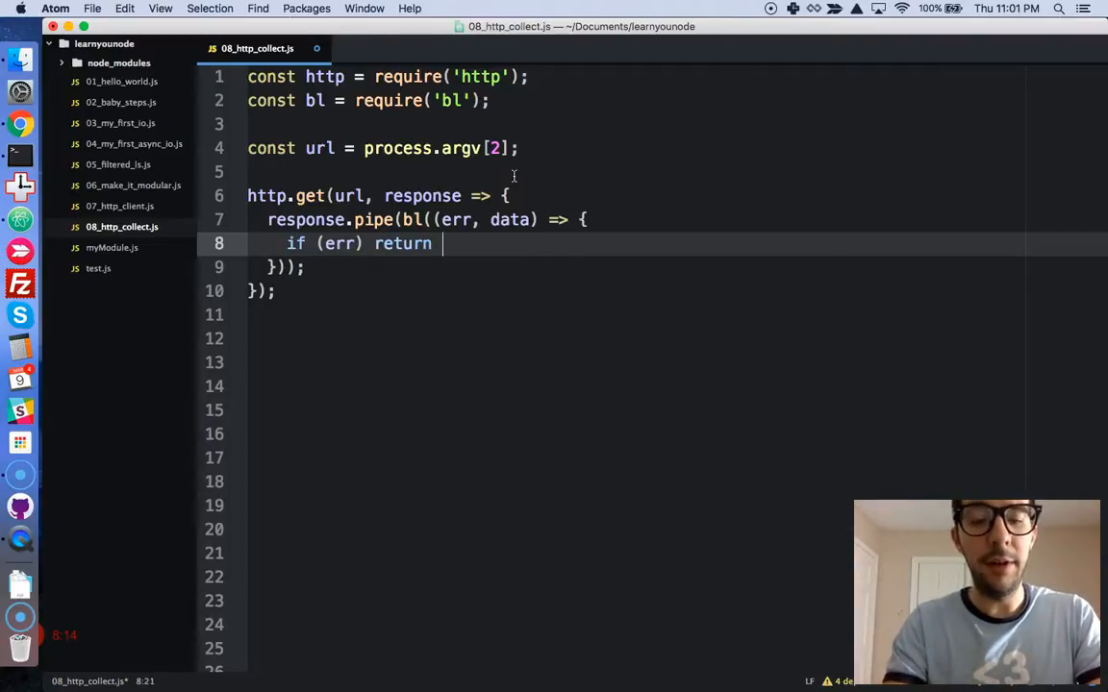
pyautogui.write('console.e')
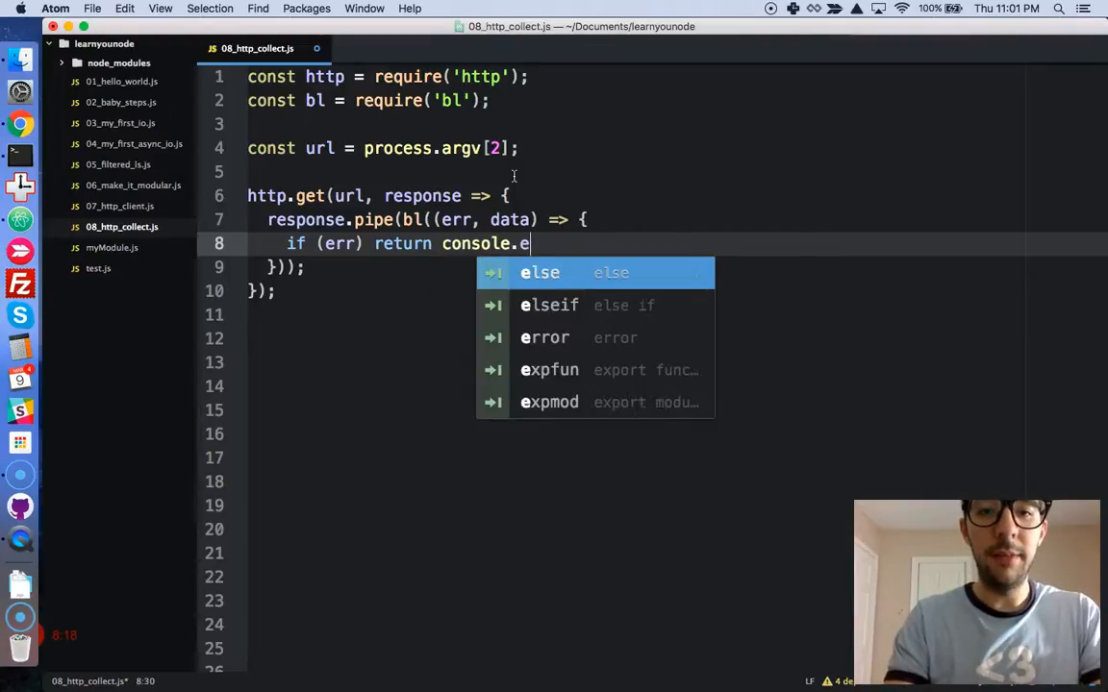
pyautogui.write('rror(err);')
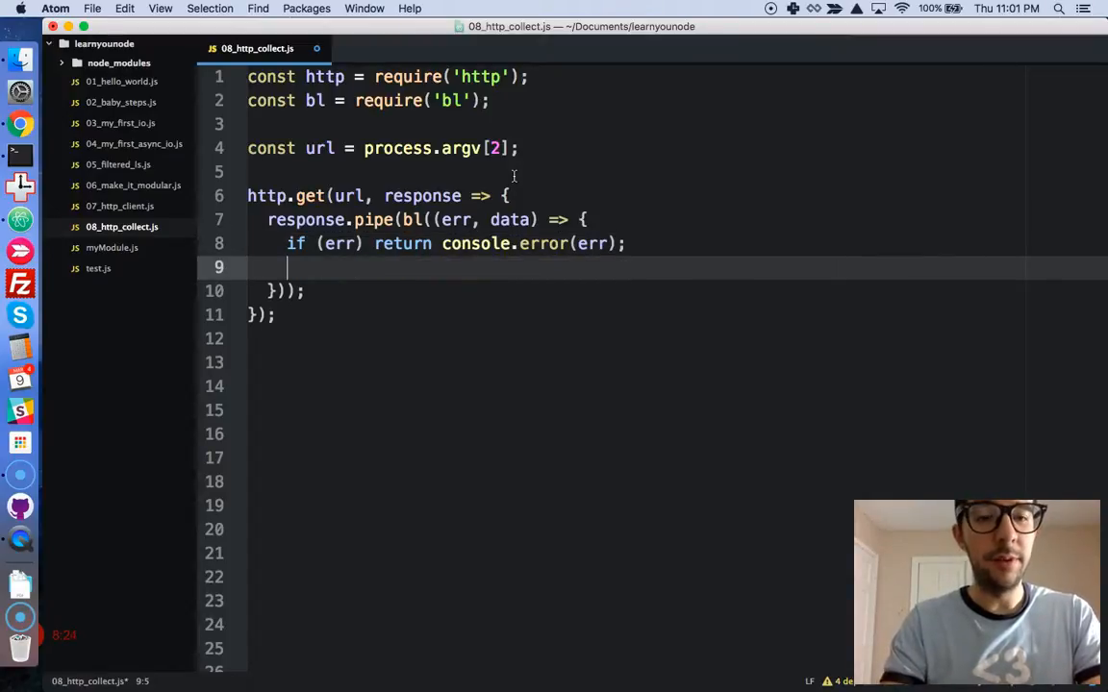
# Step: Convert data with data.toString() and log data.length and data
pyautogui.write('c')
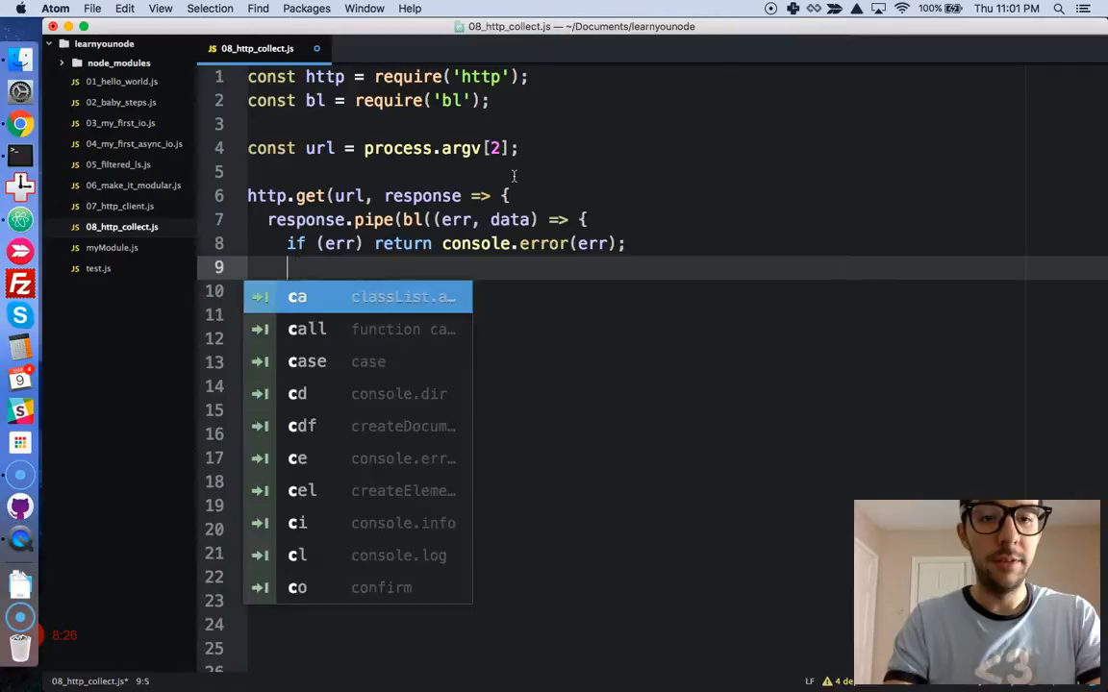
pyautogui.write('data =')
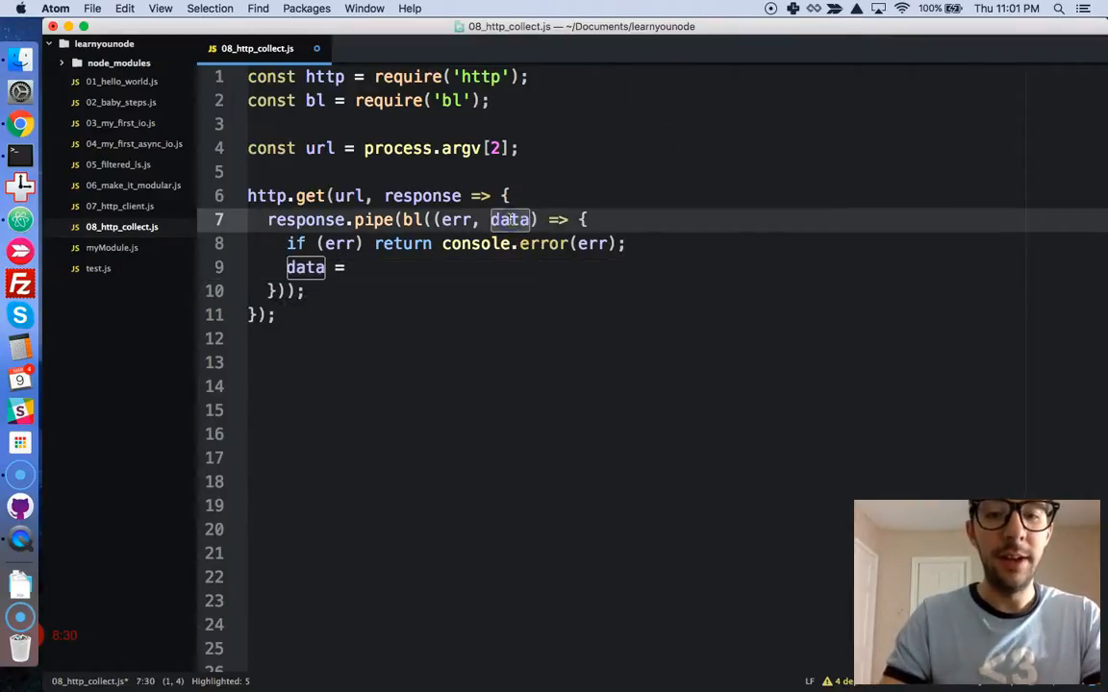
pyautogui.write('data.')
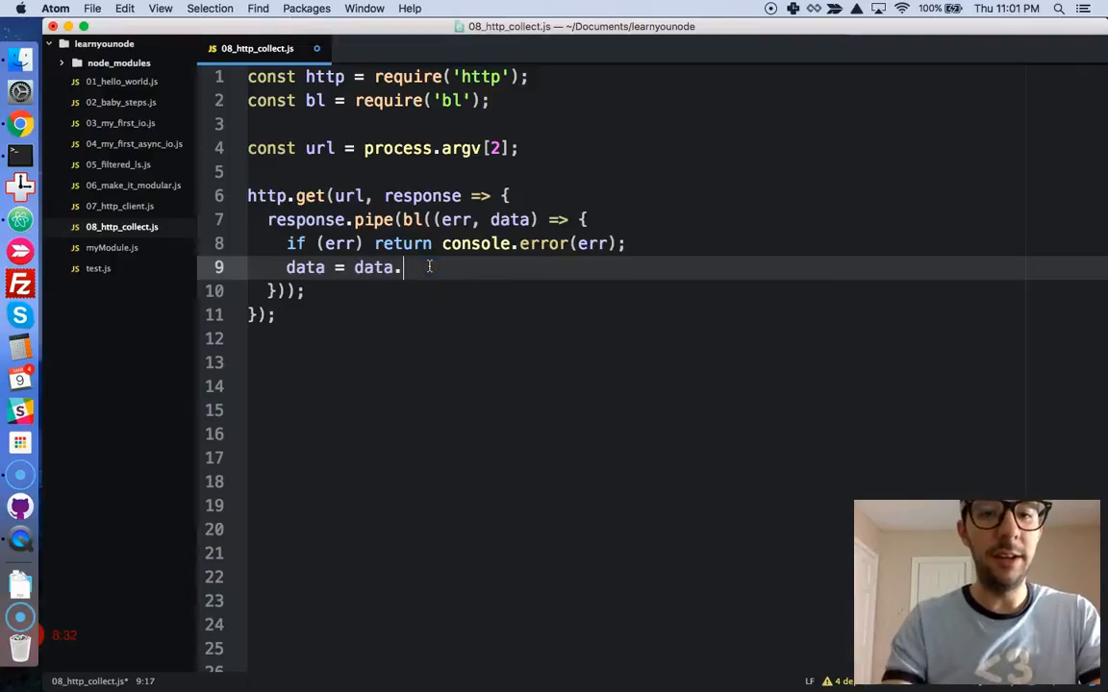
pyautogui.write('toString')
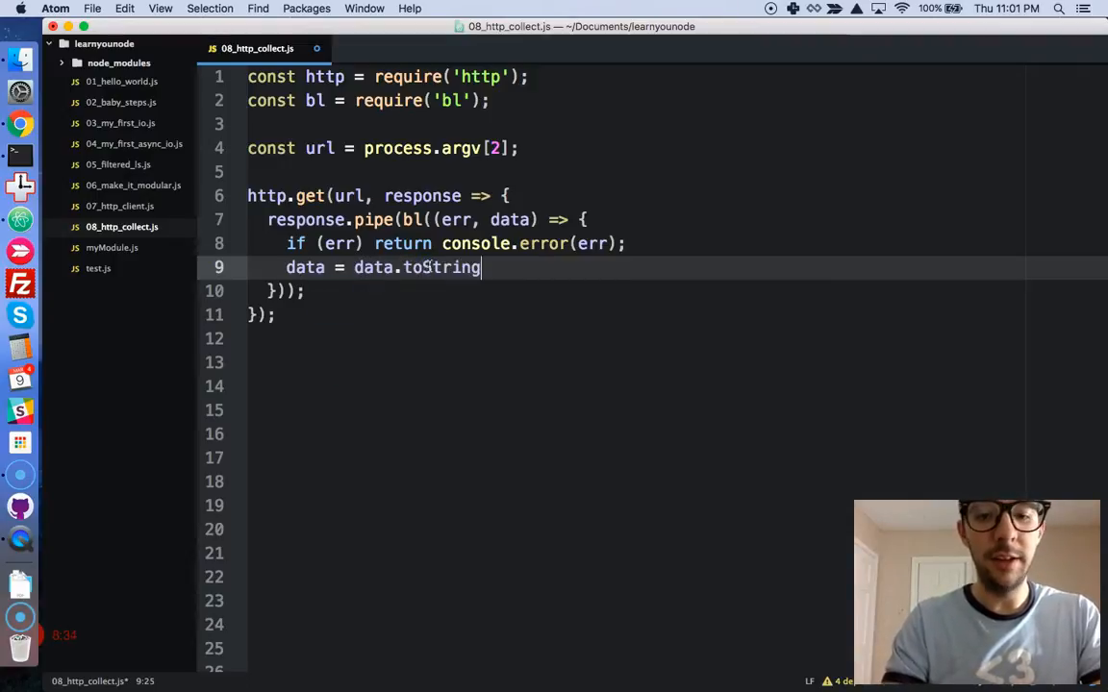
pyautogui.write('();')
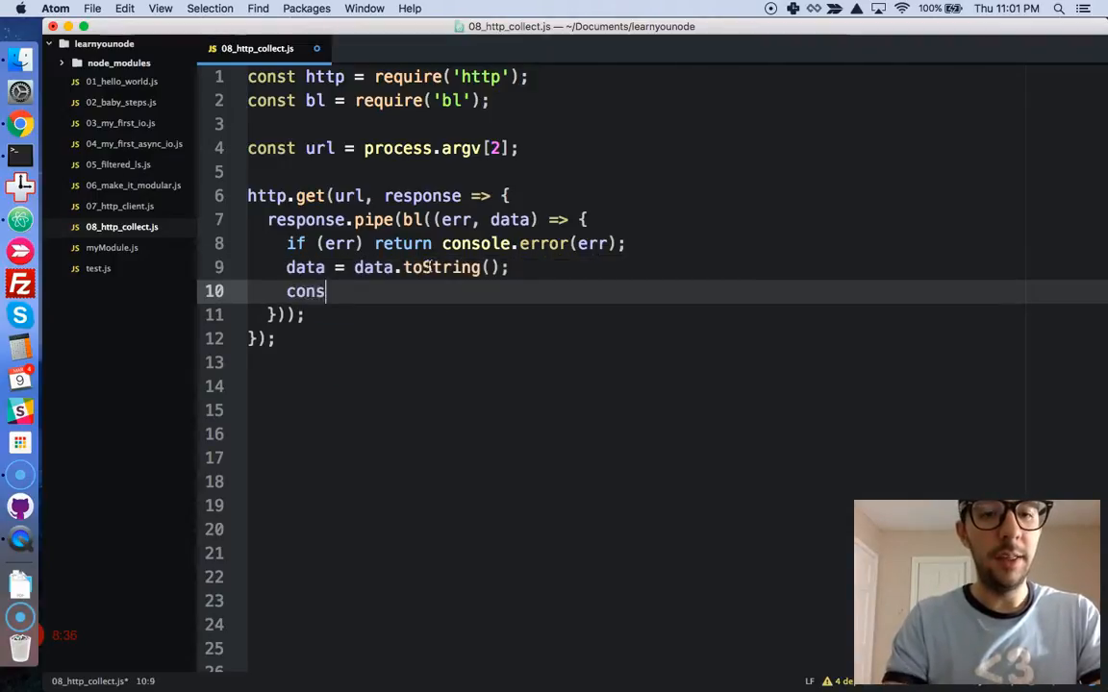
pyautogui.write('ole.log(data.length')
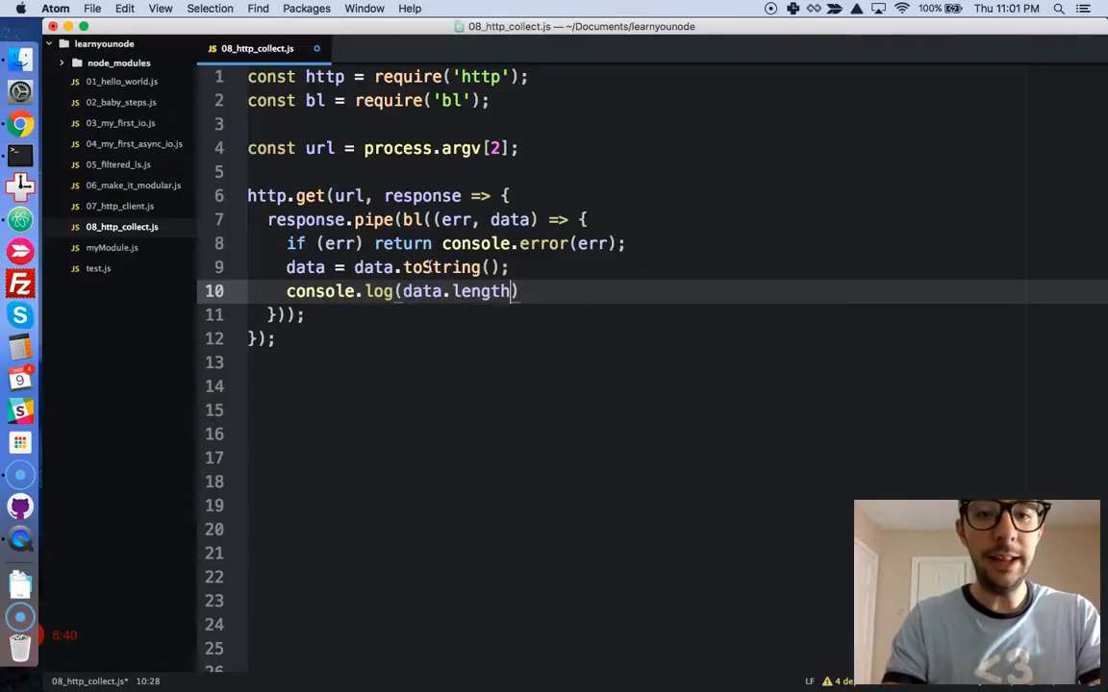
pyautogui.write('console.log(')
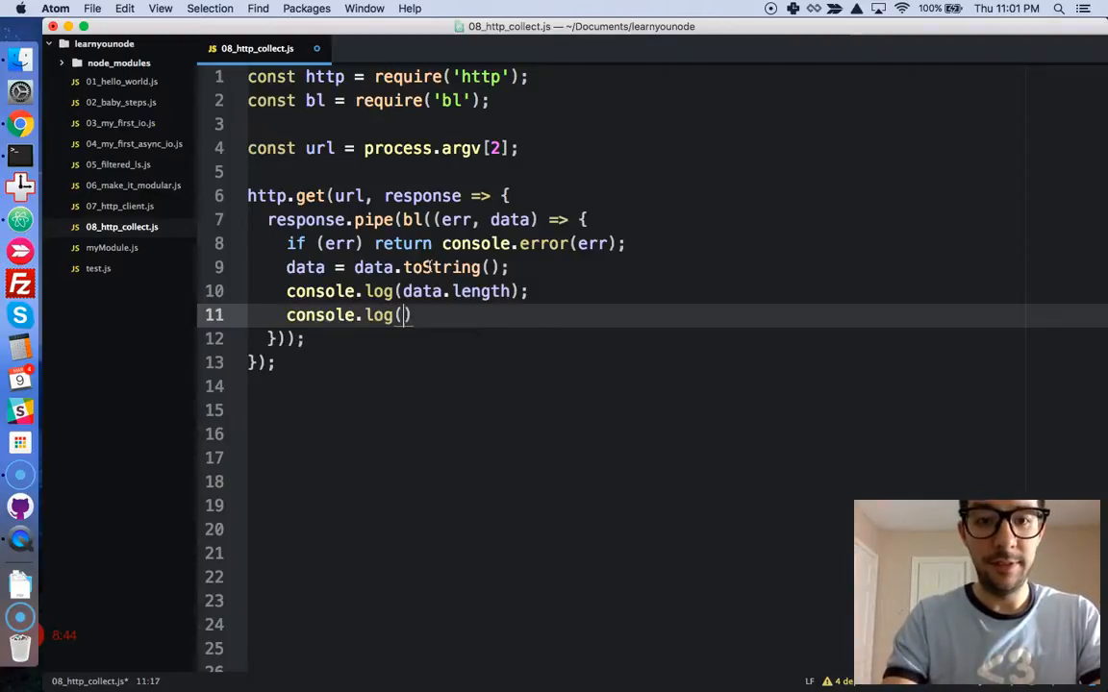
pyautogui.write('data')
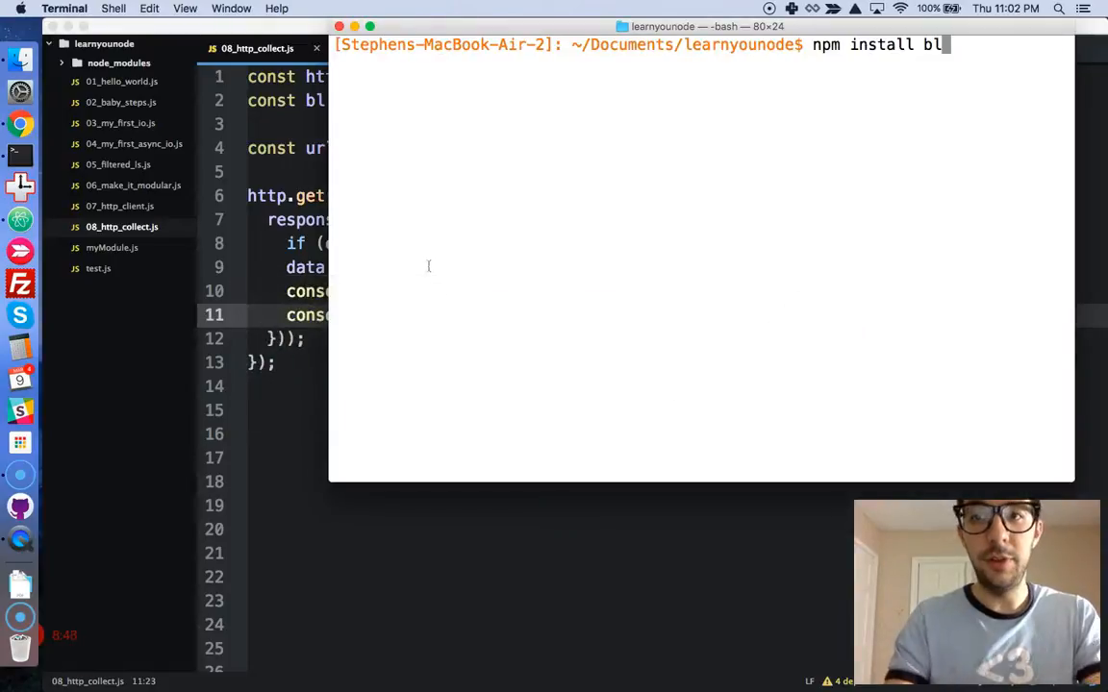
# Step: Run learnyounode verify 08_http_collect.js in Terminal
pyautogui.write('learnyounode verify 08_http_collect.js')
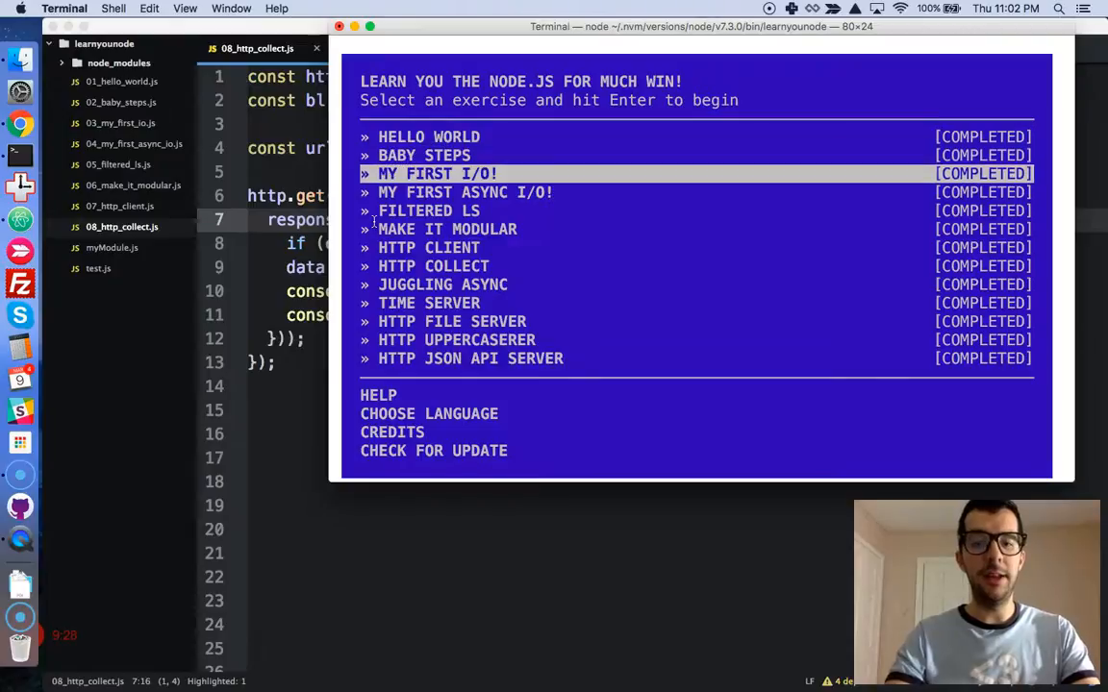
# Step: Move the learnyounode menu selection down to Juggling Async
pyautogui.press('down')
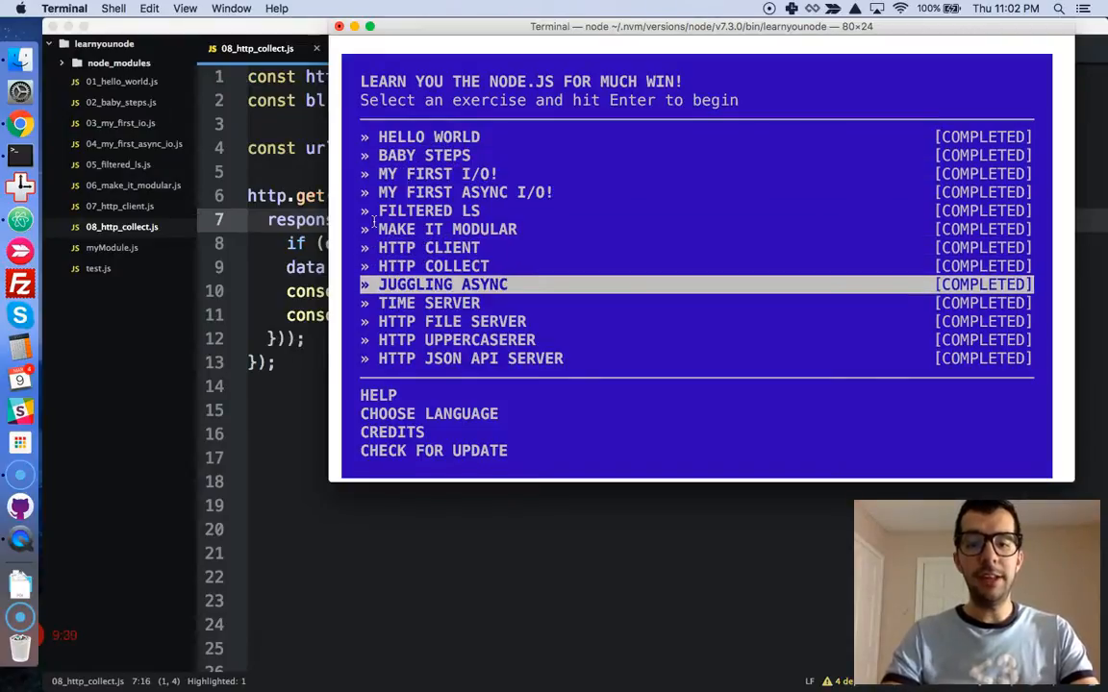